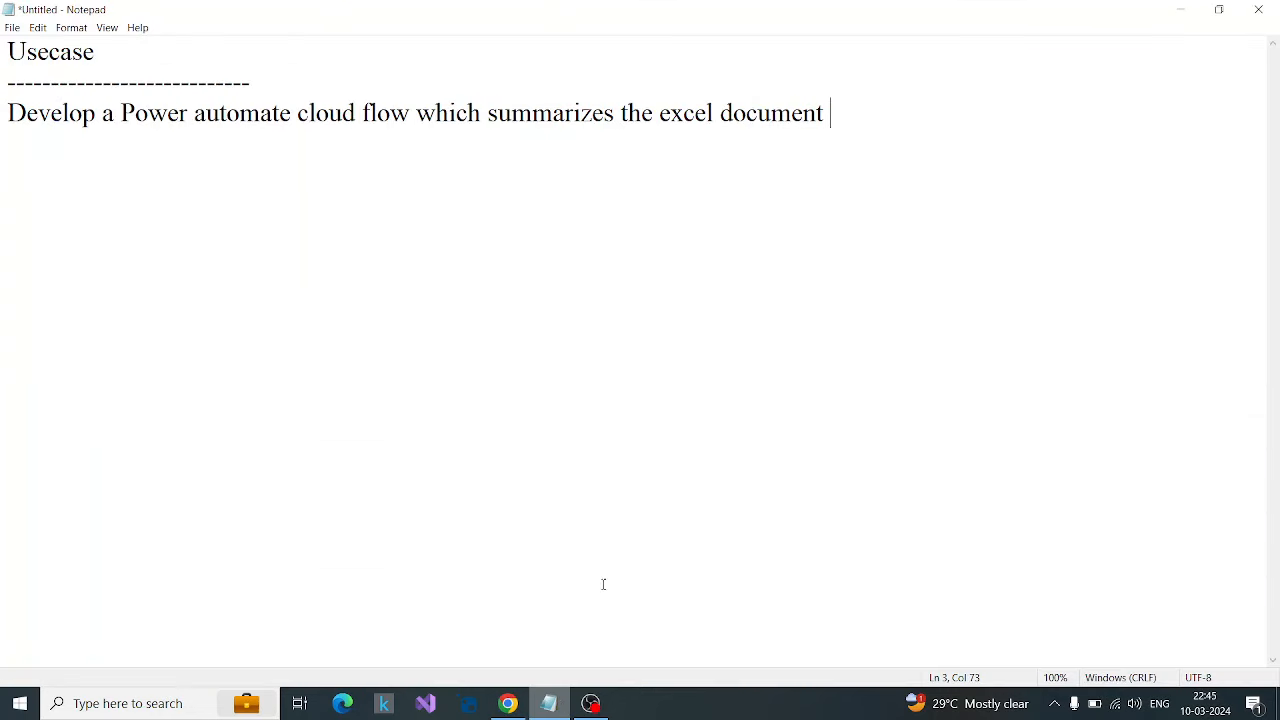
mouse_move(624, 462)
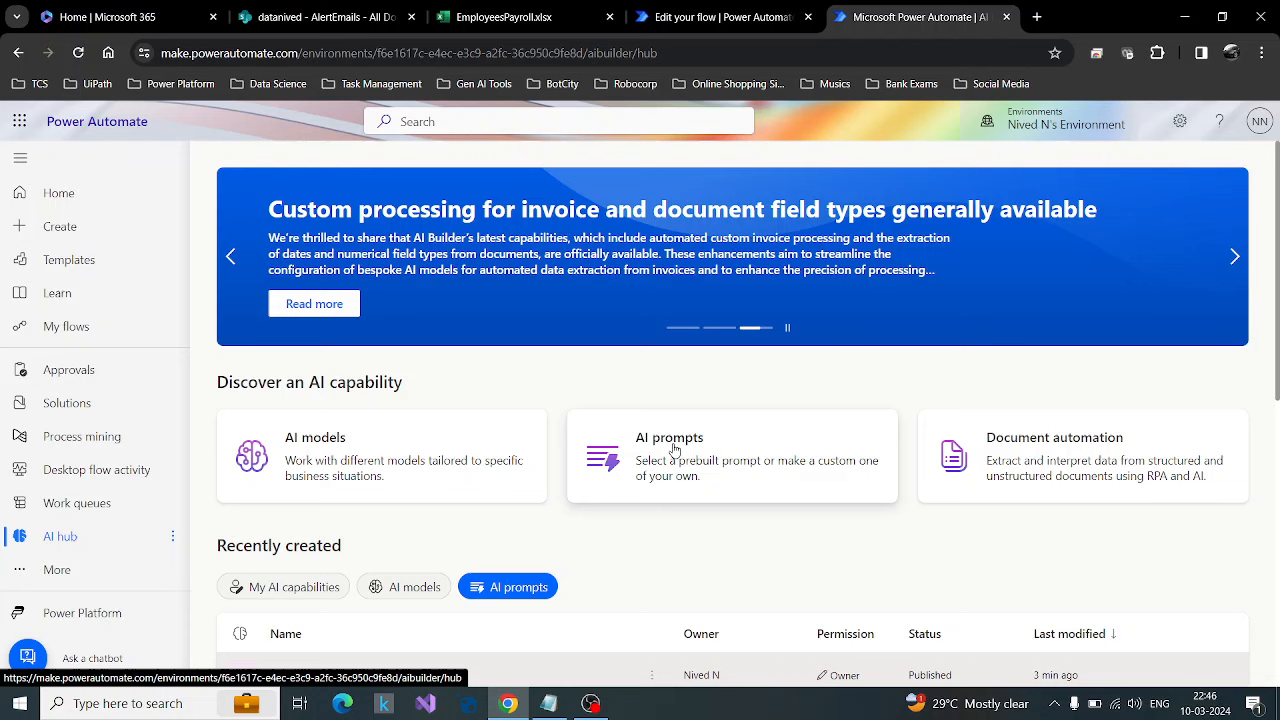
Step: Show the AI prompts page listing the published Excel Document Summarizer Prompt
click(732, 456)
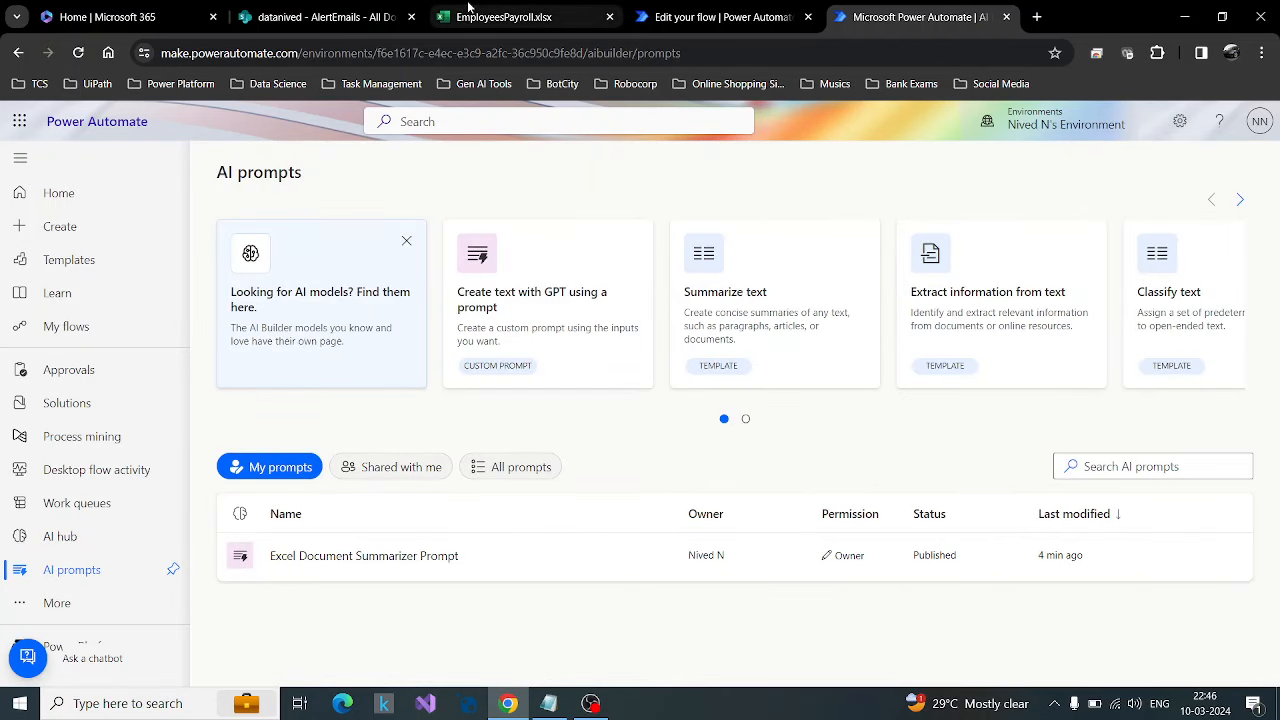
Step: Switch to the EmployeePayroll.xlsx tab to review the Sheet1 payroll table
click(510, 16)
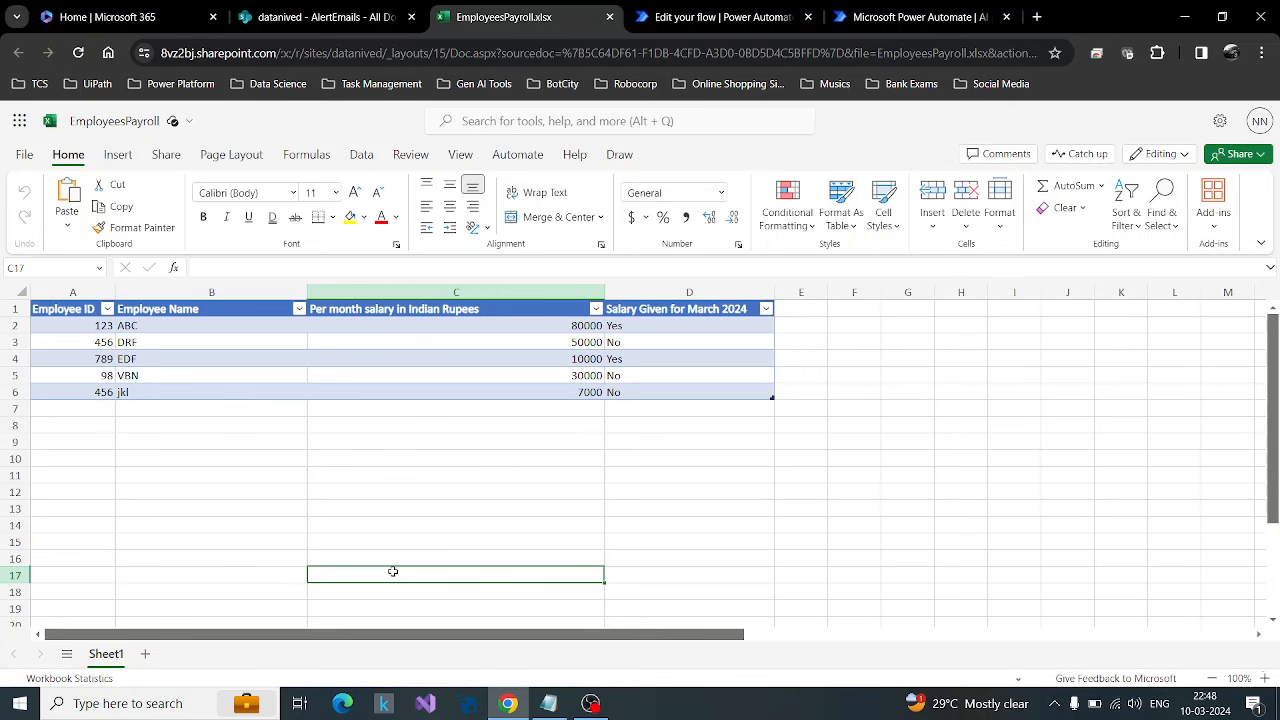
Step: Return to AI prompts via the AI hub and browse the prompt template carousel back and forth
click(916, 16)
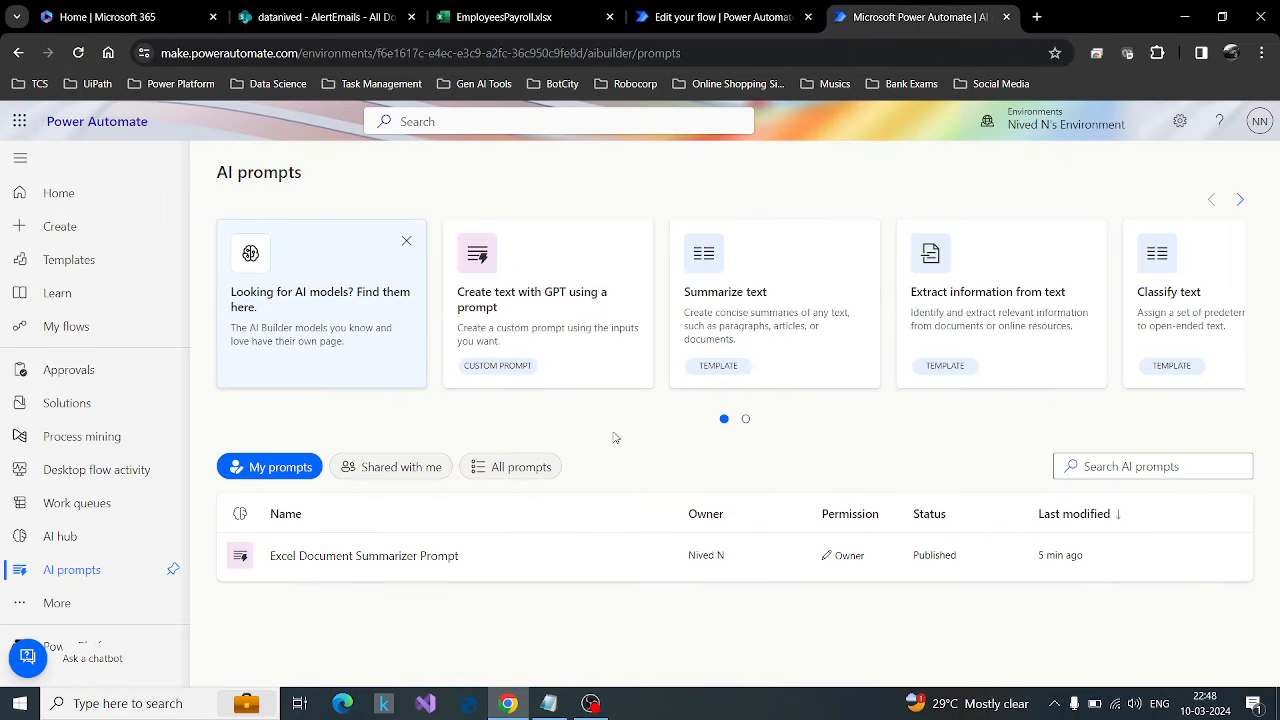
click(60, 536)
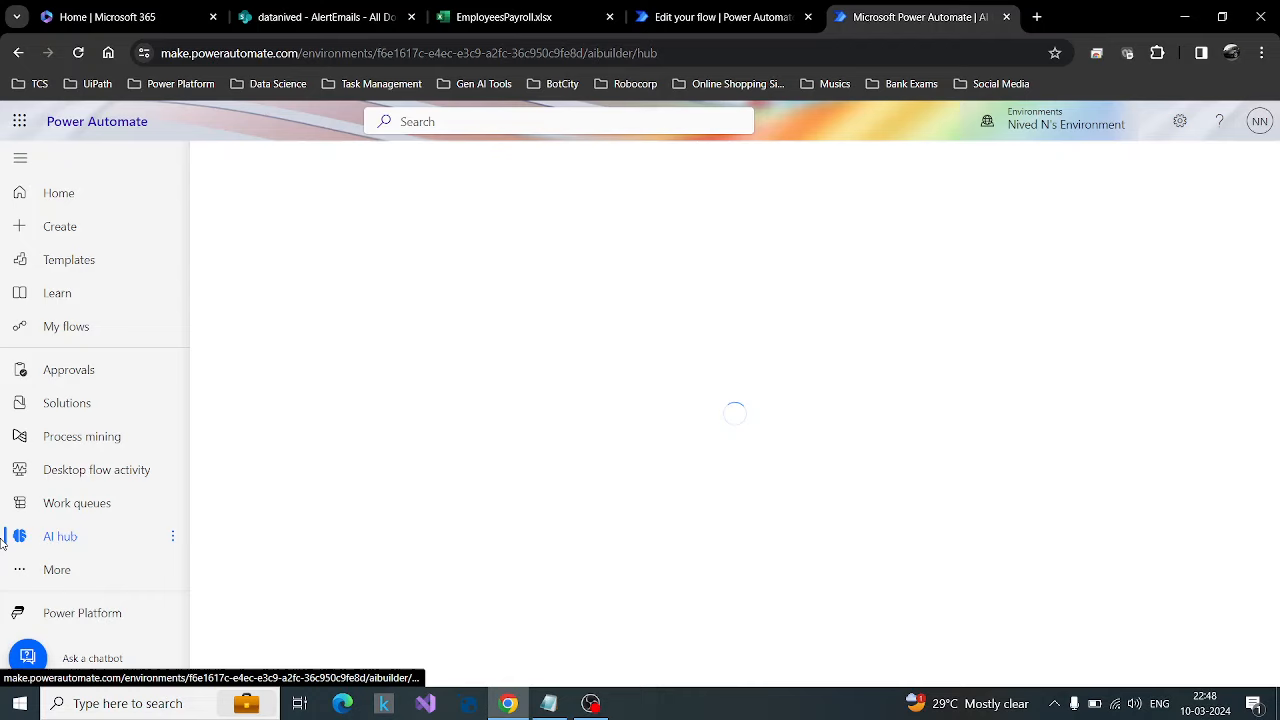
mouse_move(60, 536)
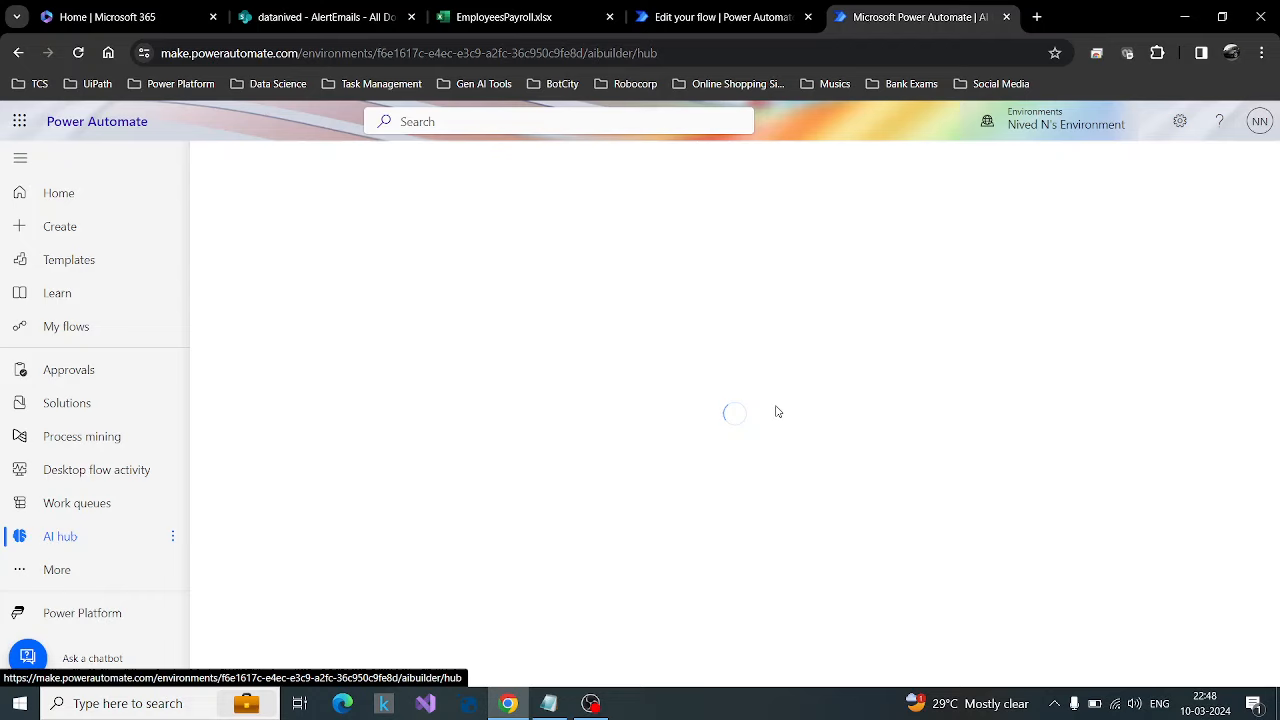
mouse_move(800, 420)
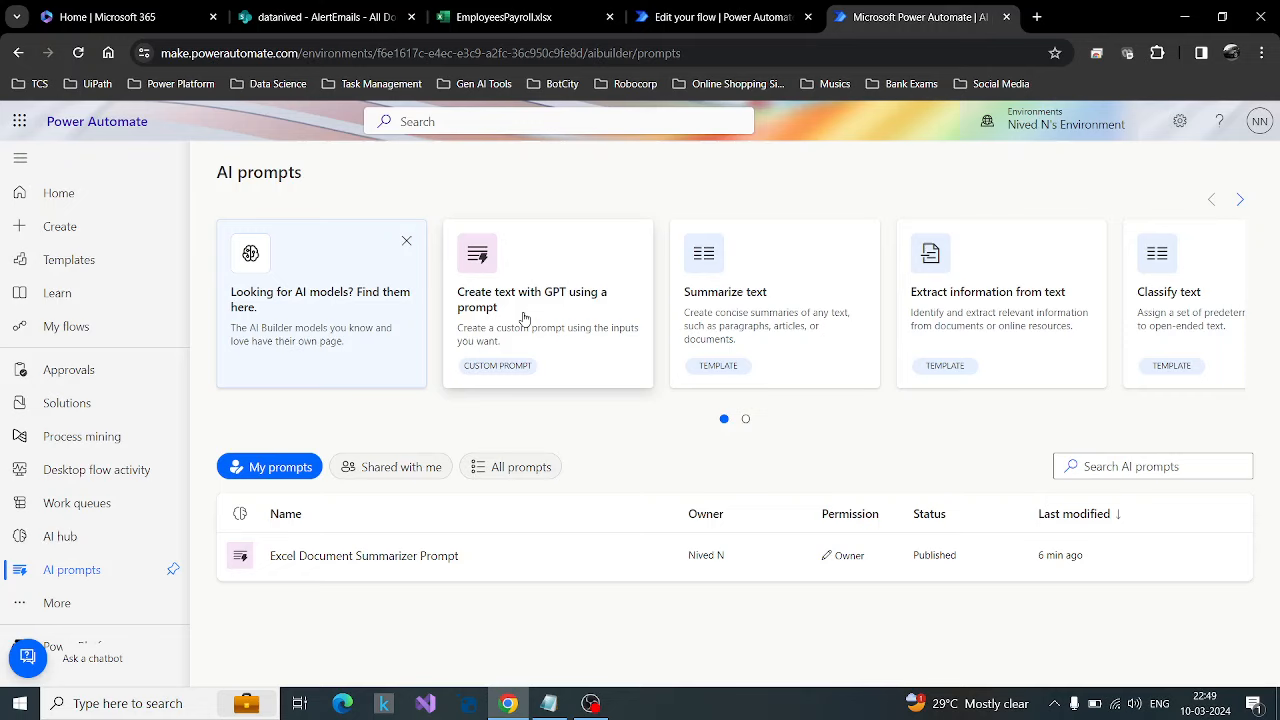
mouse_move(476, 332)
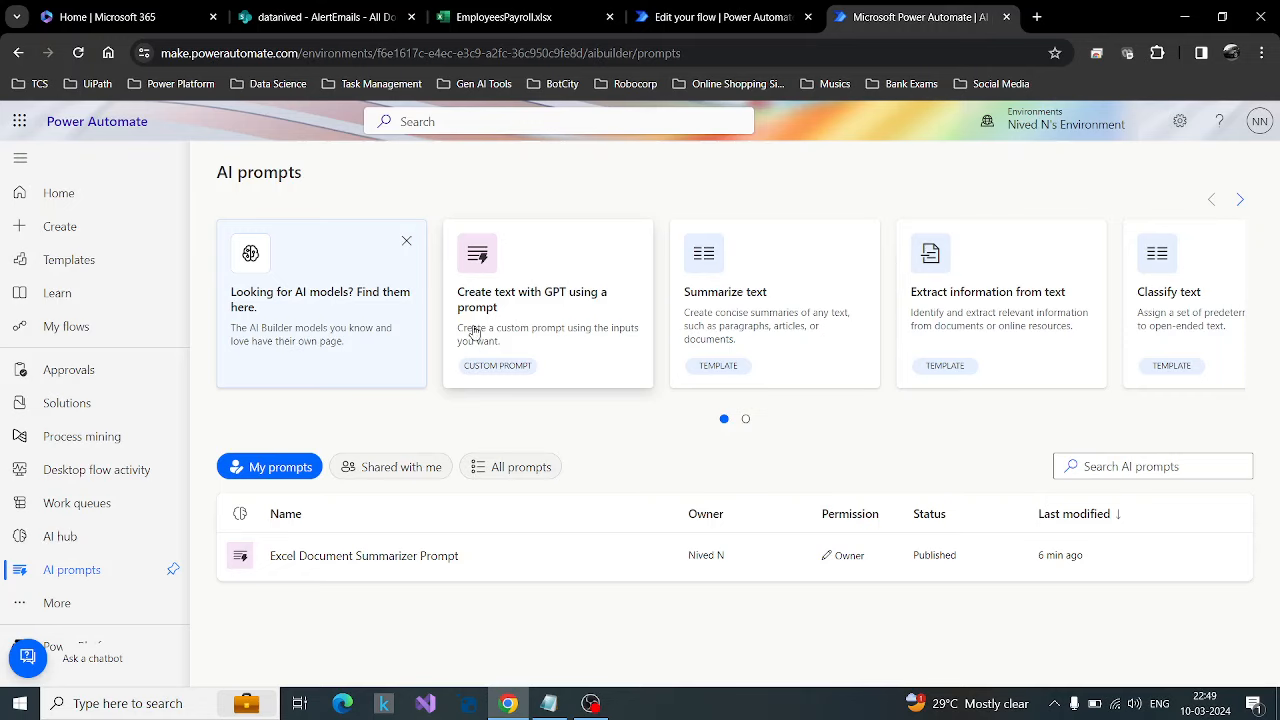
mouse_move(488, 344)
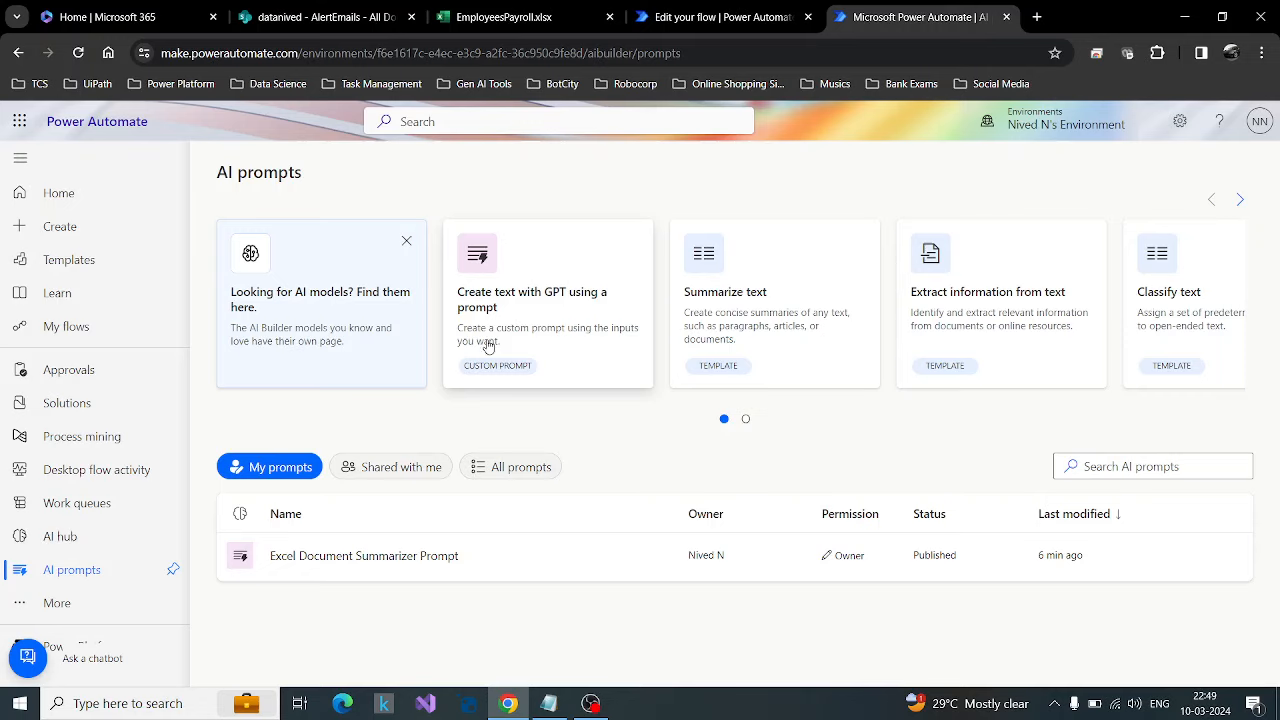
mouse_move(1196, 320)
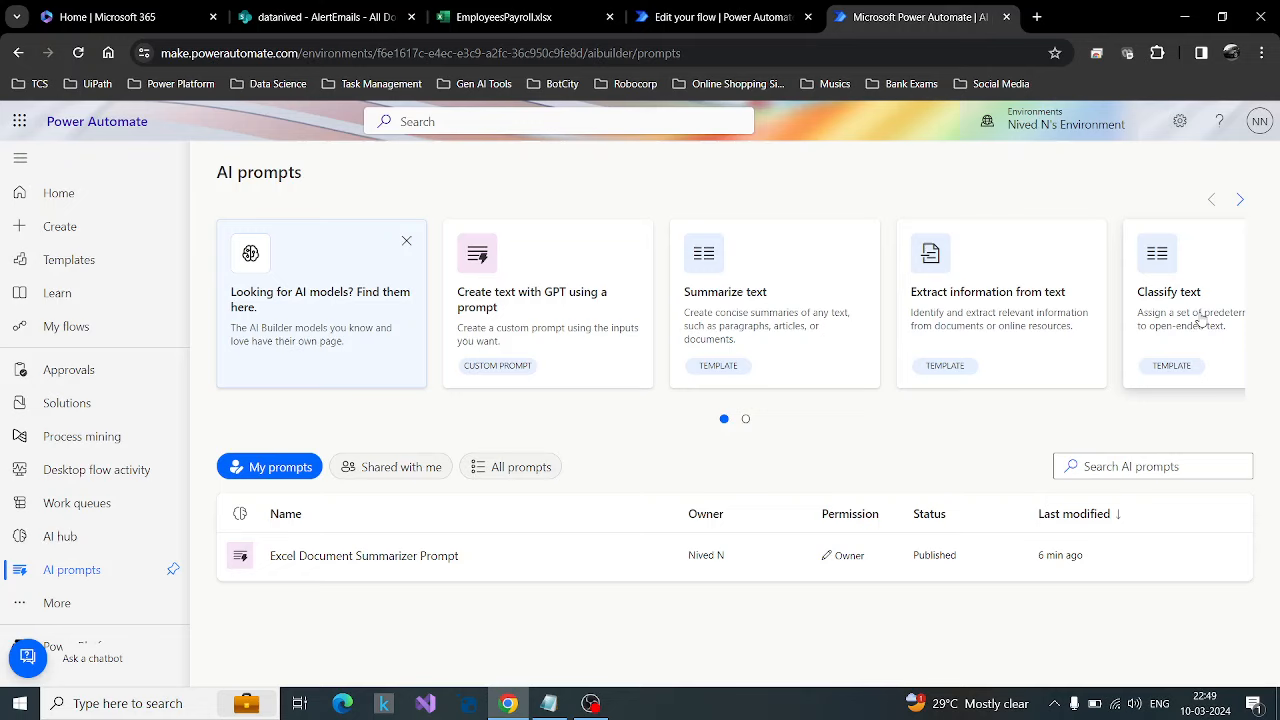
mouse_move(494, 336)
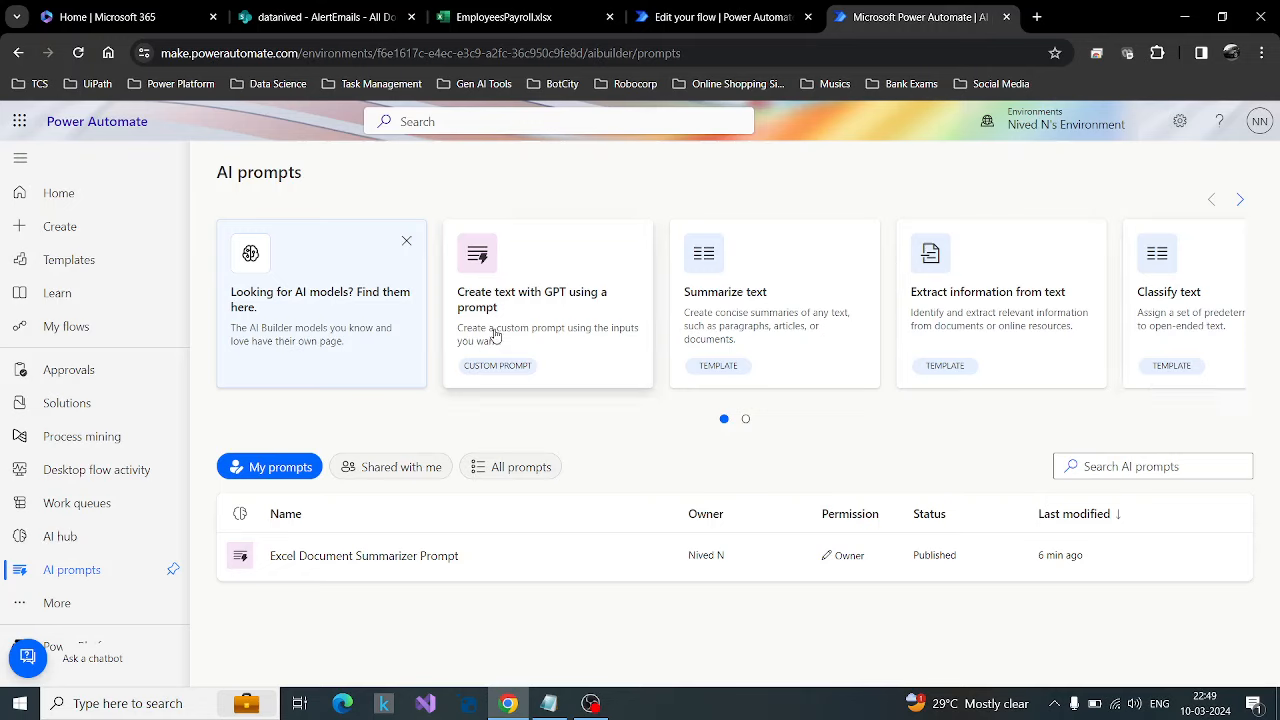
mouse_move(616, 336)
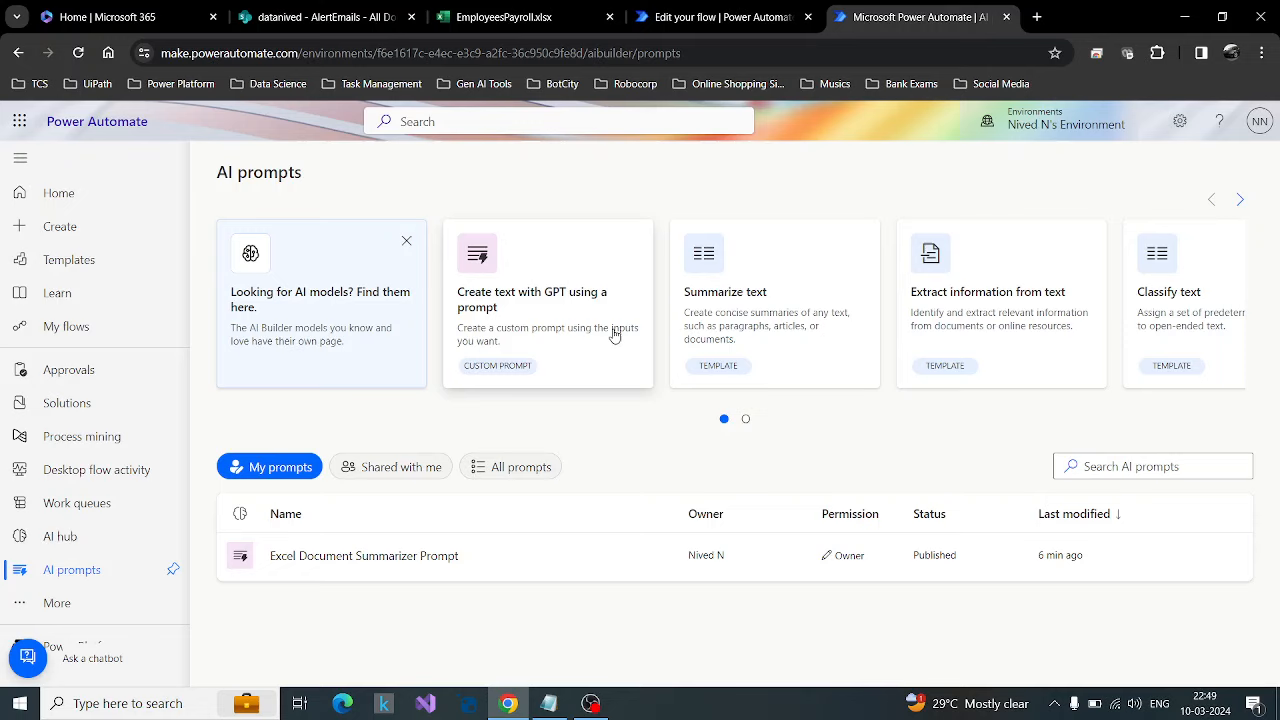
mouse_move(880, 356)
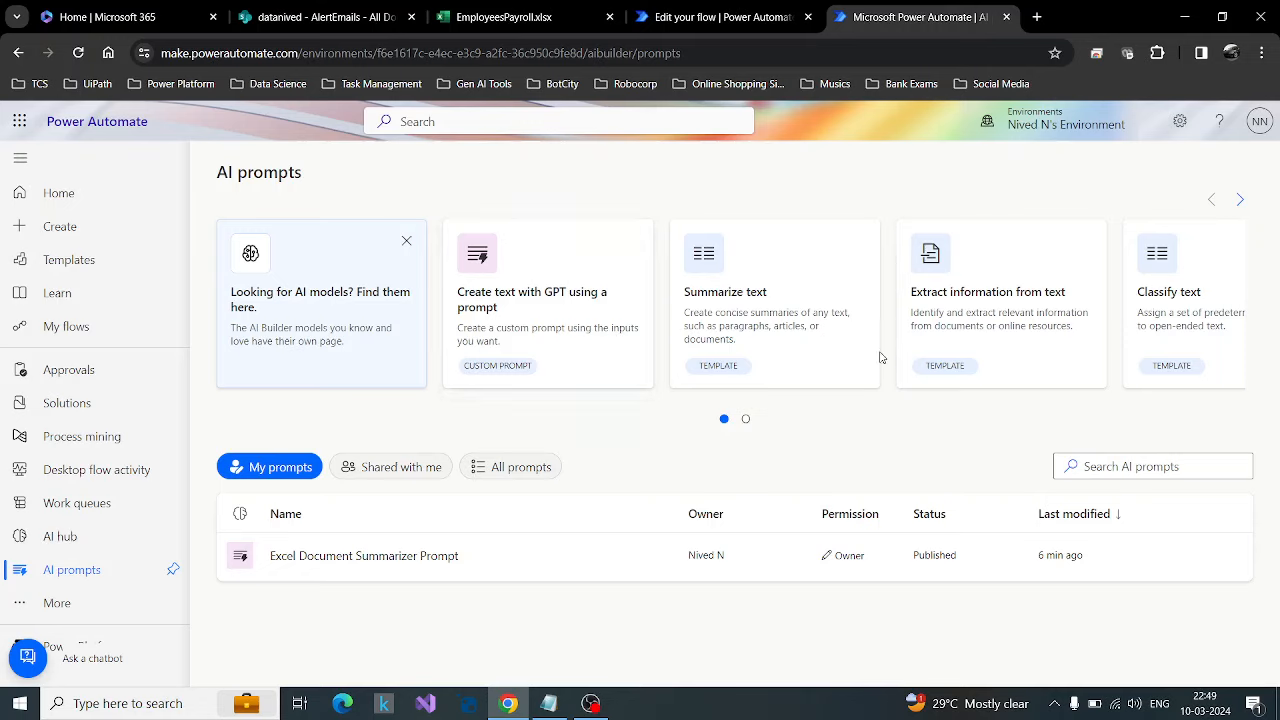
mouse_move(784, 356)
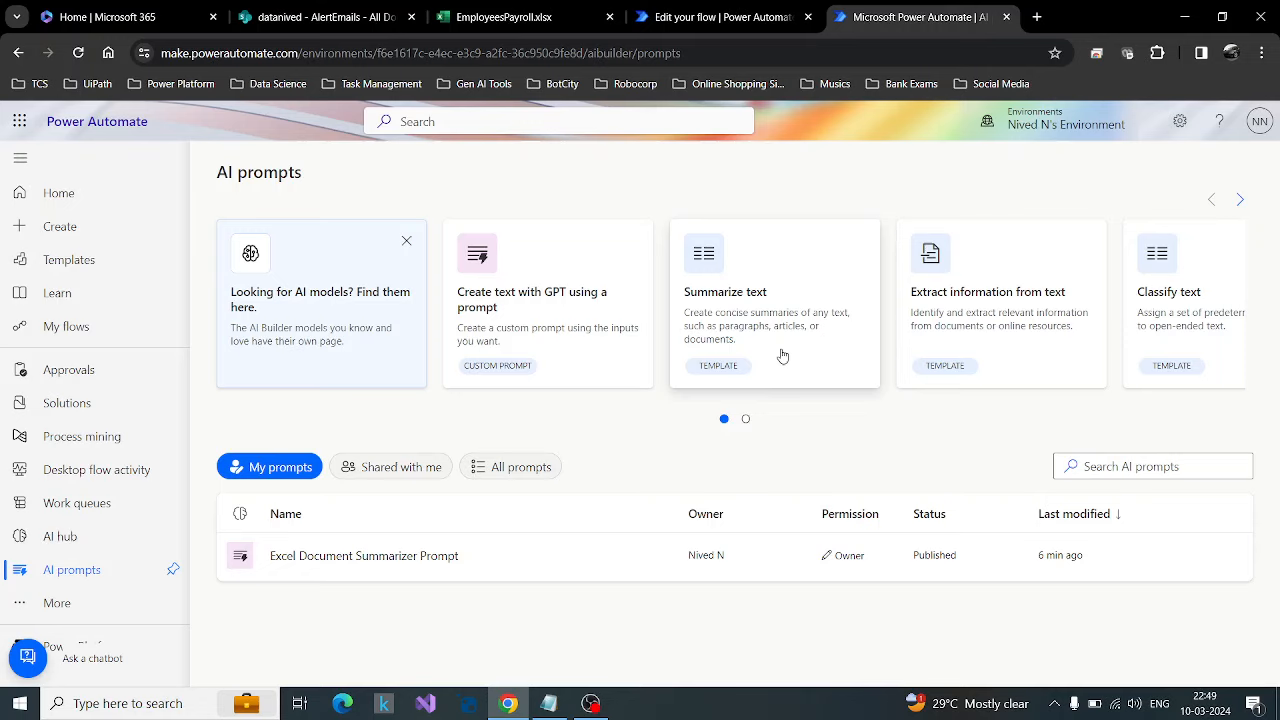
mouse_move(770, 308)
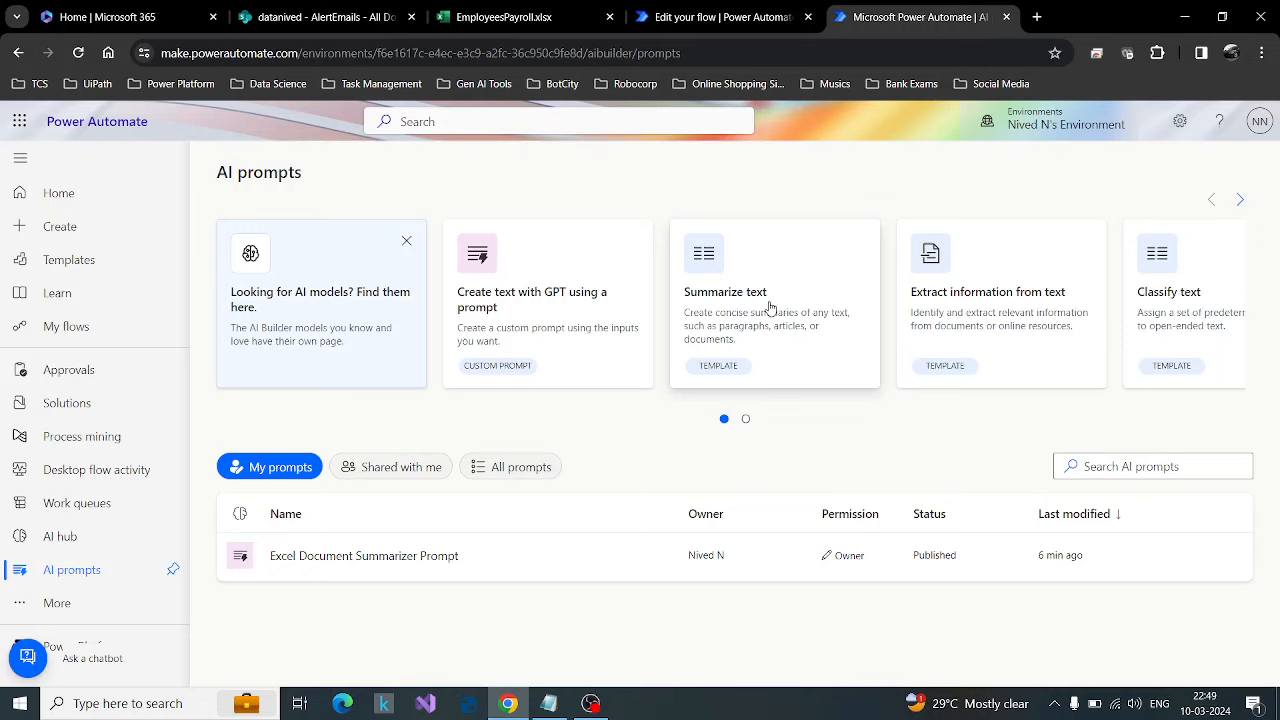
mouse_move(1024, 302)
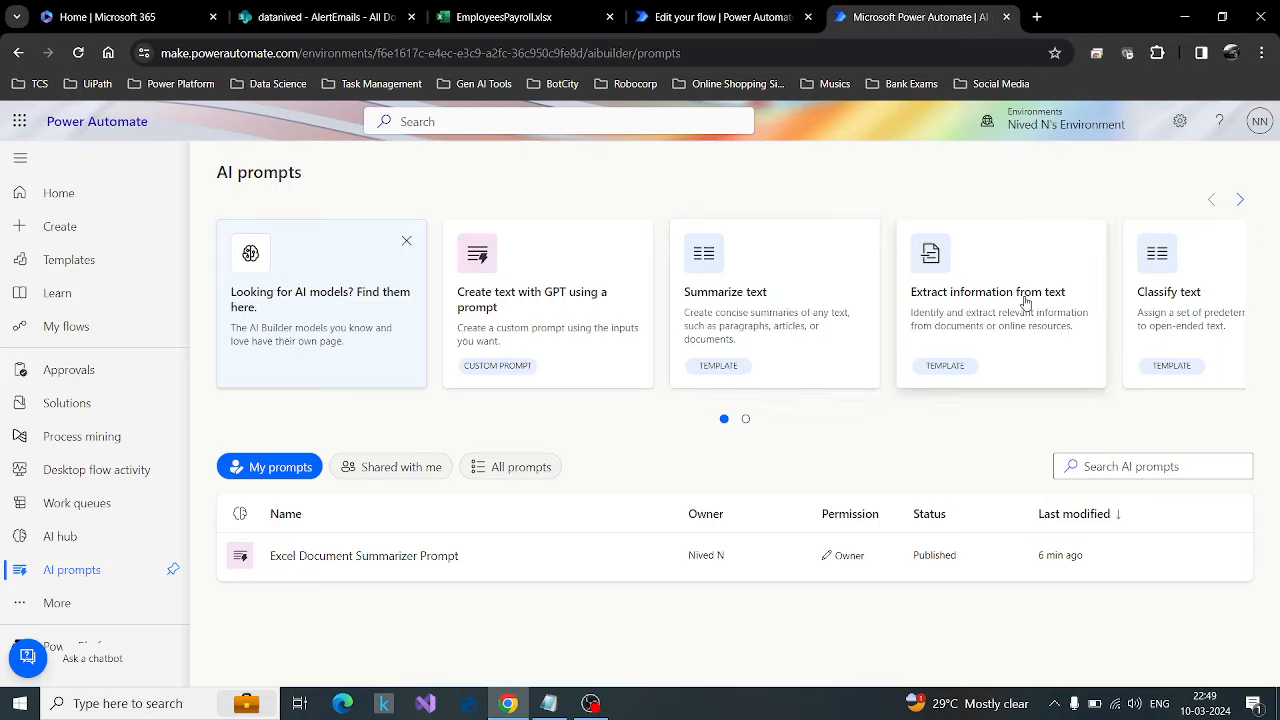
click(1240, 200)
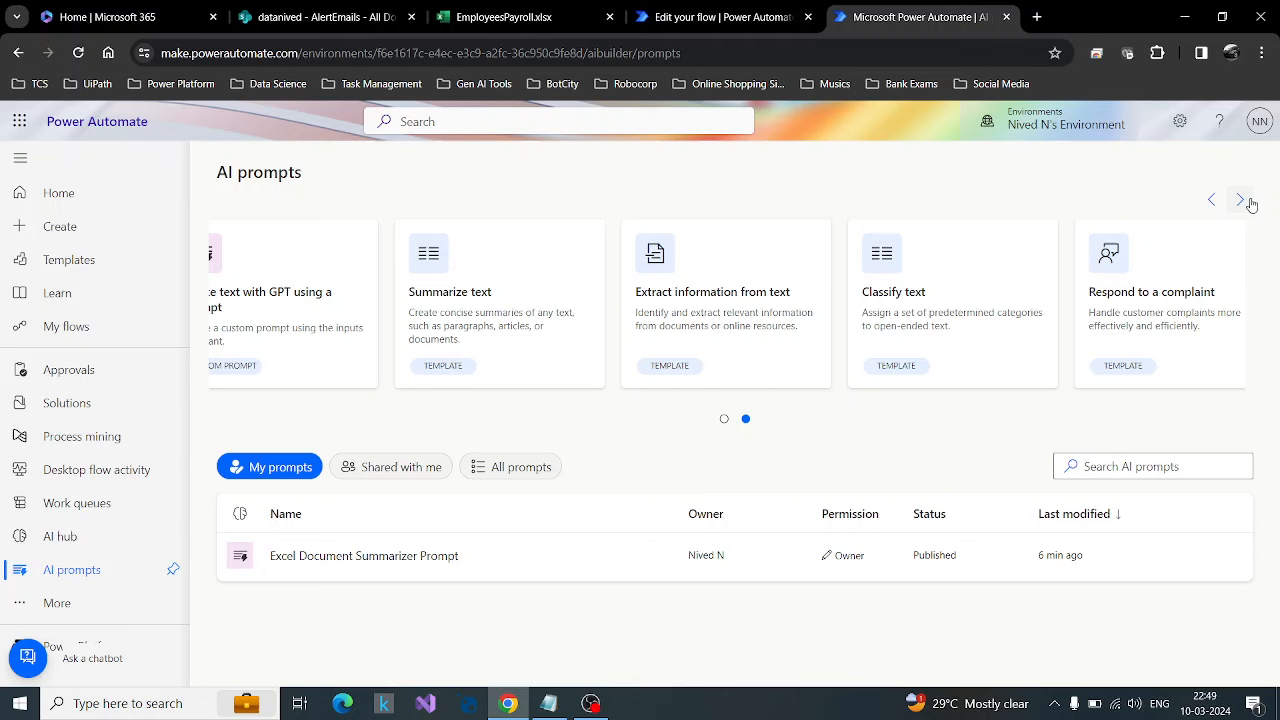
click(1240, 200)
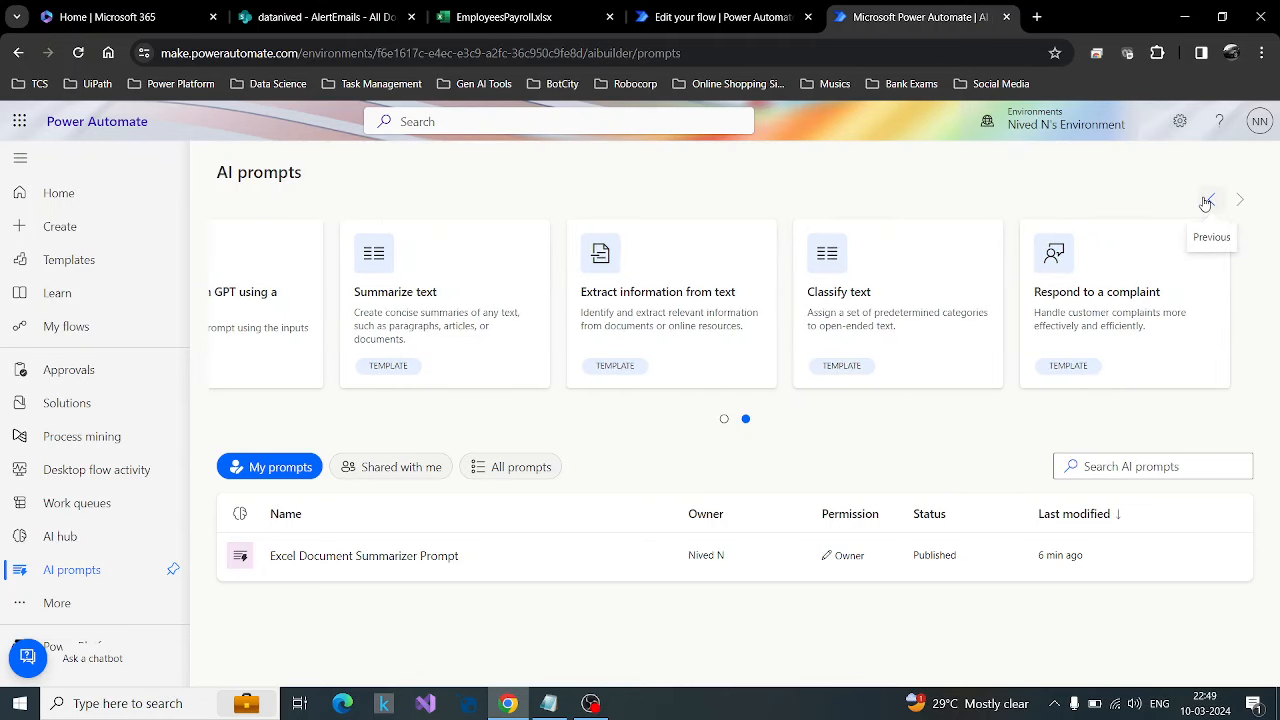
click(1208, 200)
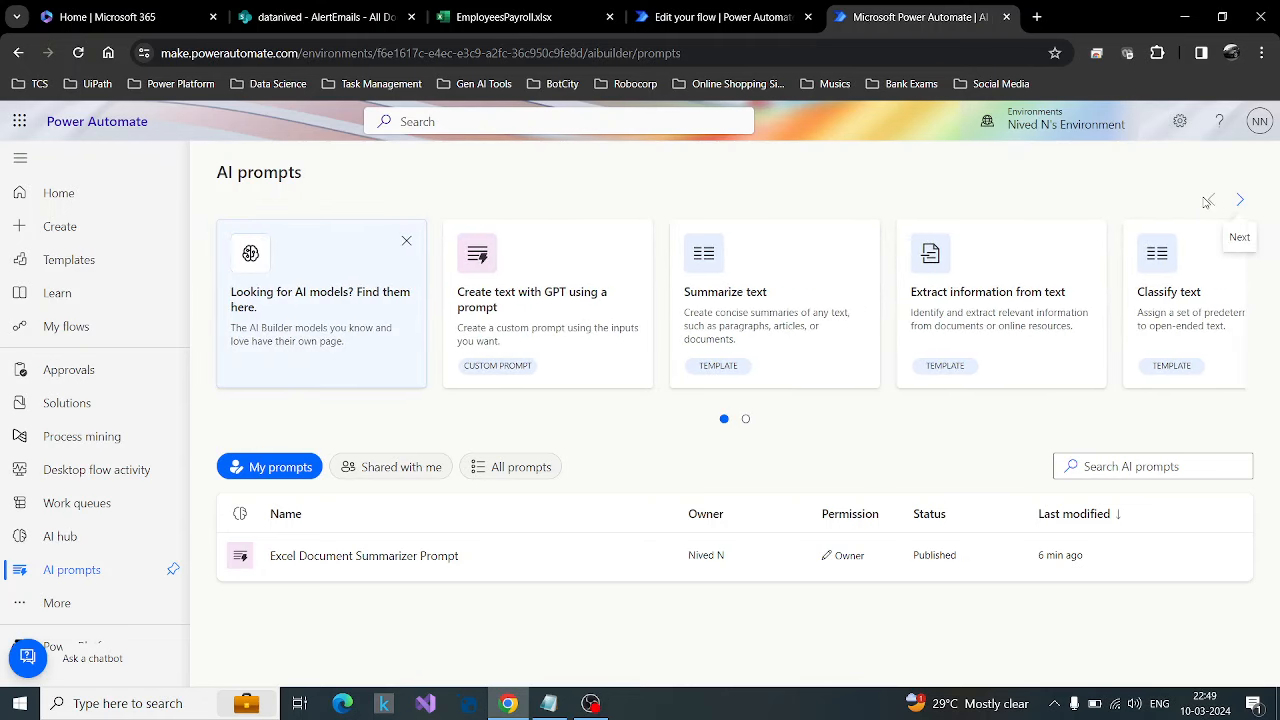
click(1240, 200)
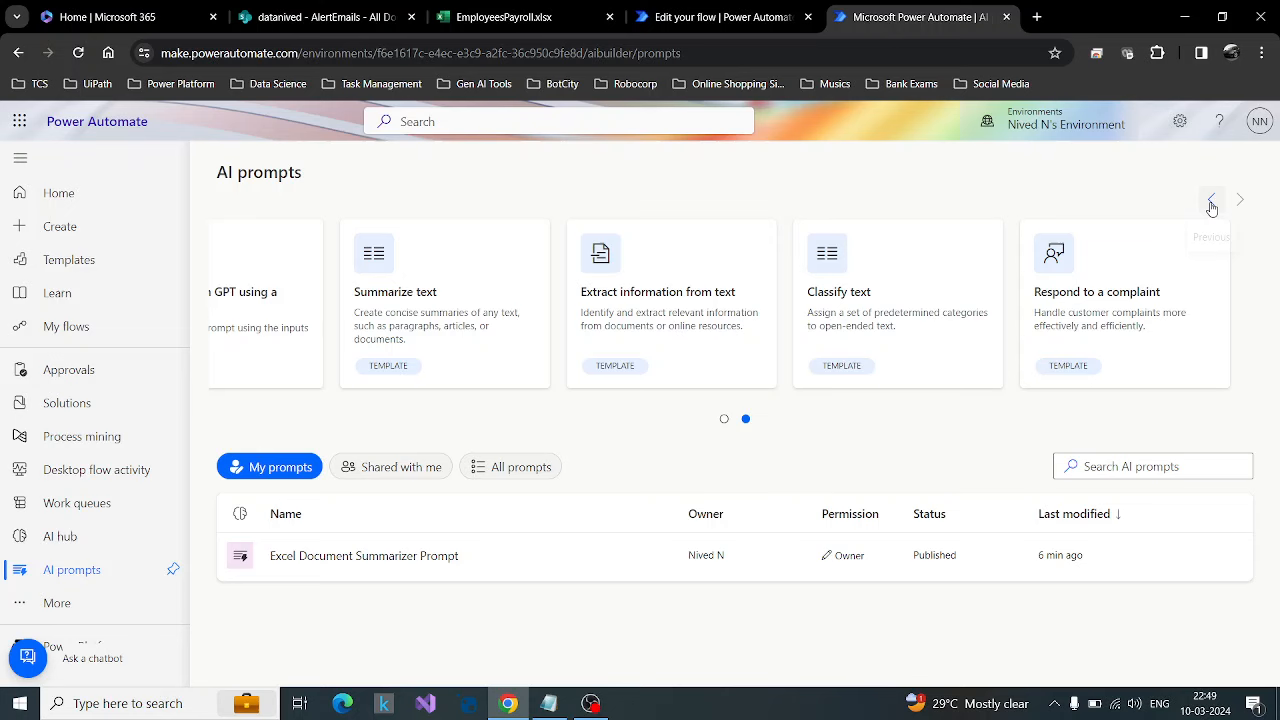
click(1212, 200)
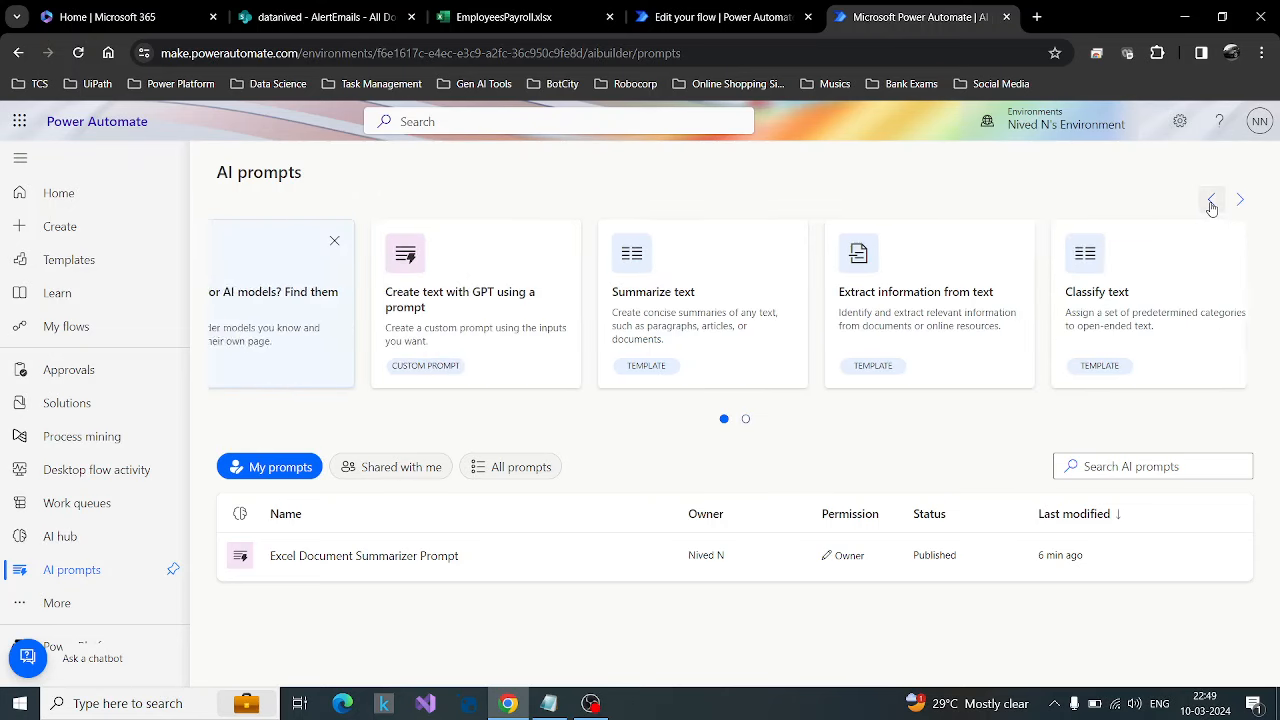
click(1212, 200)
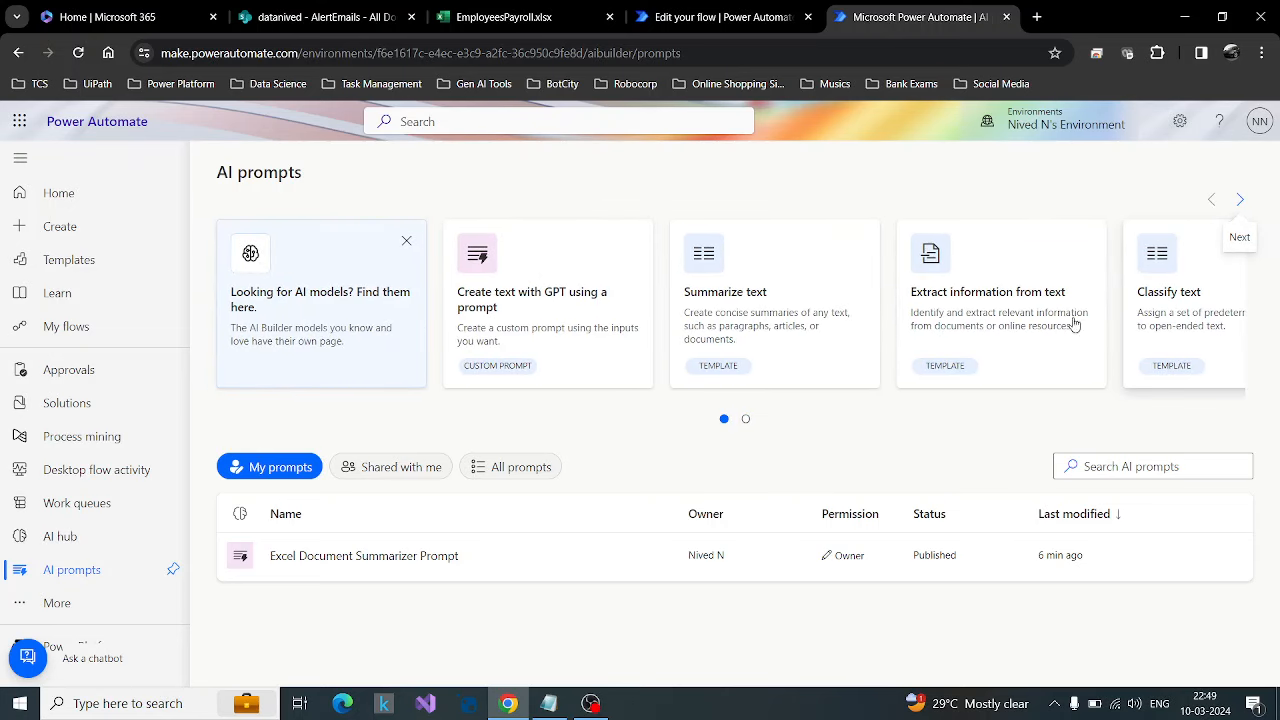
mouse_move(488, 296)
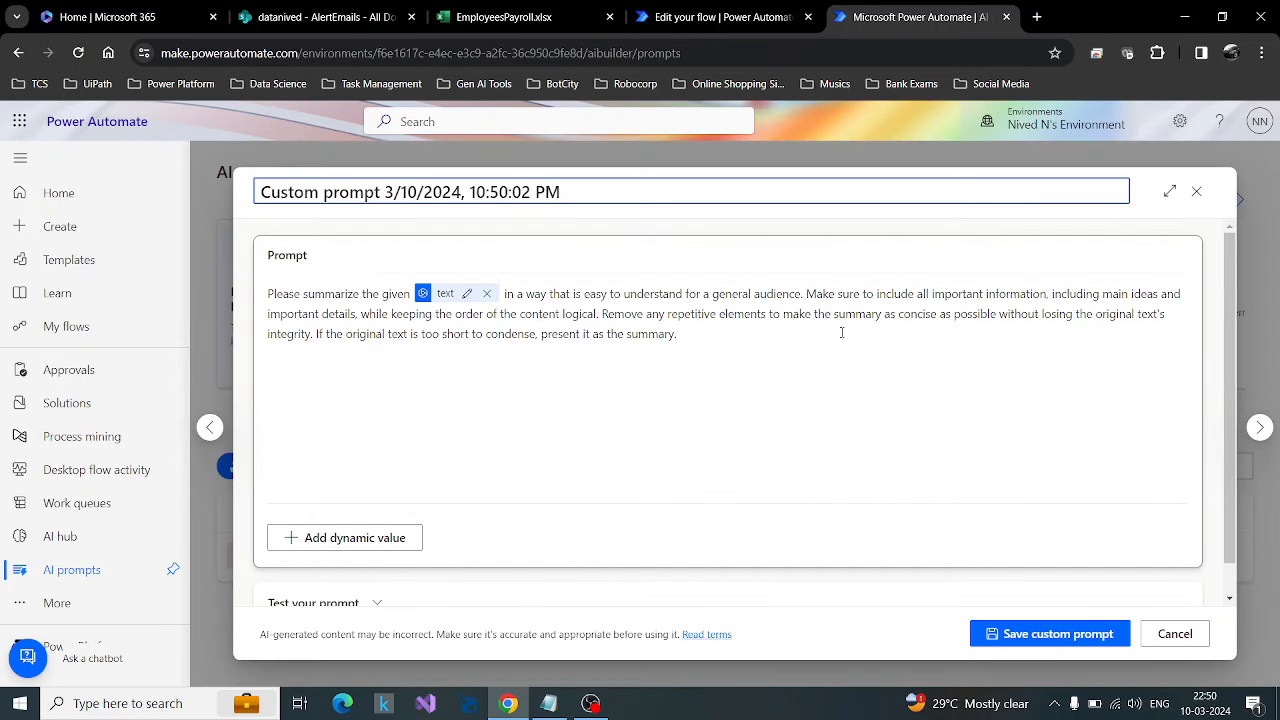
mouse_move(812, 324)
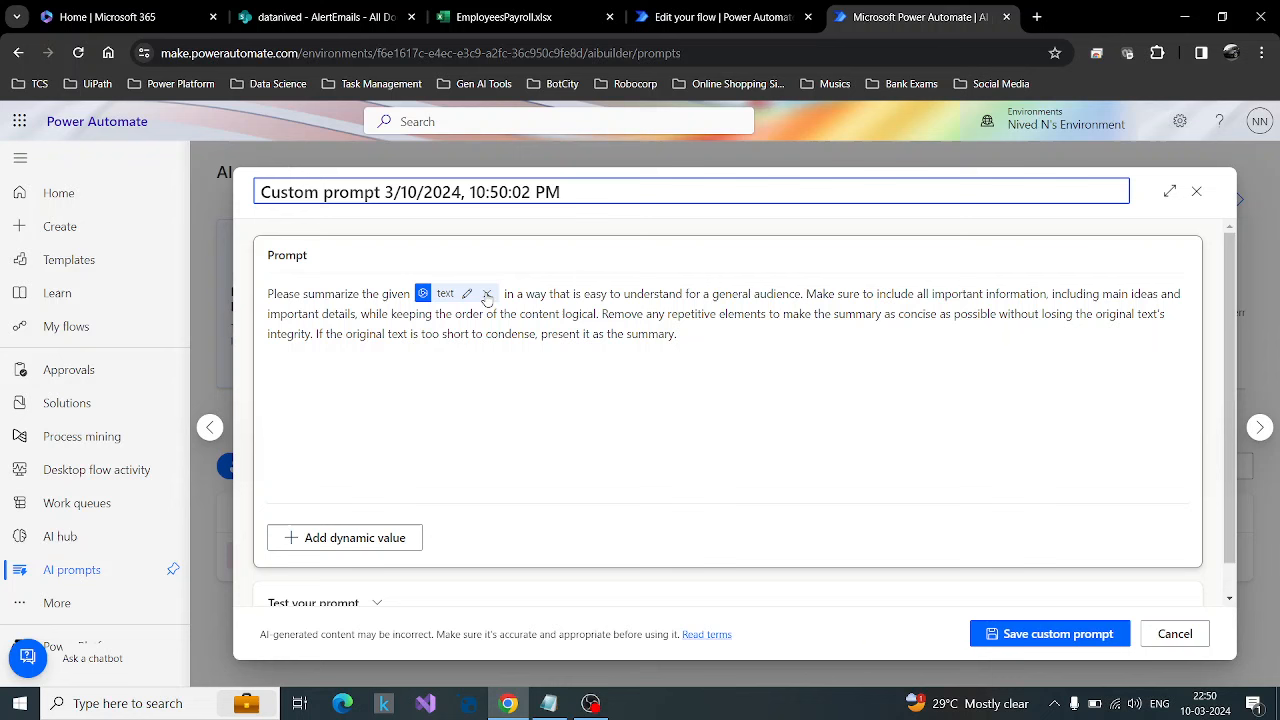
Step: Replace the prompt's text input with a new one inserted after 'given'
click(488, 292)
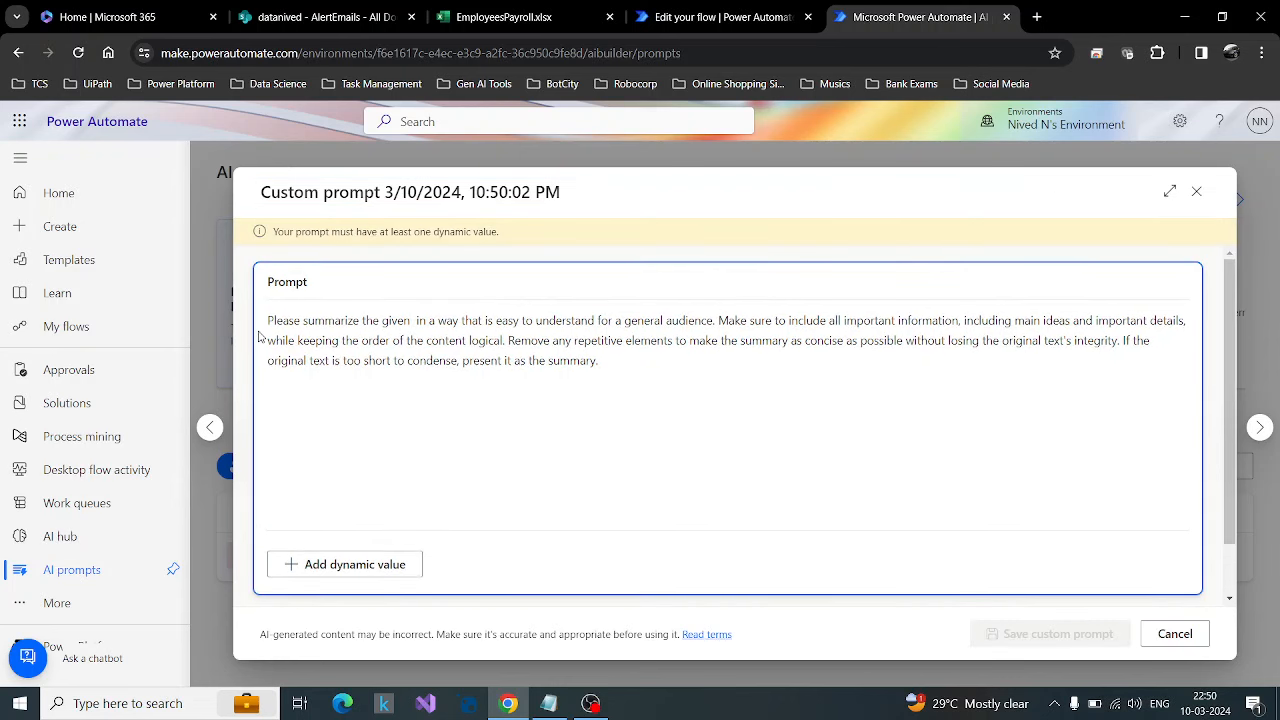
click(412, 320)
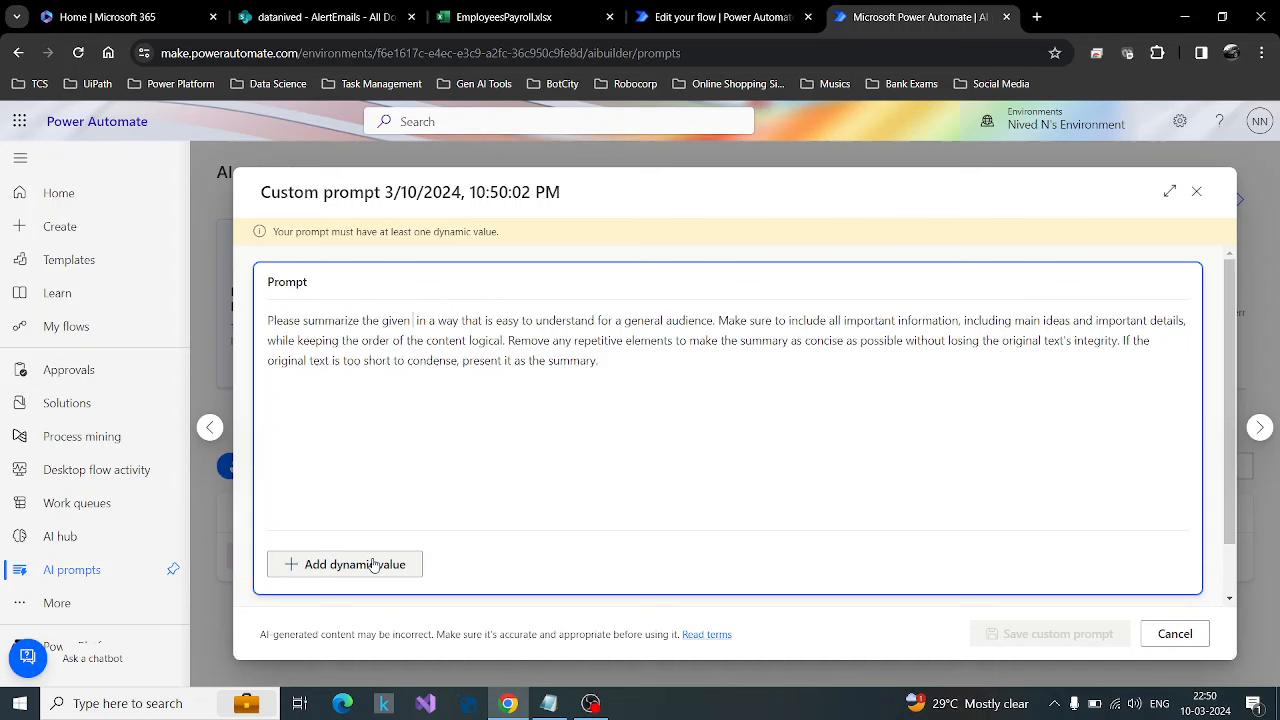
click(344, 564)
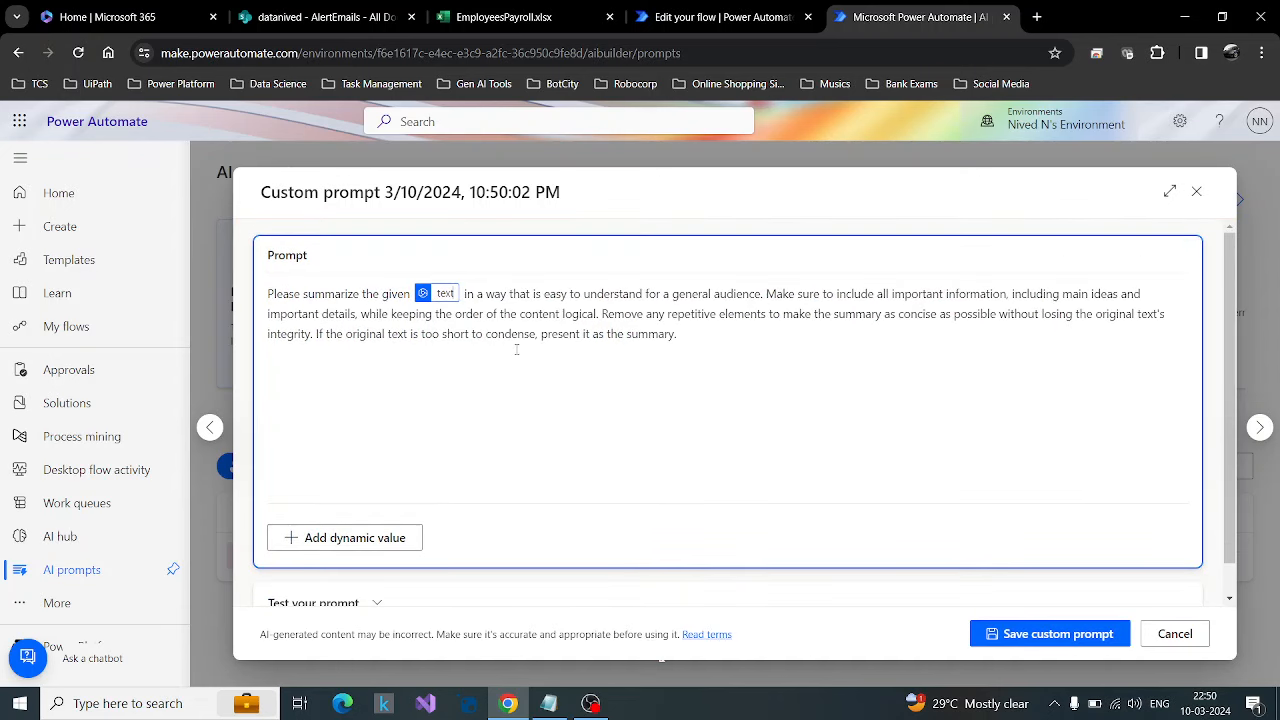
click(444, 292)
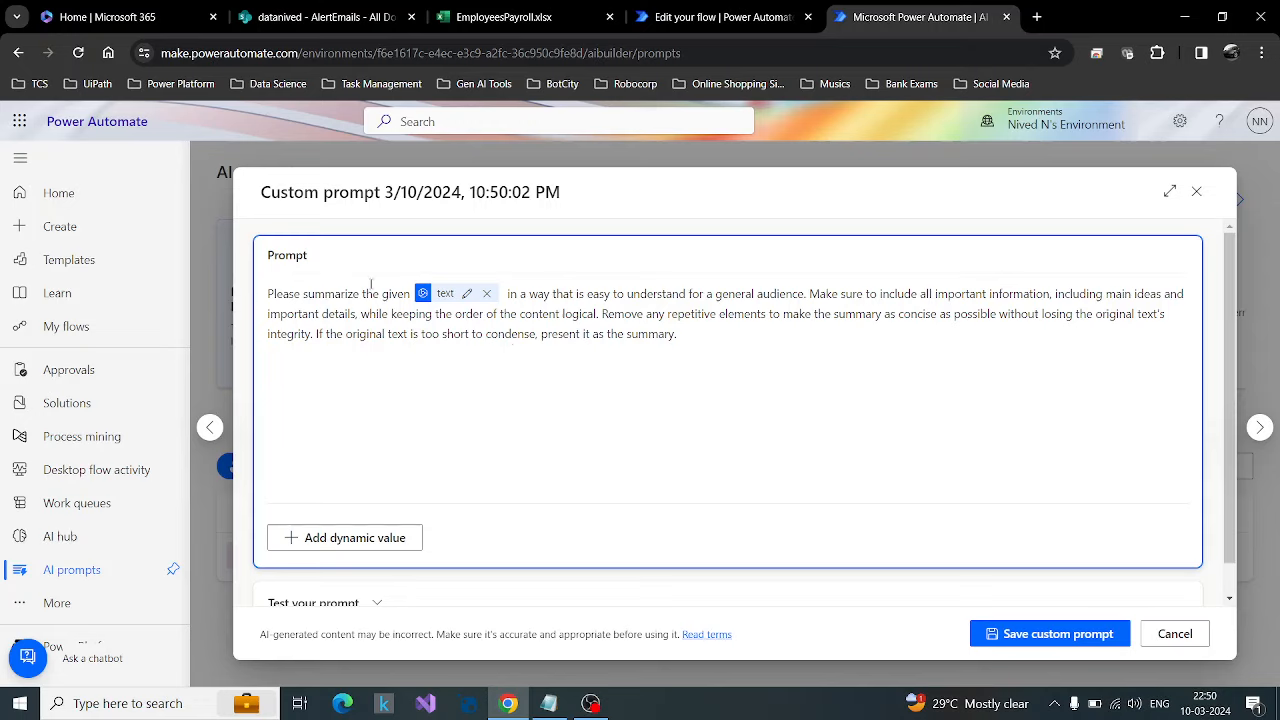
mouse_move(452, 308)
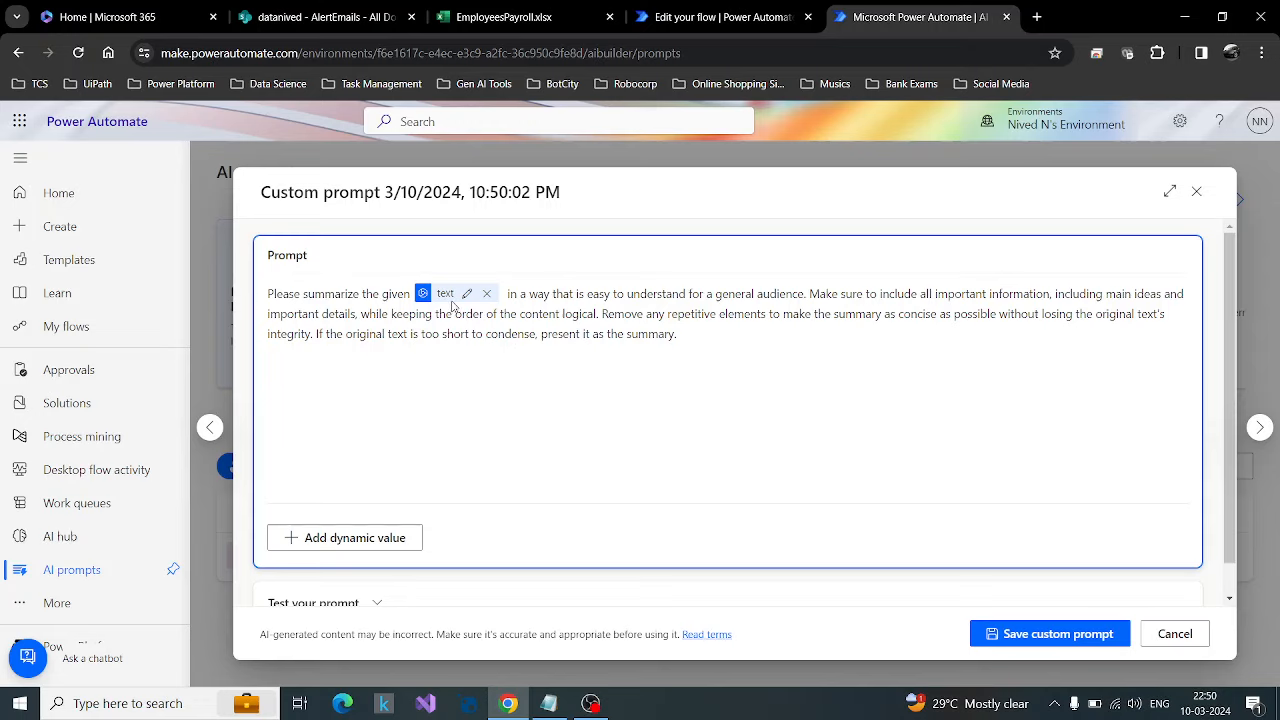
Step: Rename the prompt title to 'custom prompt for document summarizer'
click(410, 192)
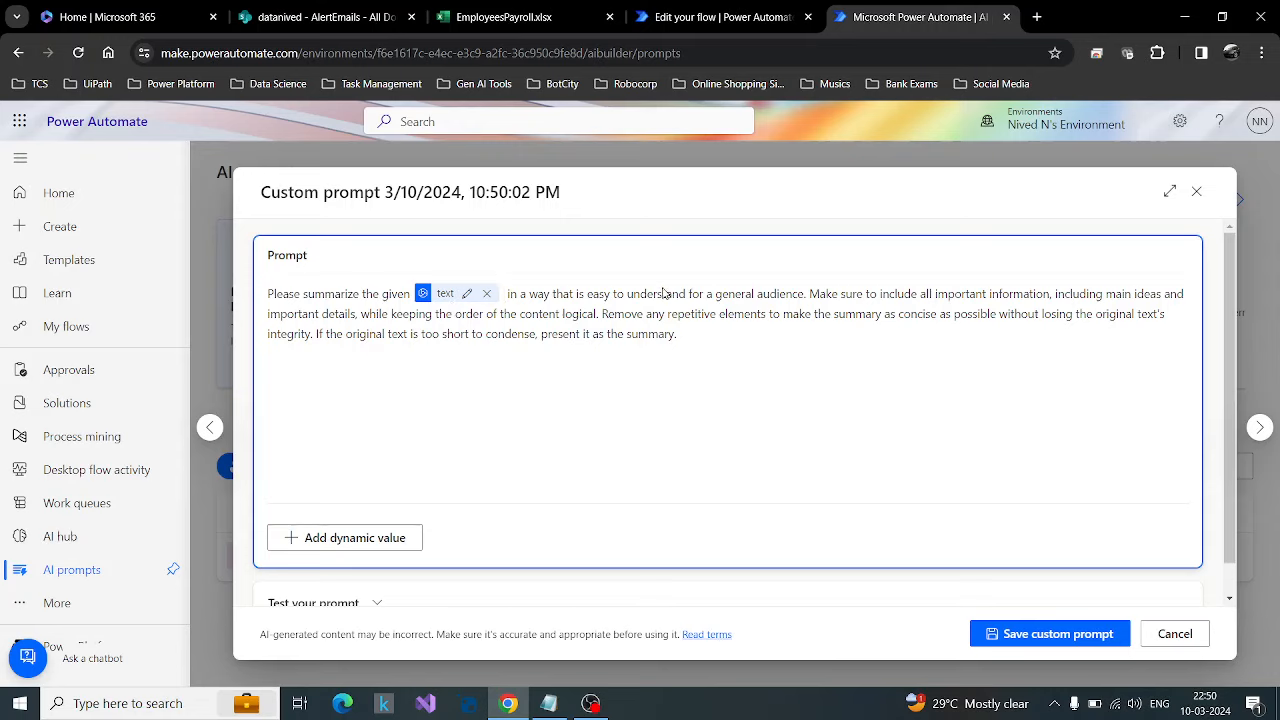
mouse_move(446, 248)
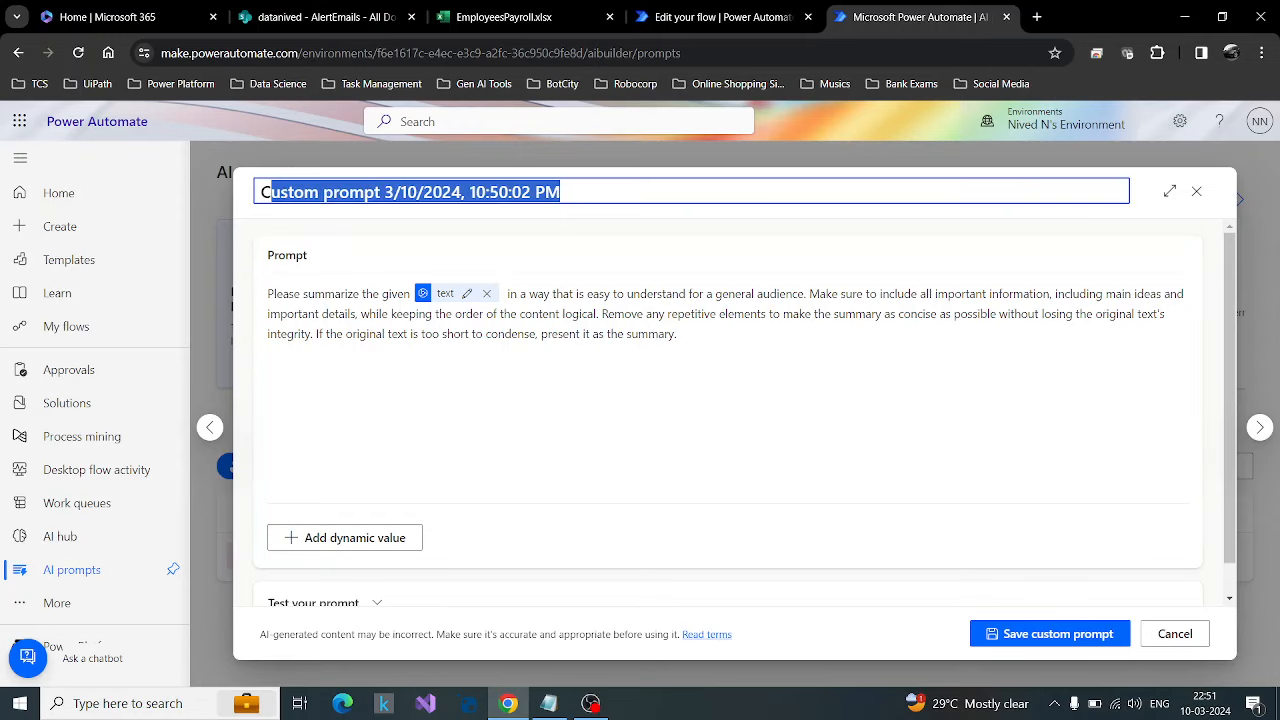
text(custom prompt for document summarizer)
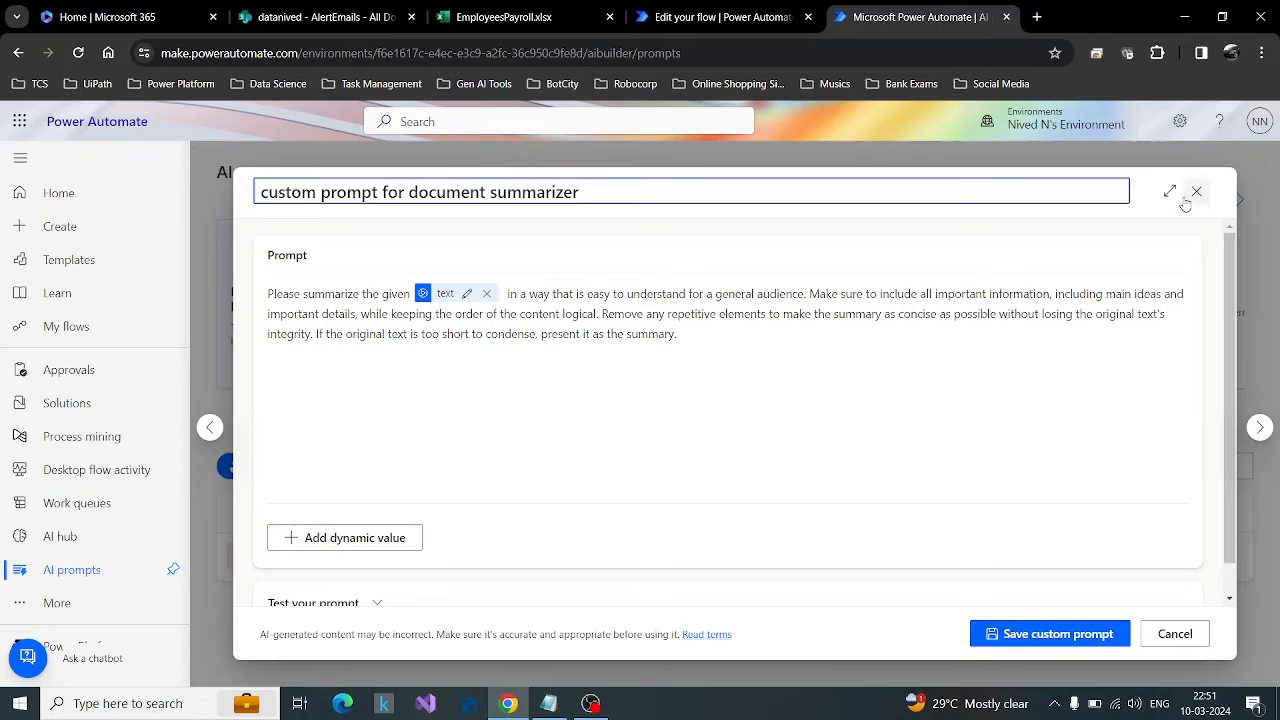
mouse_move(1196, 192)
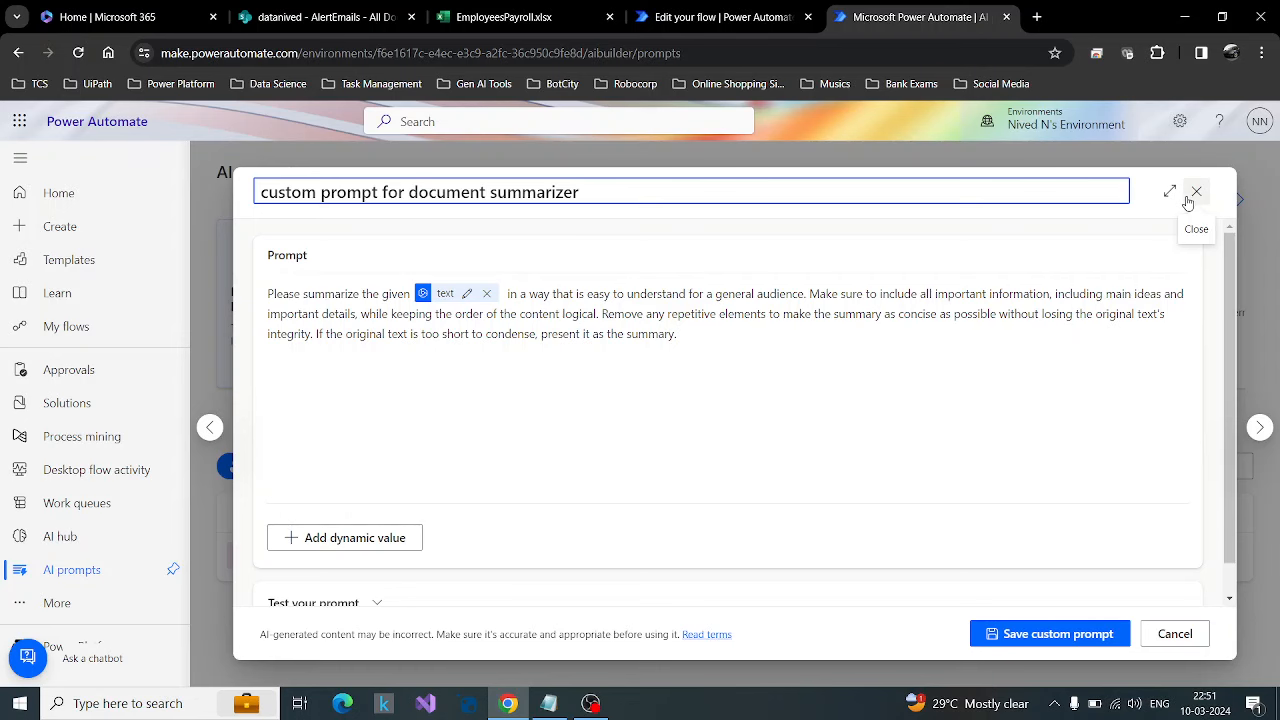
Step: Discard the draft, reopen Excel Document Summarizer Prompt from My prompts and save it
click(1196, 192)
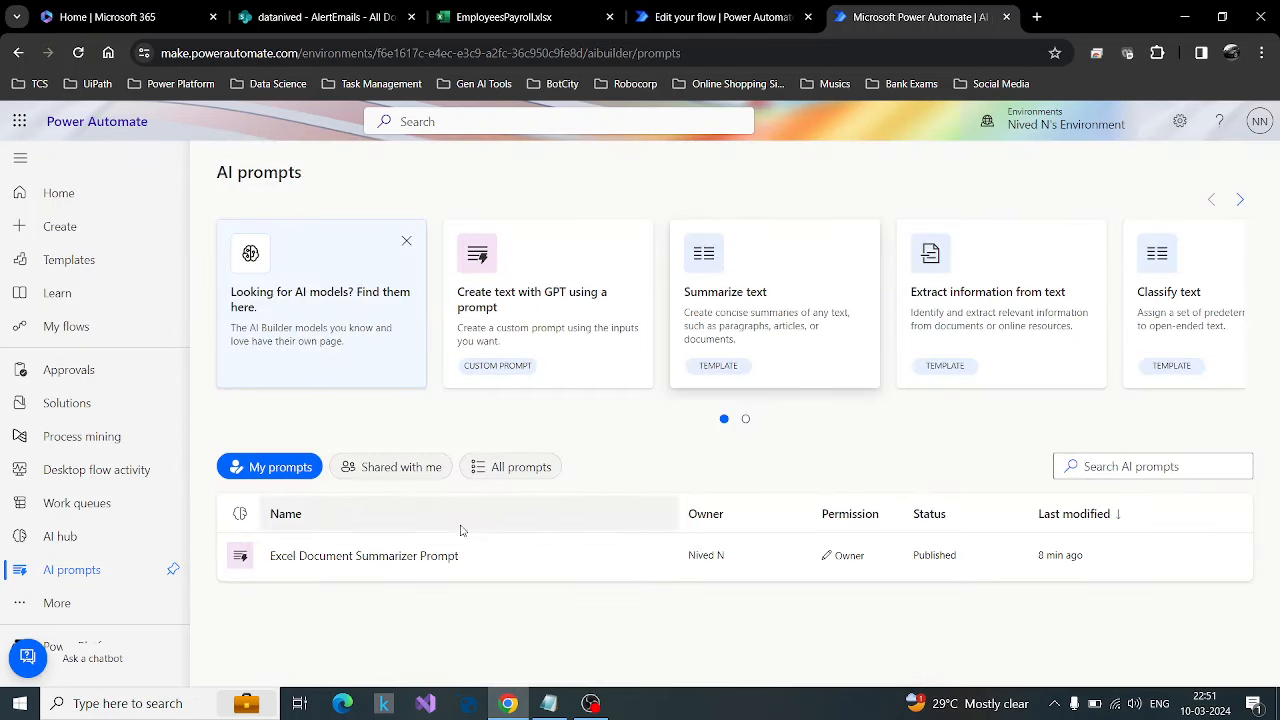
mouse_move(364, 556)
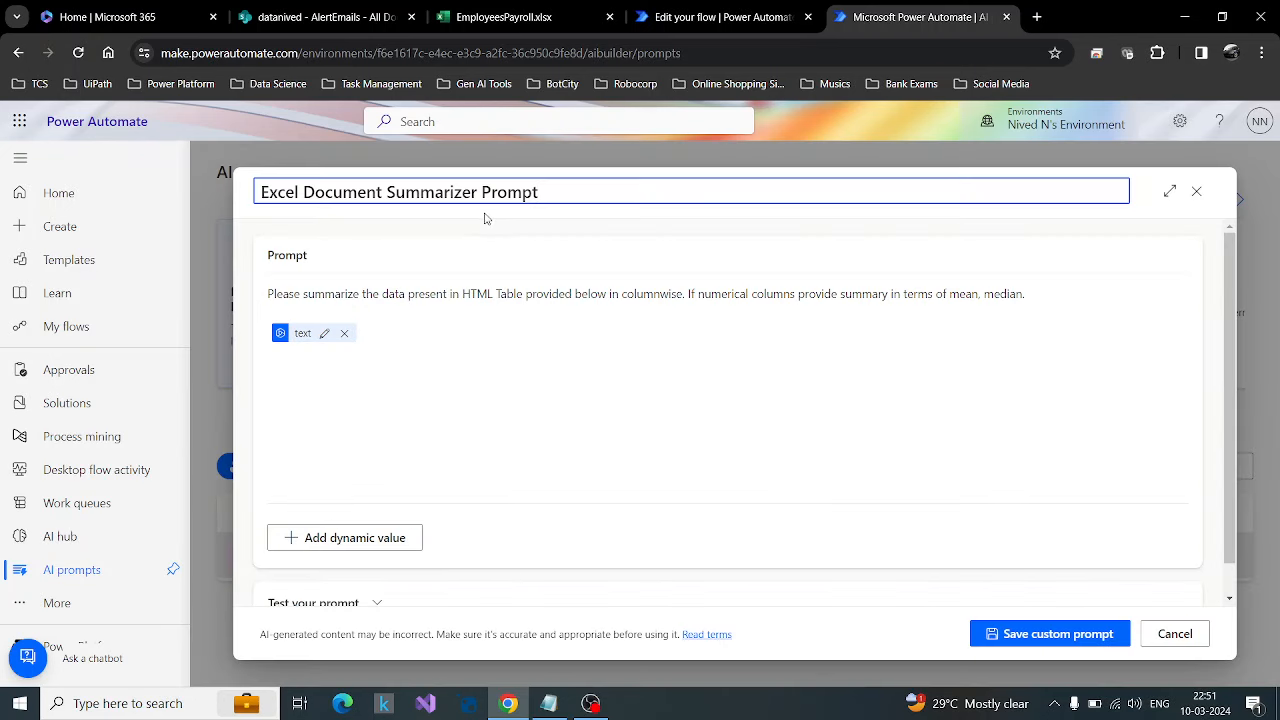
mouse_move(264, 308)
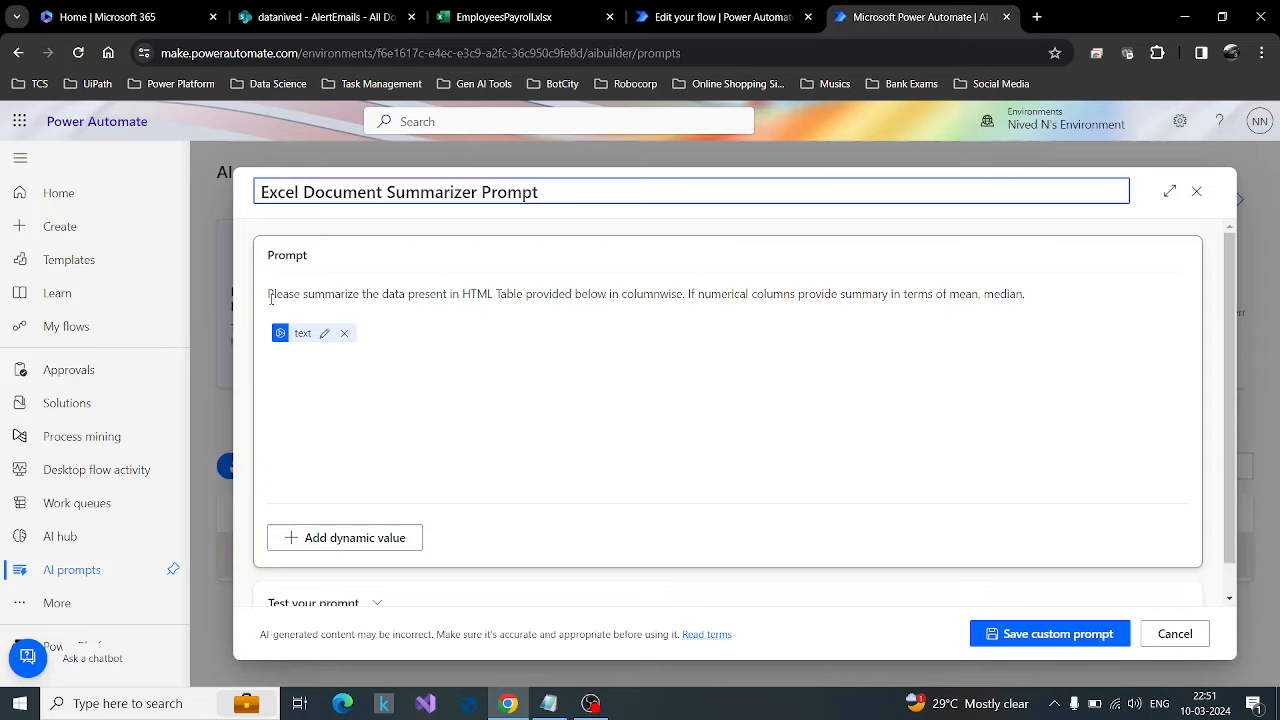
click(538, 192)
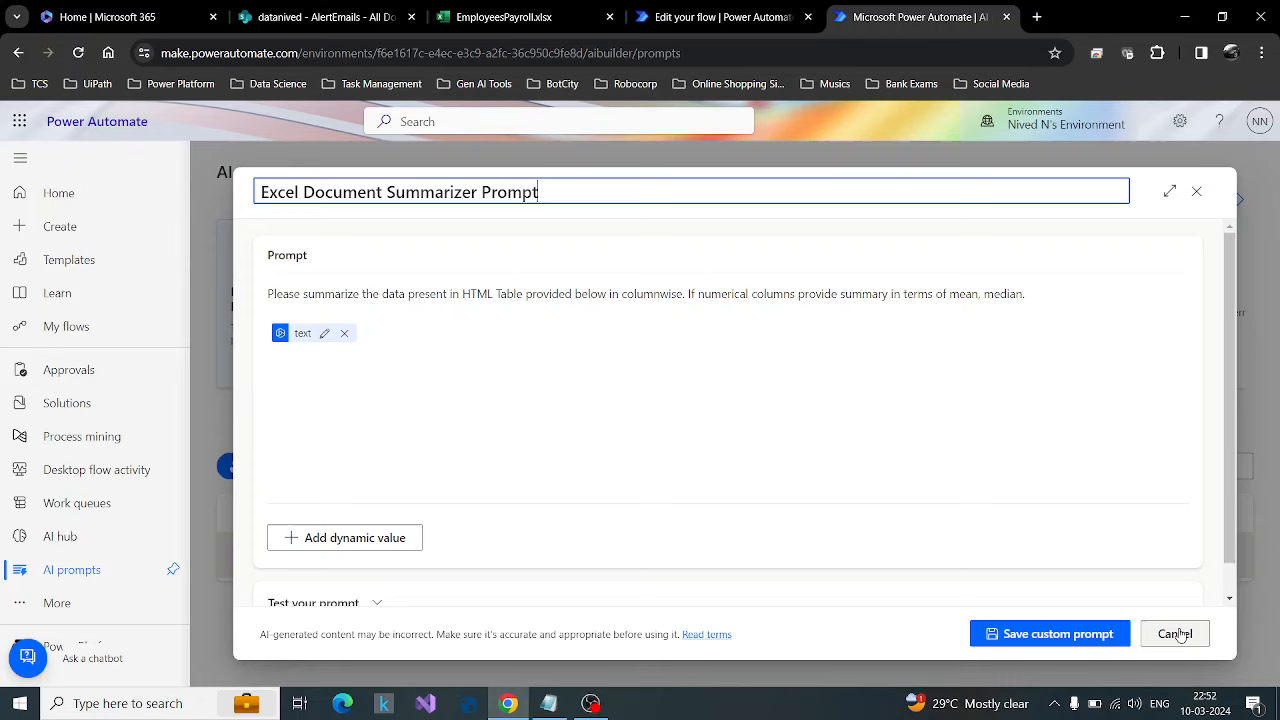
click(1048, 632)
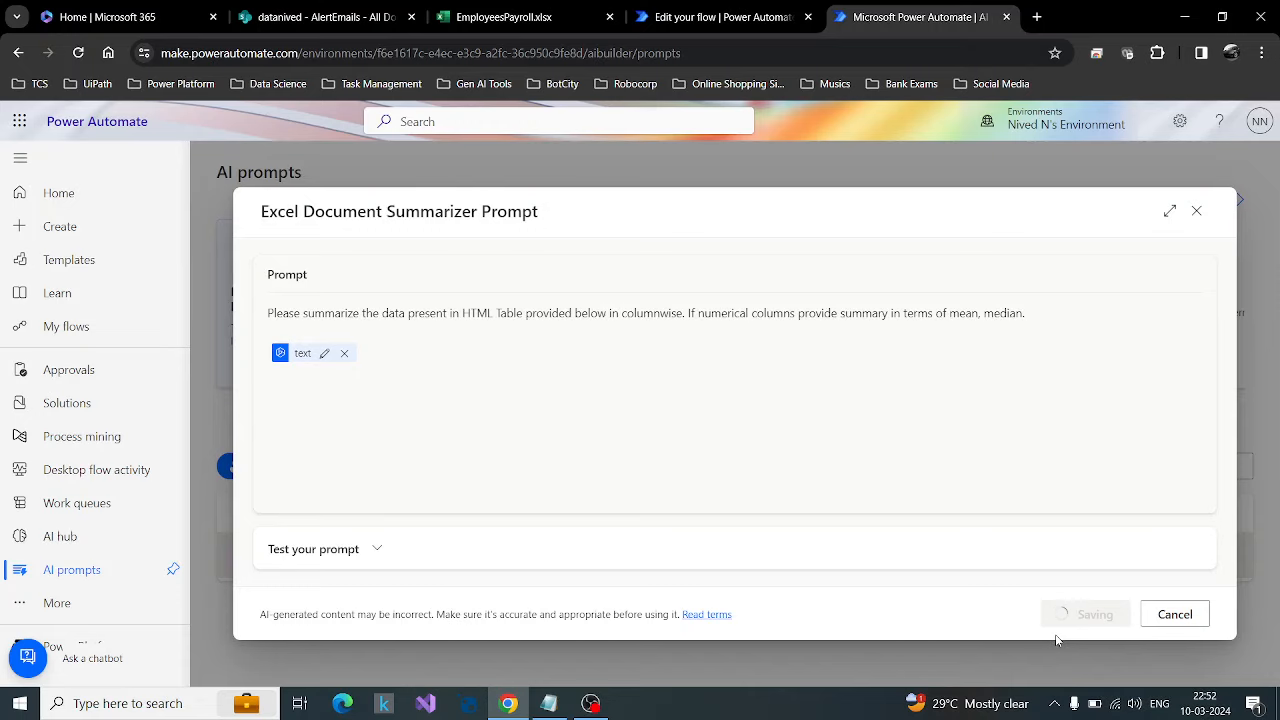
click(1084, 612)
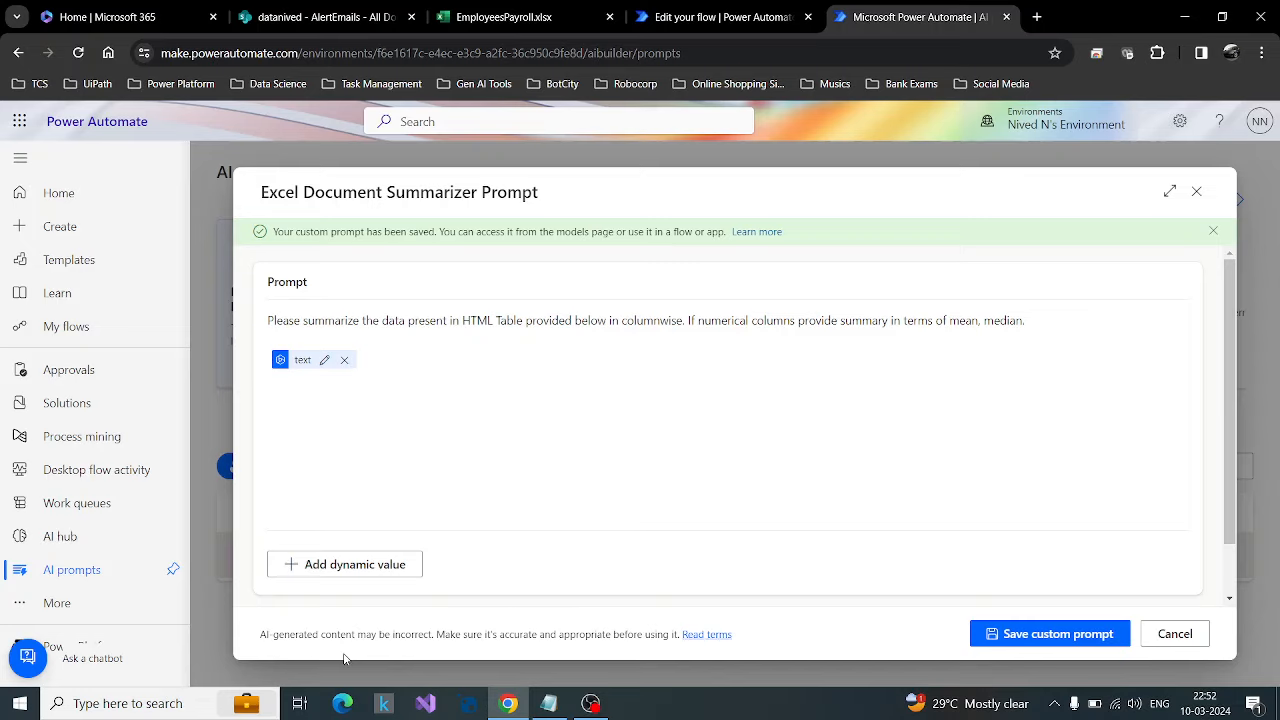
mouse_move(368, 650)
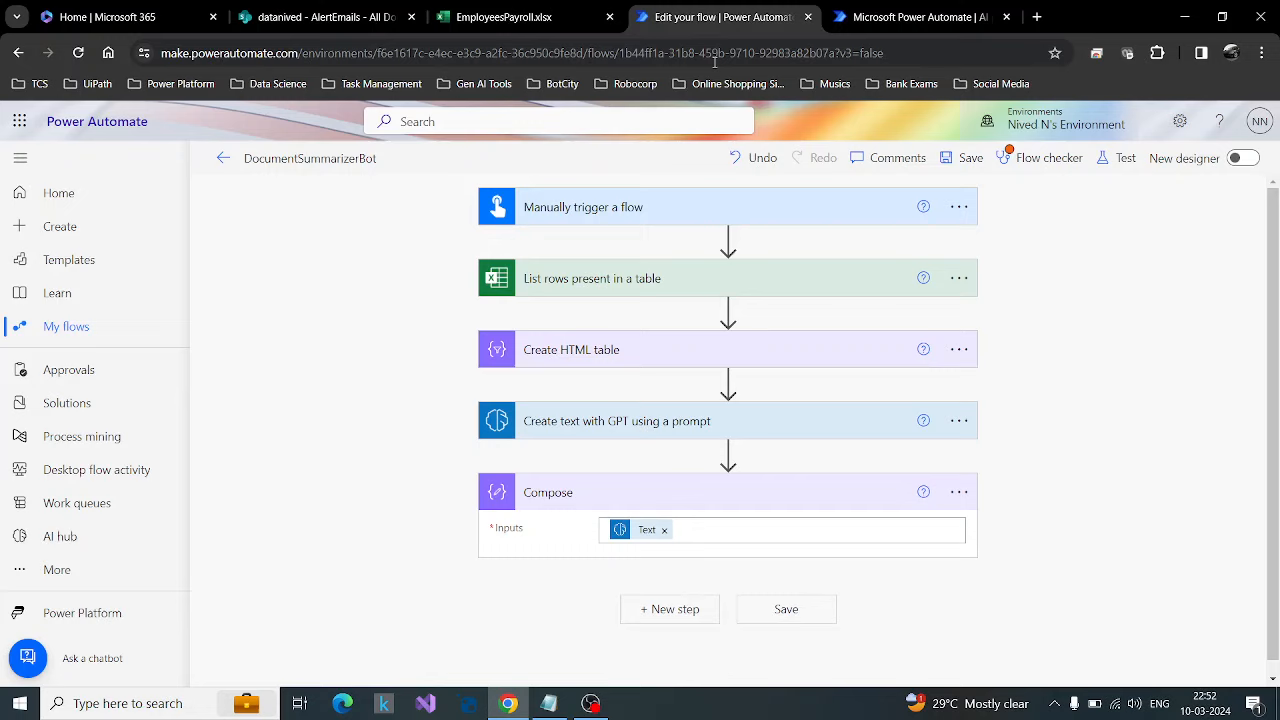
Step: Review the DocumentSummarizerBot flow, then switch to the EmployeesPayroll.xlsx workbook
click(310, 158)
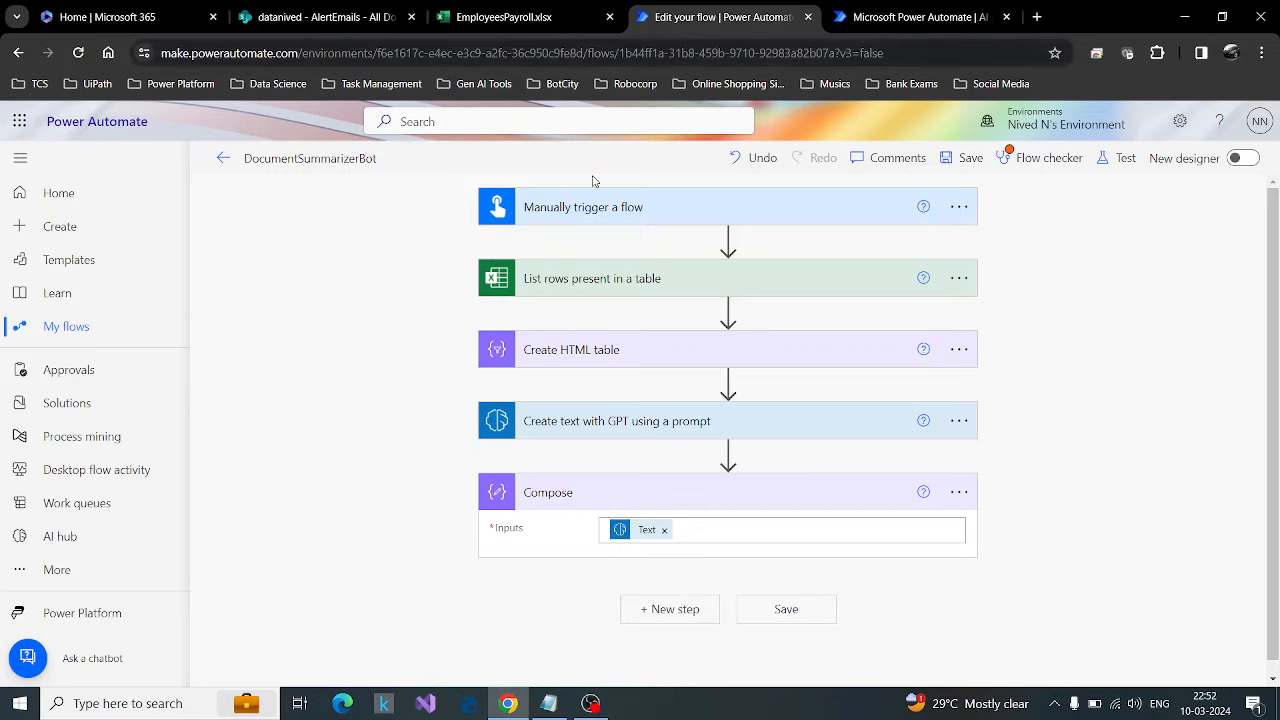
mouse_move(632, 210)
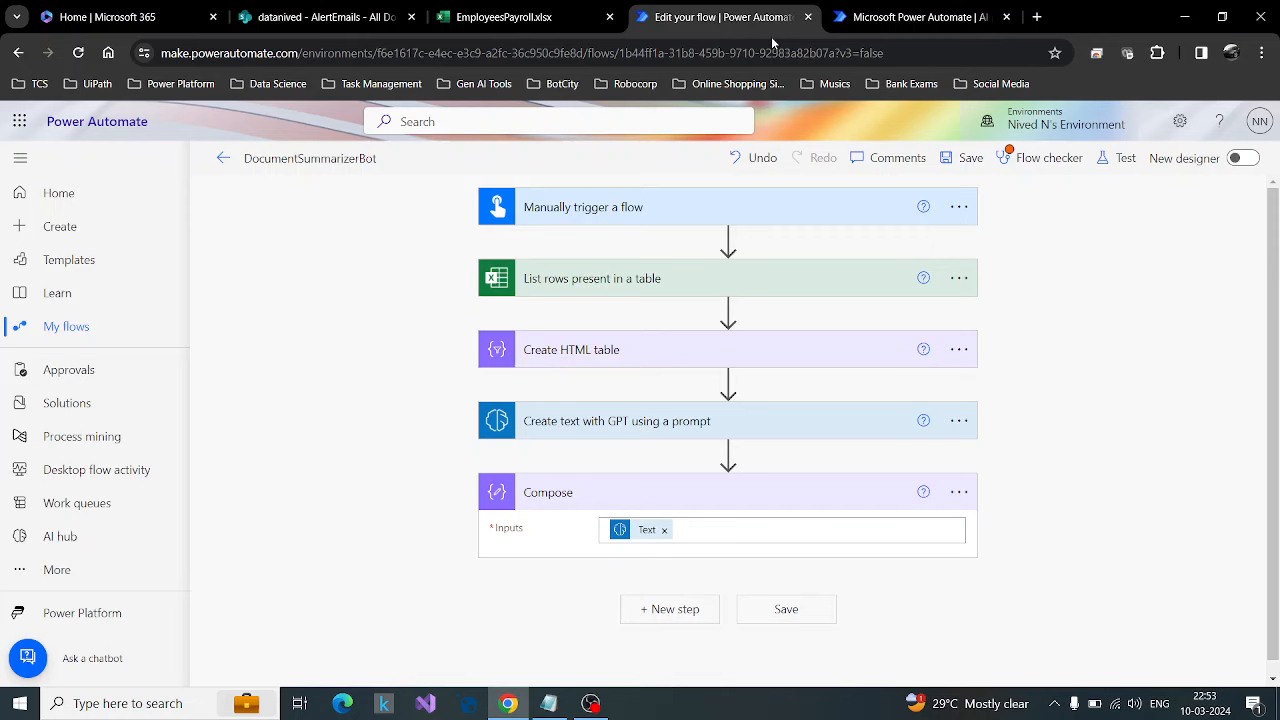
click(592, 278)
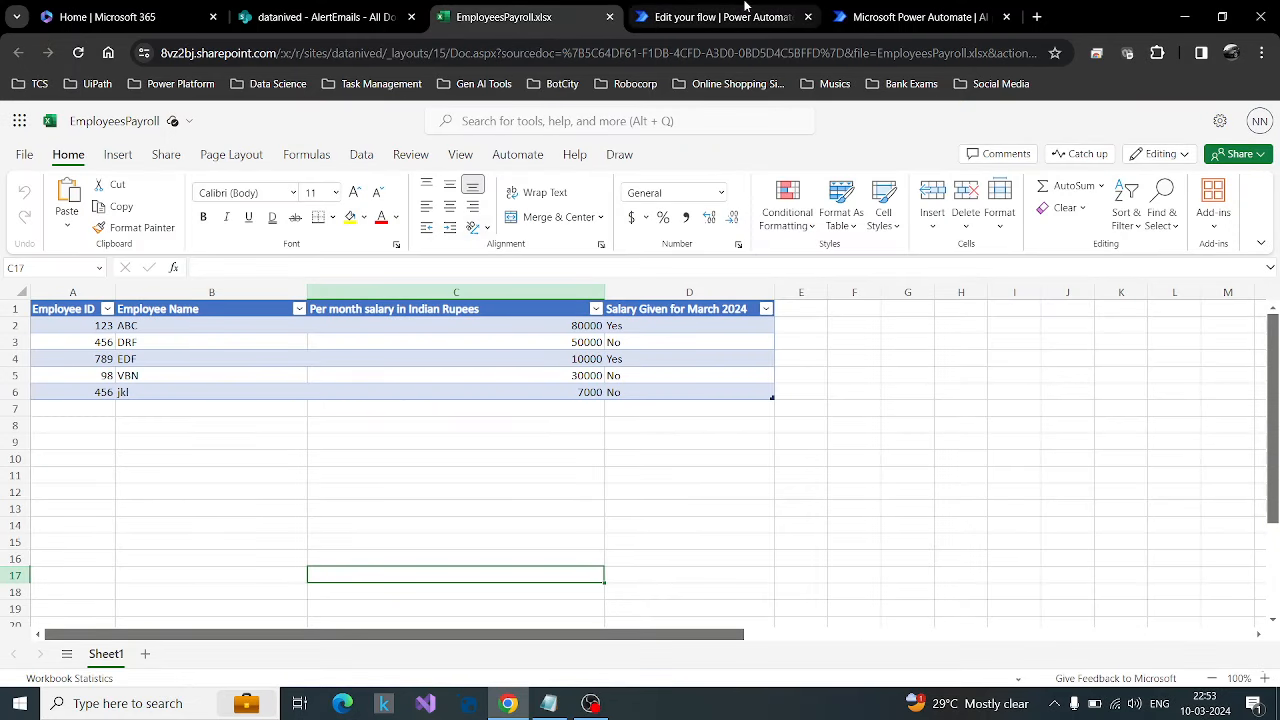
Step: Compare the payroll sheet with the flow, then expand List rows and the Create HTML table step
click(720, 16)
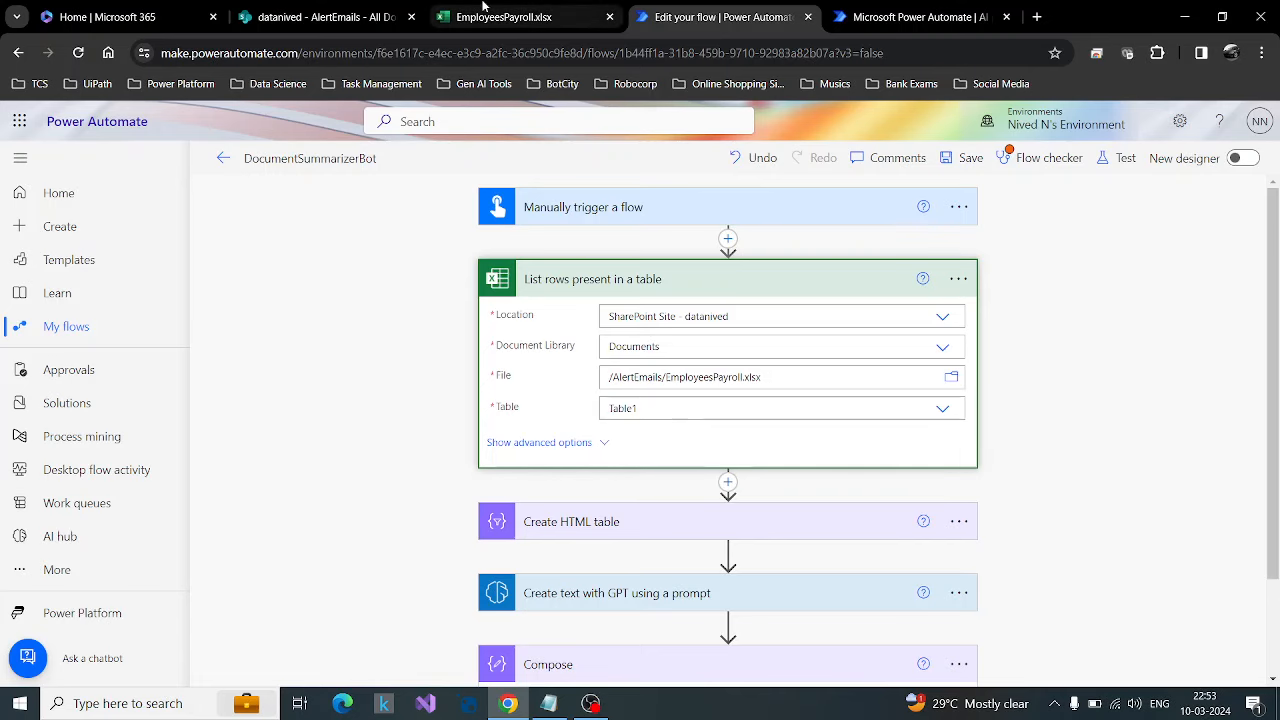
click(520, 16)
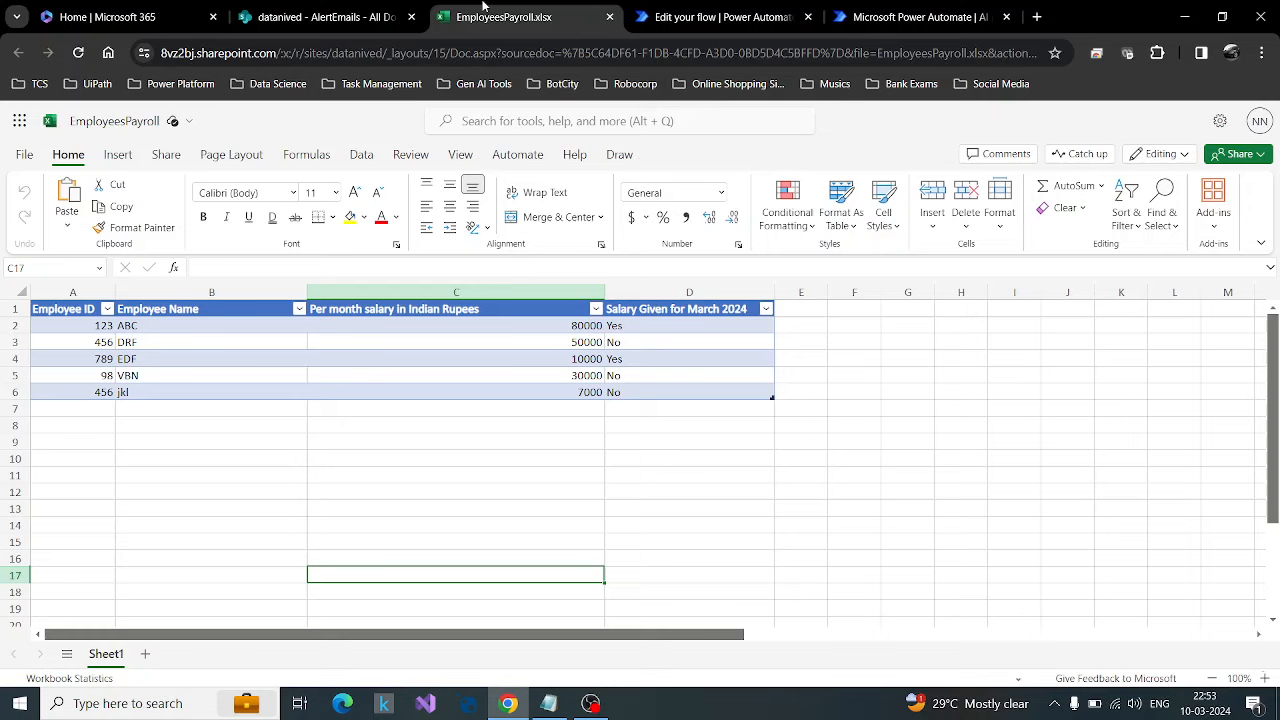
mouse_move(72, 256)
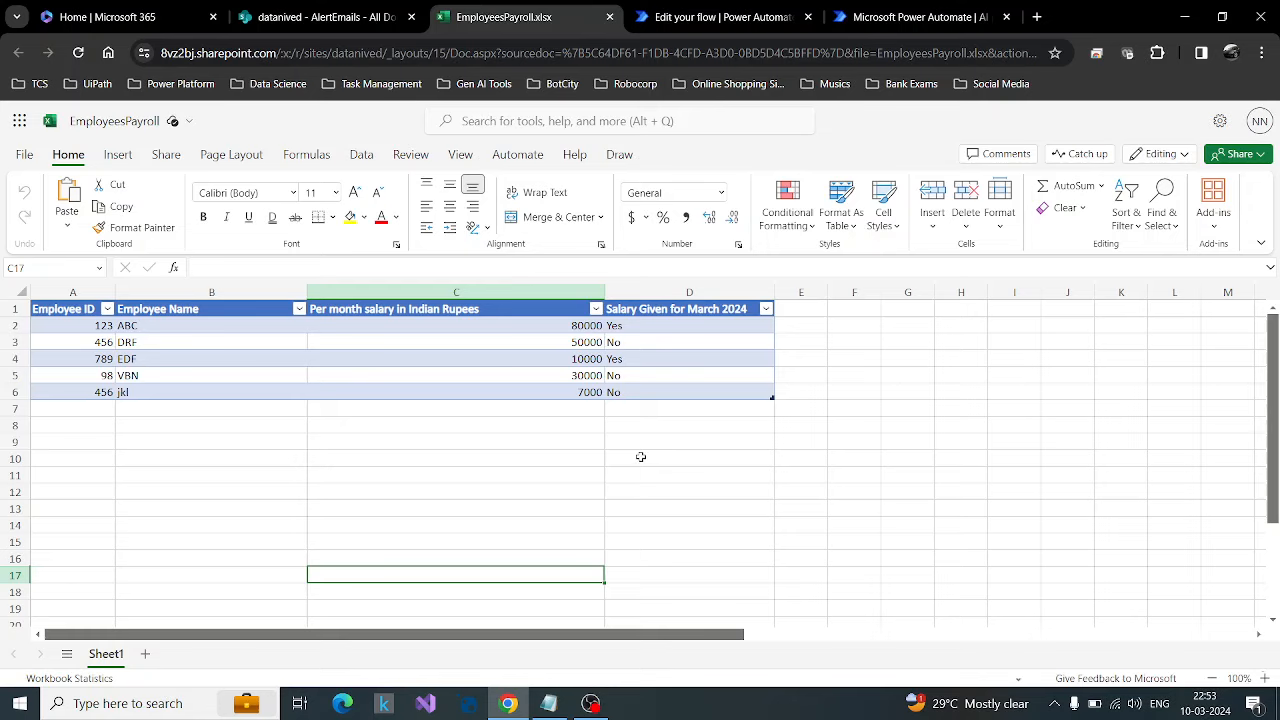
mouse_move(502, 510)
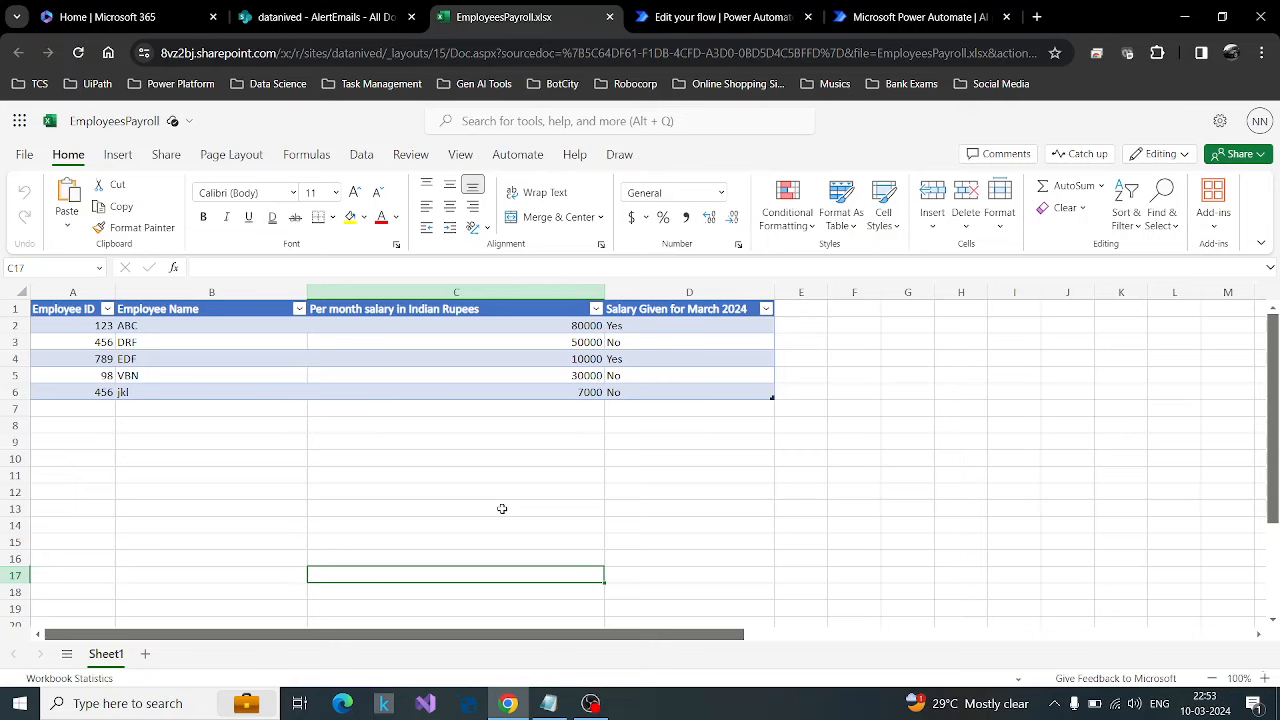
click(720, 16)
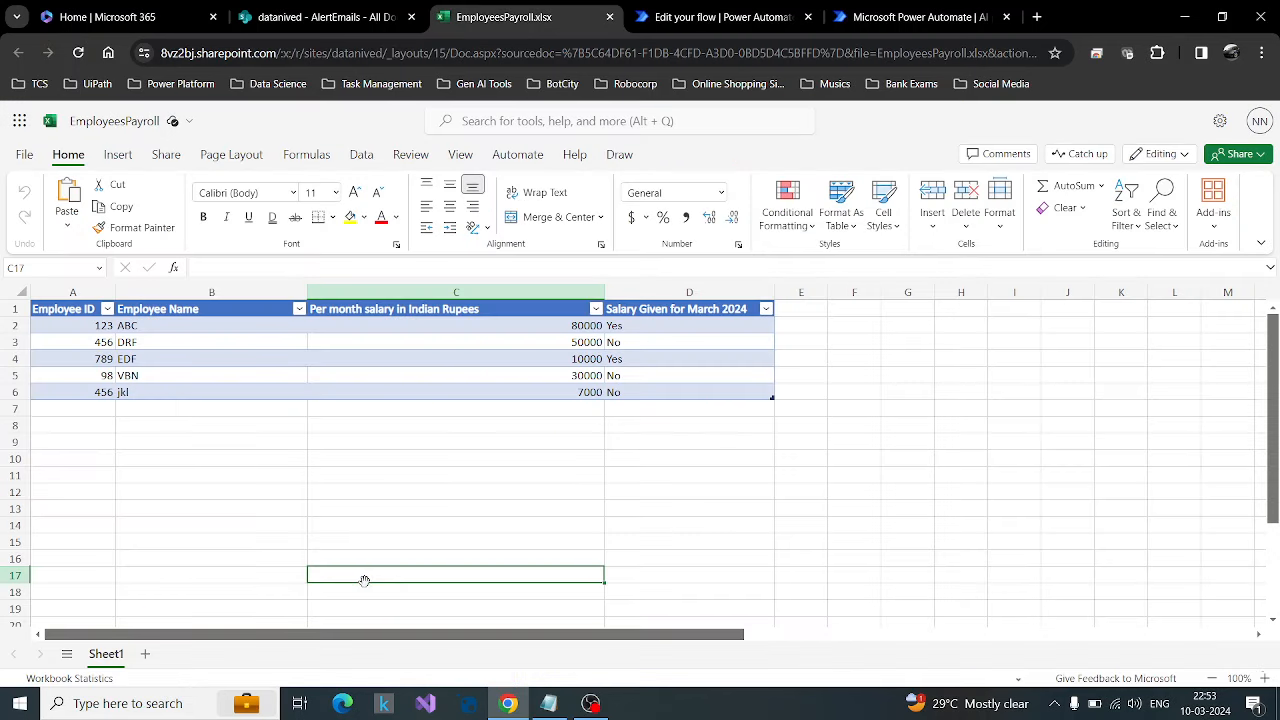
click(720, 16)
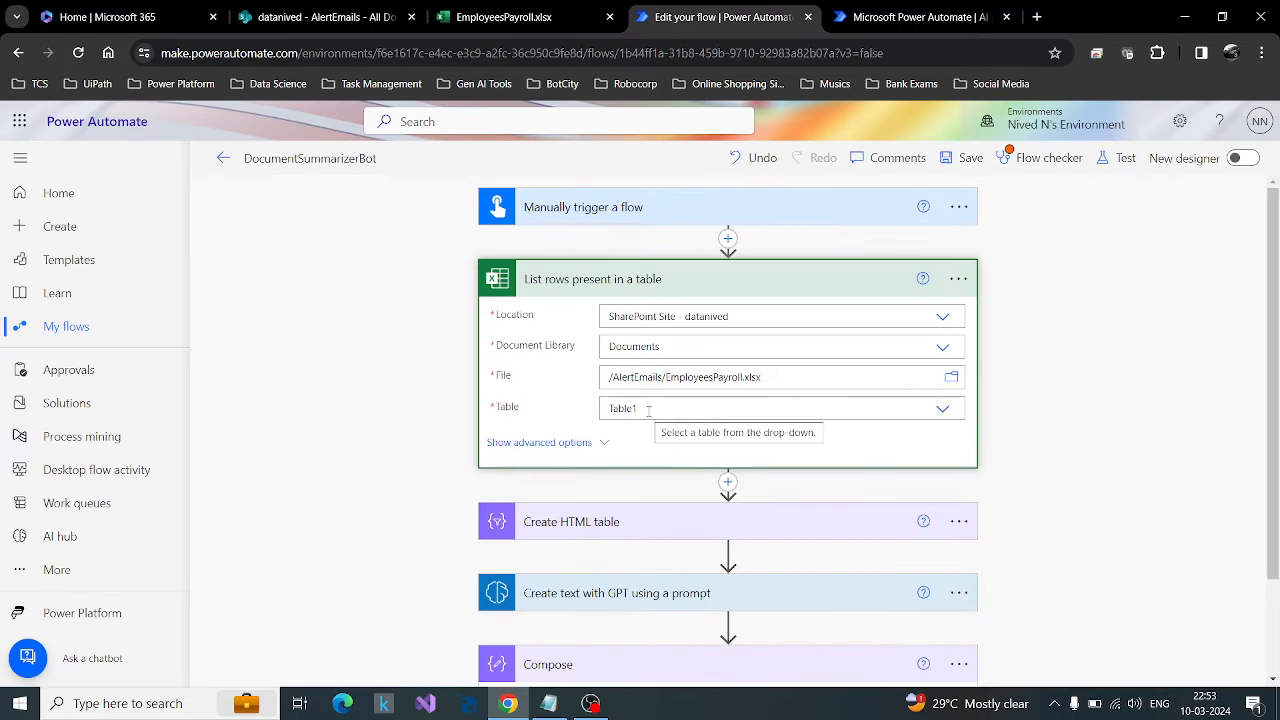
scroll(down, 3)
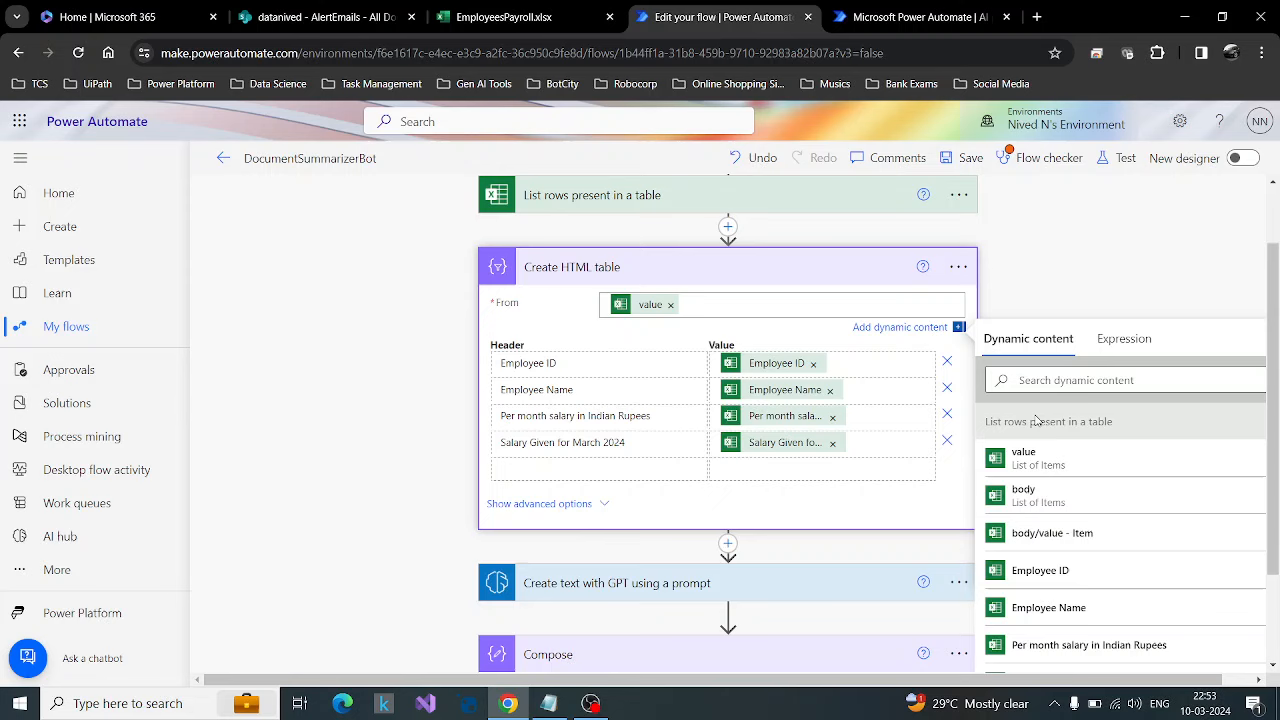
Step: Set Create HTML table From to value and Columns to Custom, mapping the four payroll headers
click(598, 468)
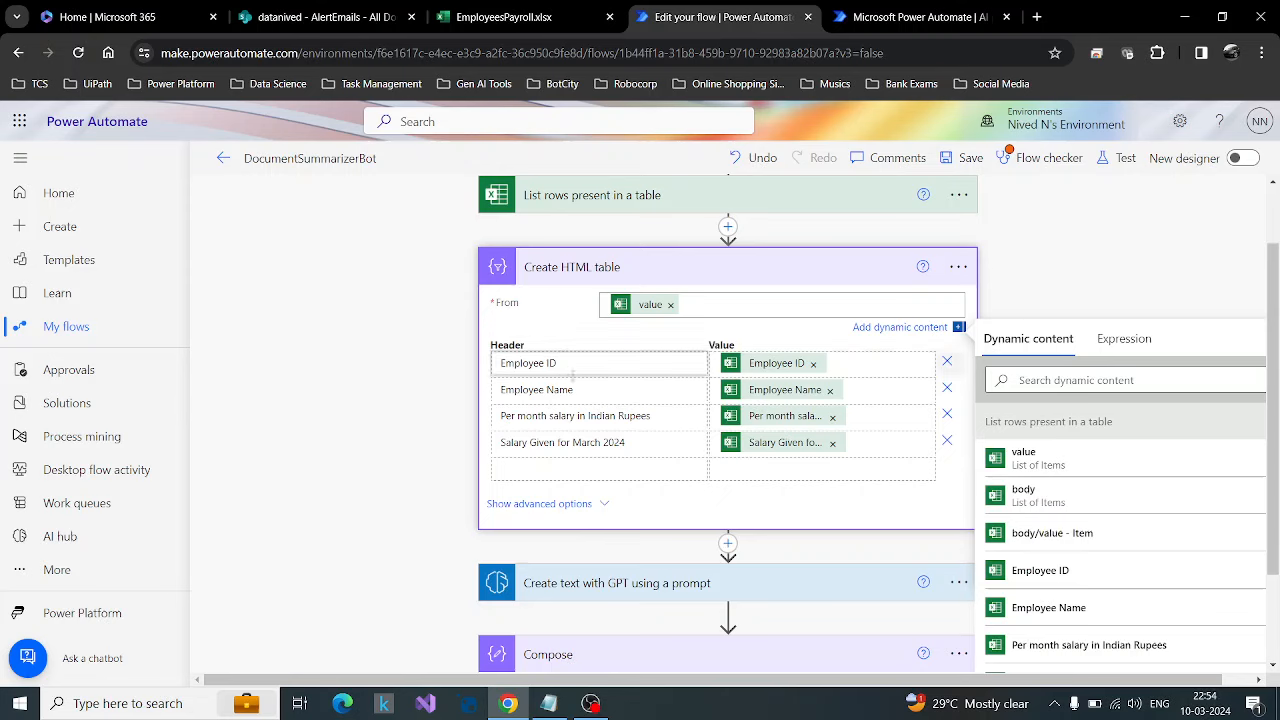
click(598, 442)
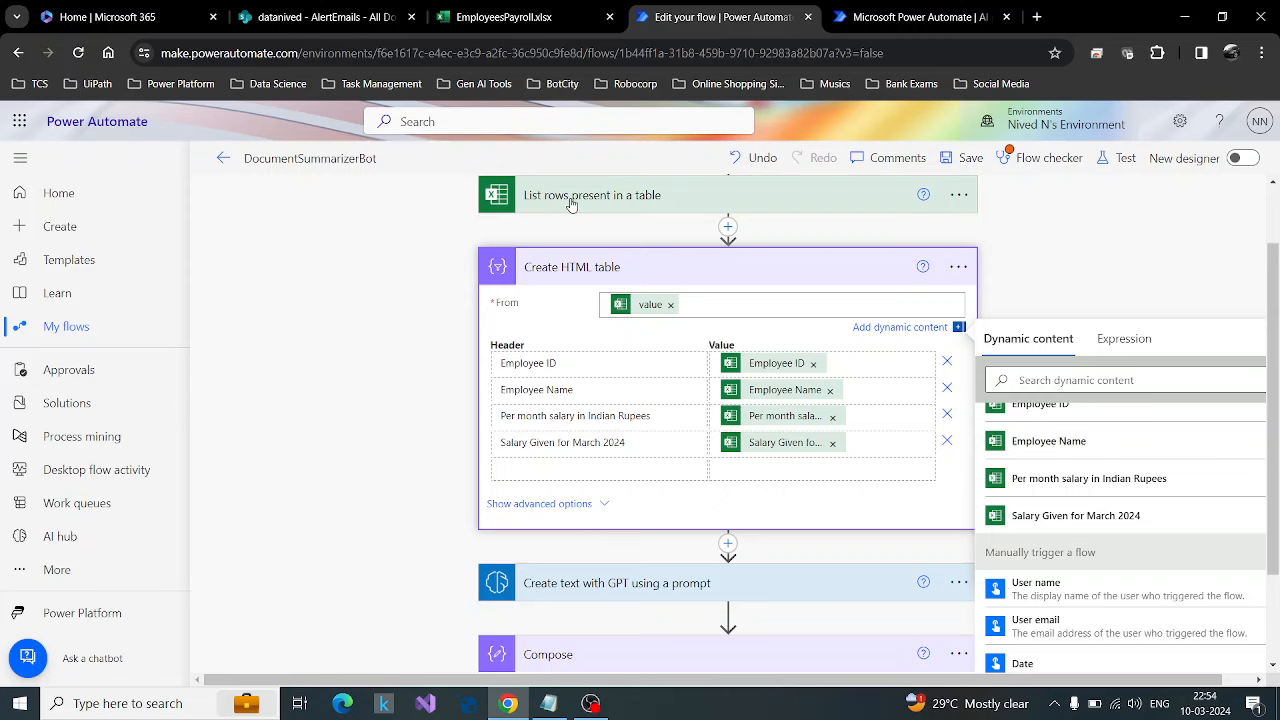
click(600, 362)
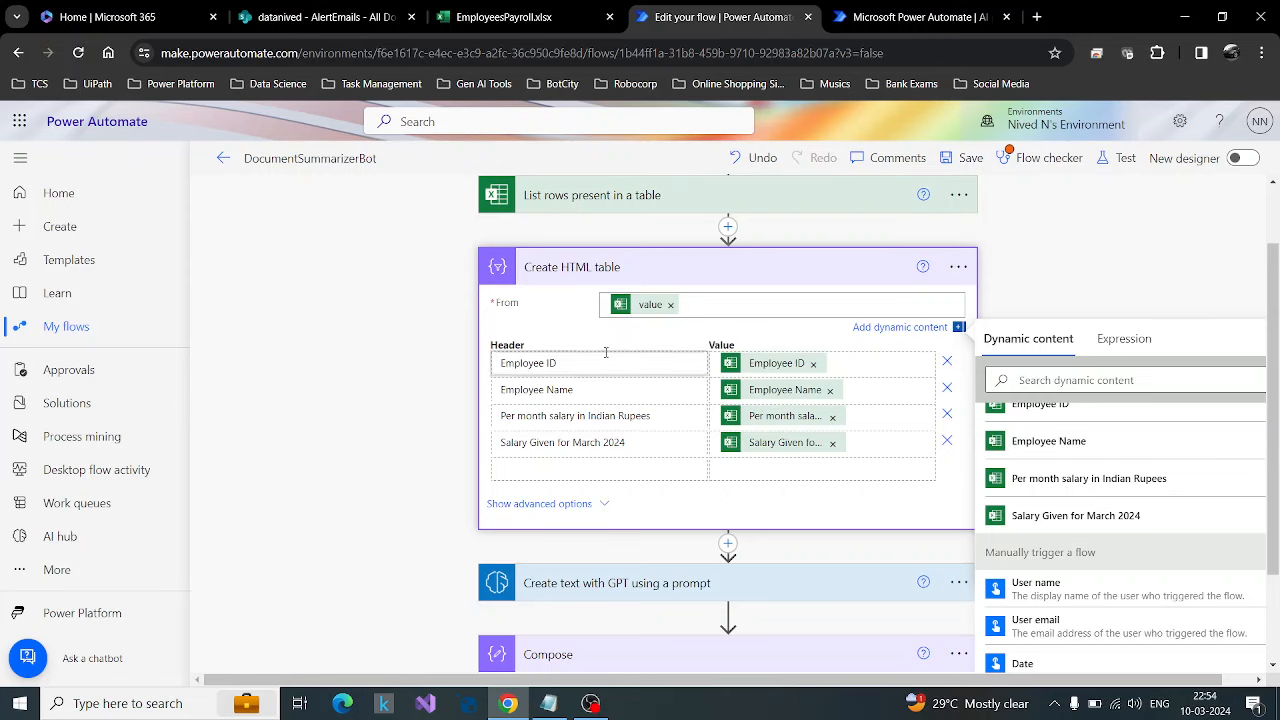
click(540, 504)
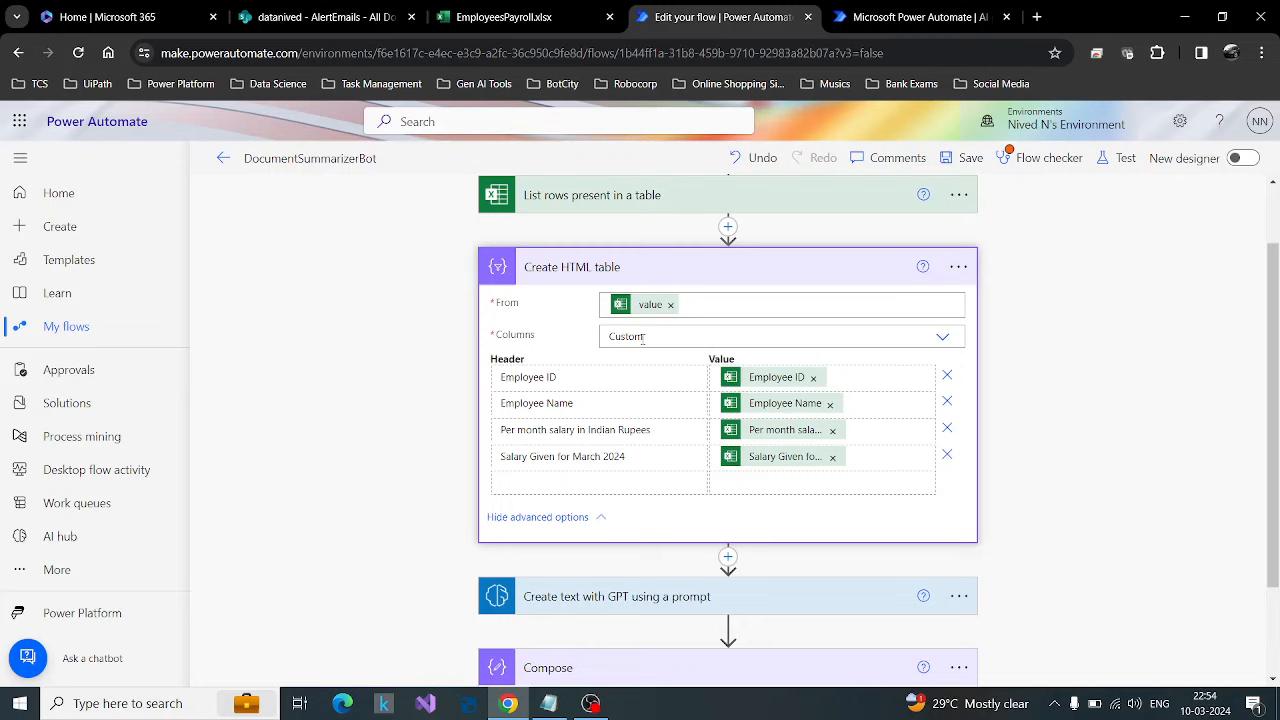
click(598, 456)
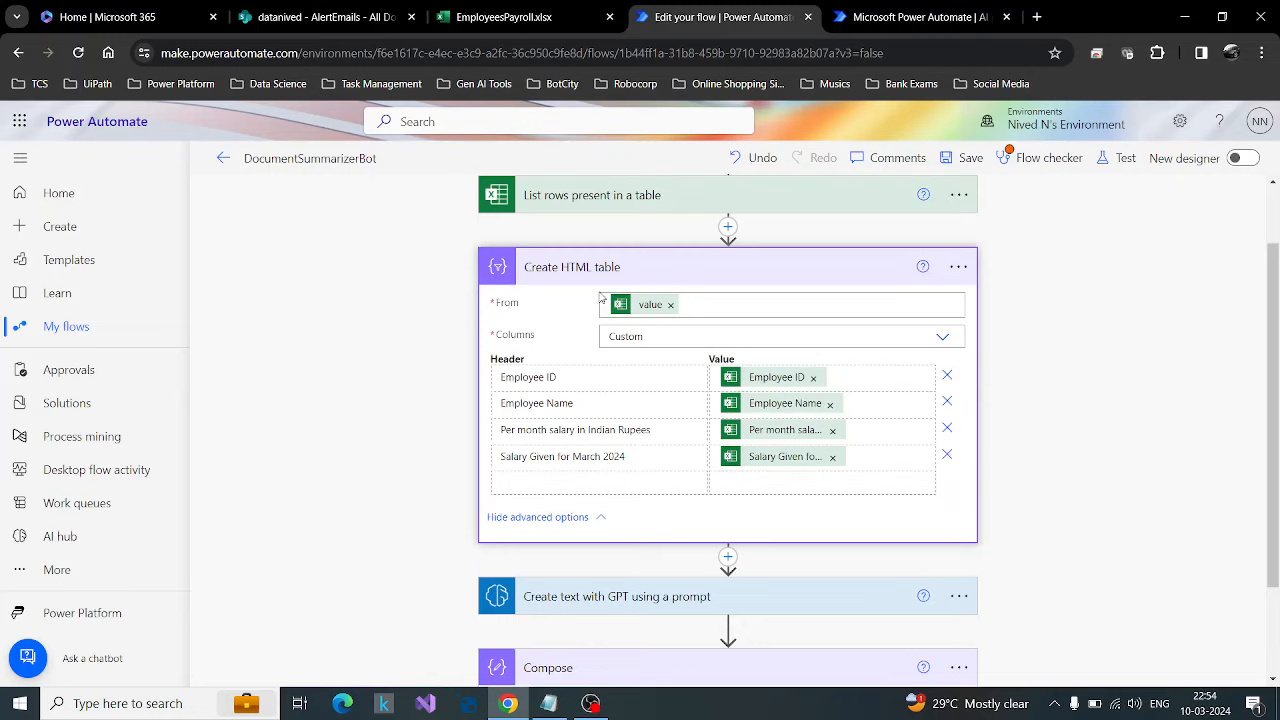
scroll(down, 3)
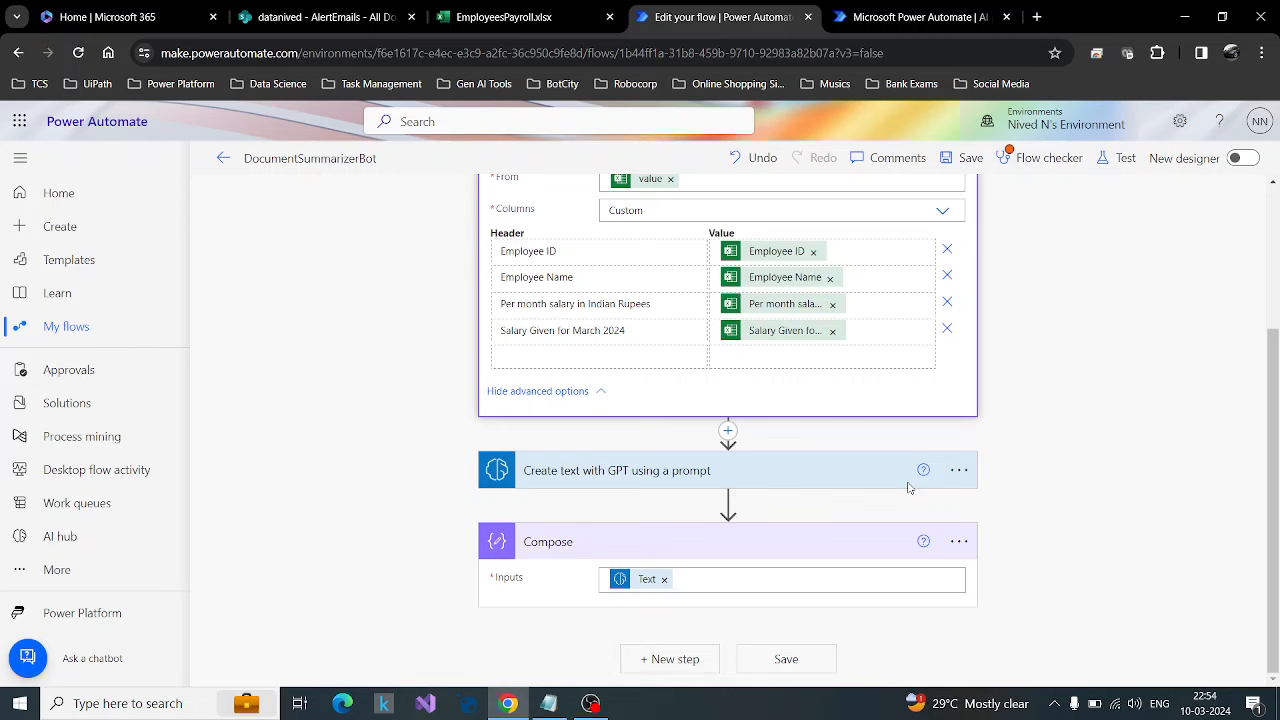
Step: Expand Create text with GPT, browse AI Builder actions, cancel, and open the step's options menu
click(616, 470)
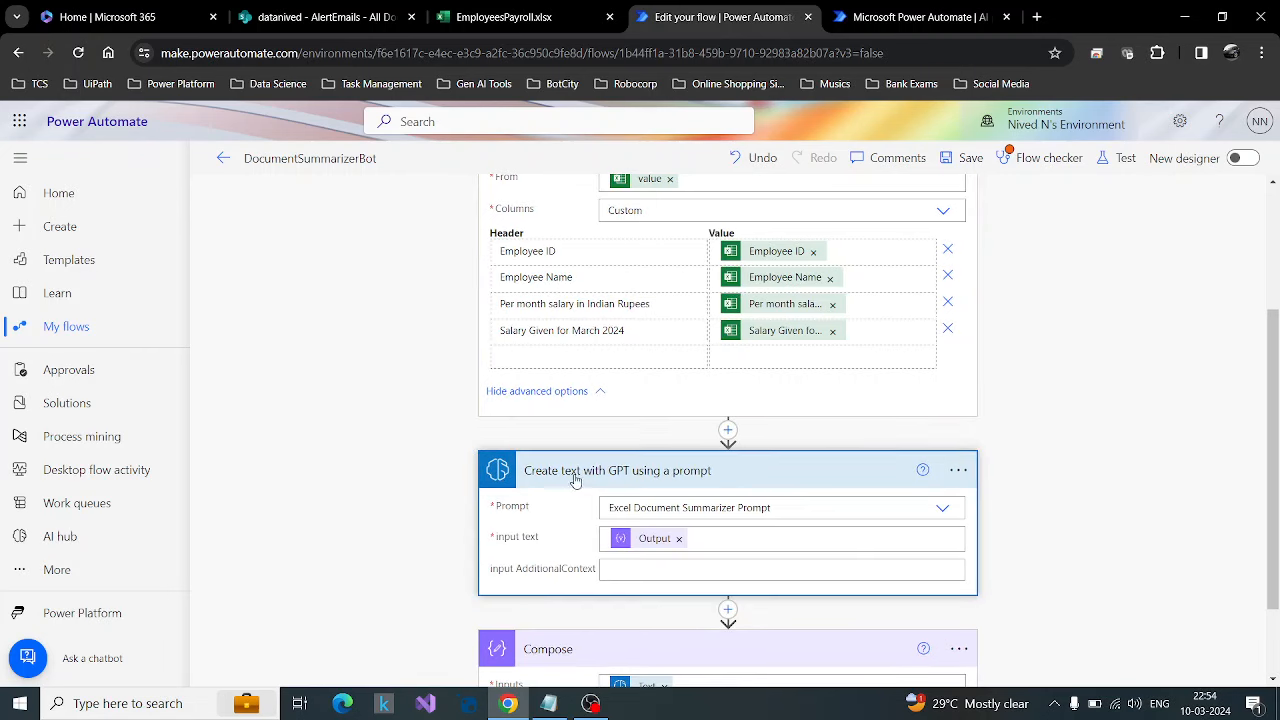
mouse_move(1196, 482)
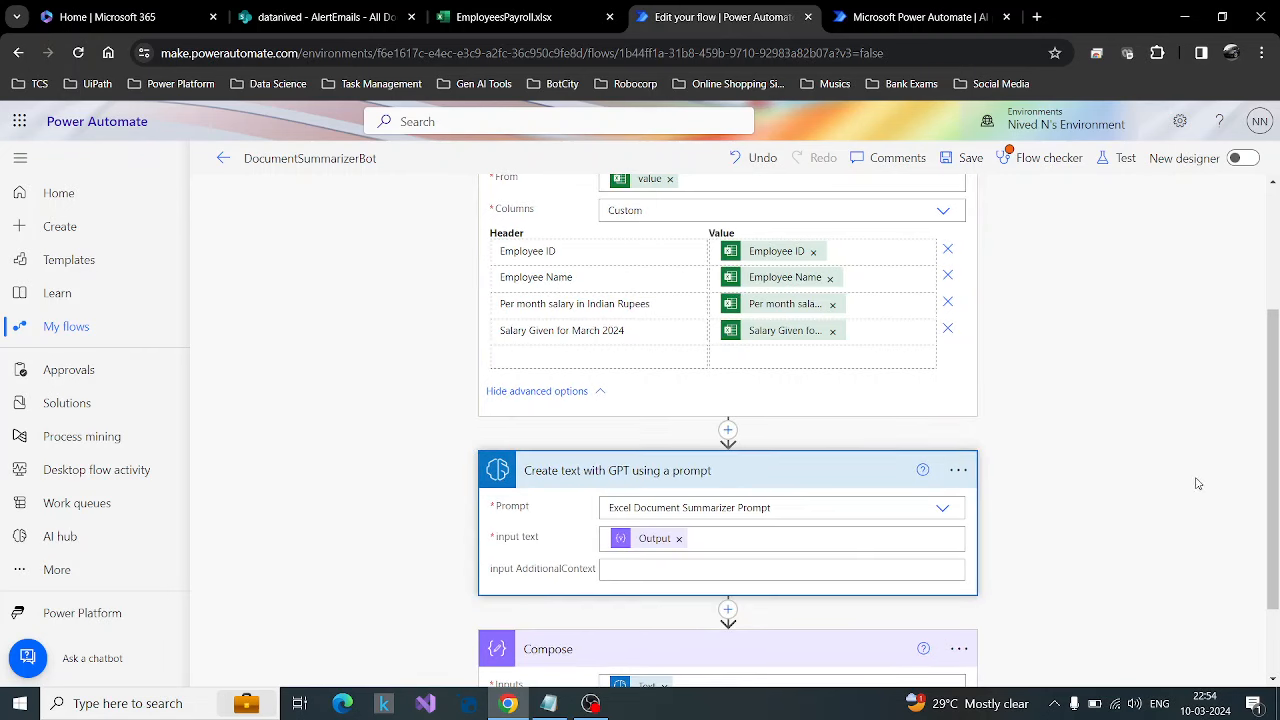
mouse_move(1192, 474)
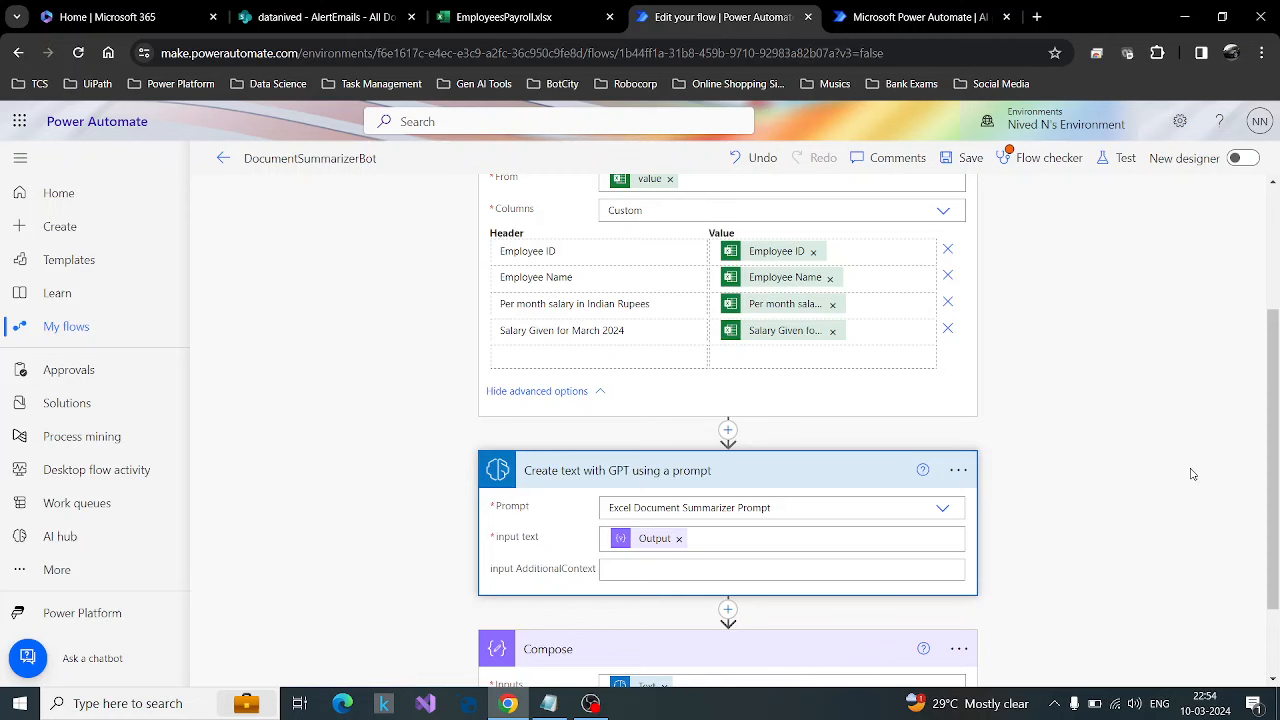
scroll(down, 3)
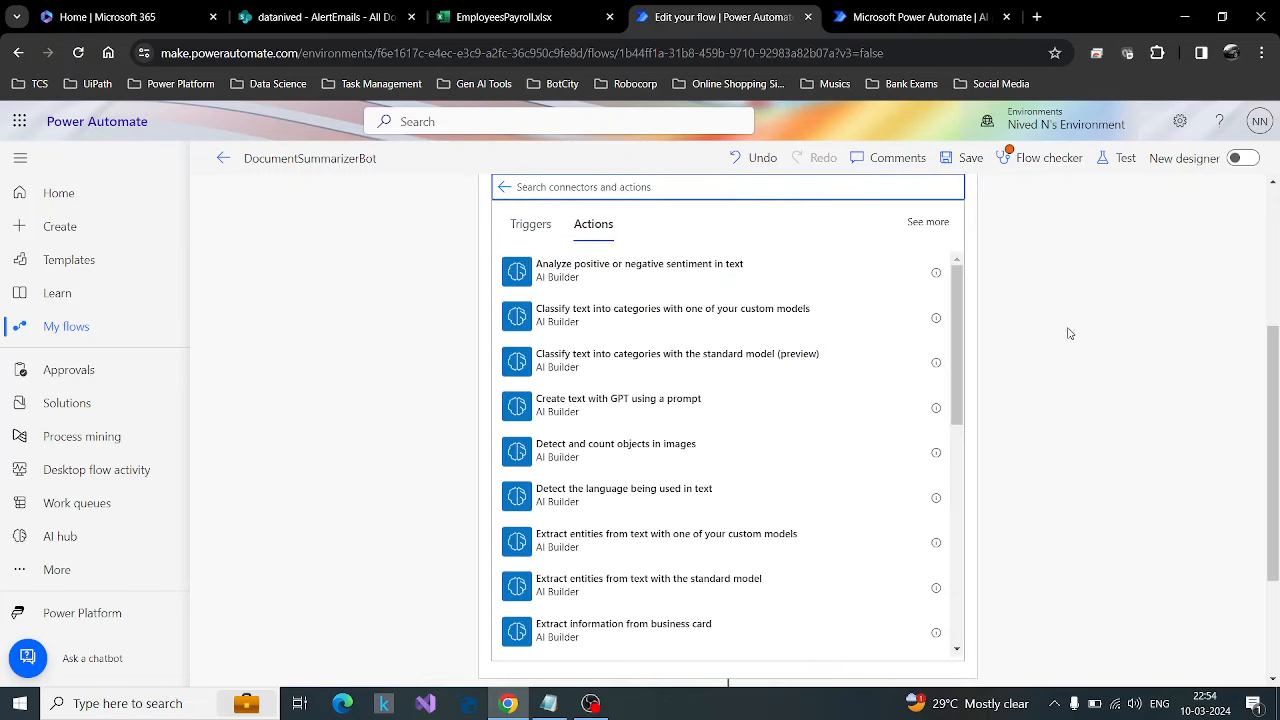
scroll(down, 3)
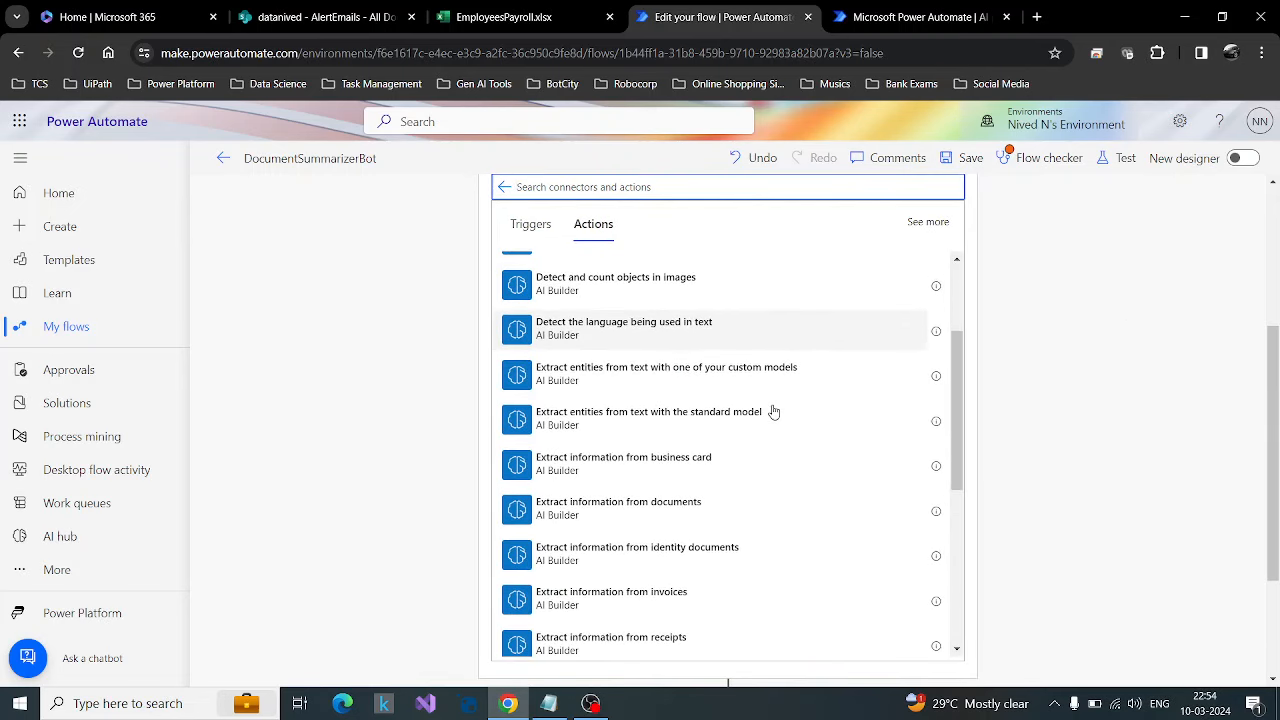
scroll(down, 3)
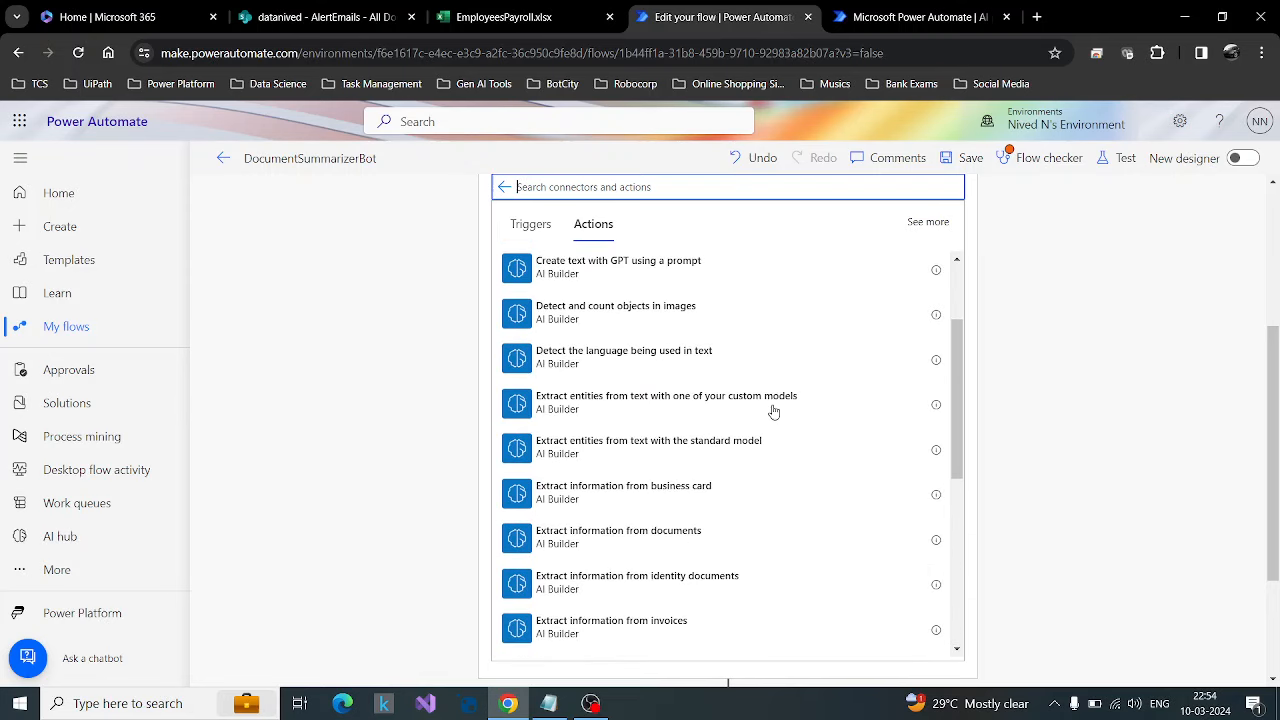
mouse_move(656, 280)
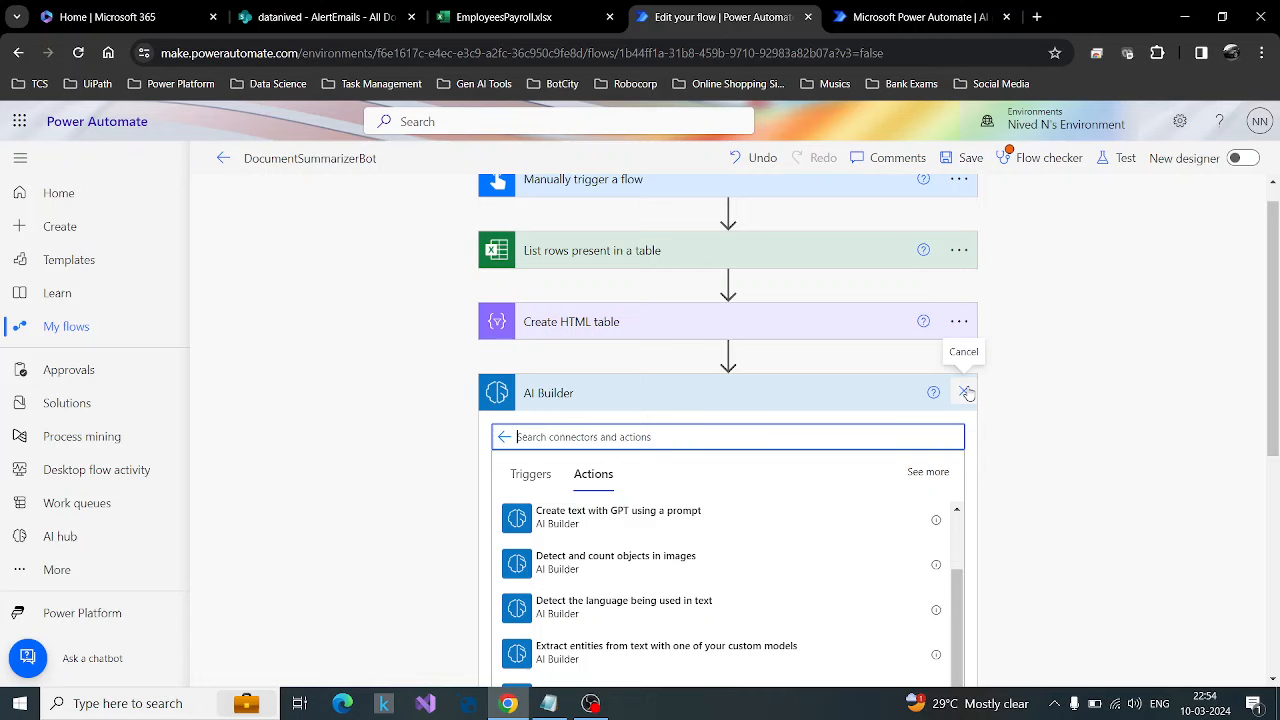
click(618, 516)
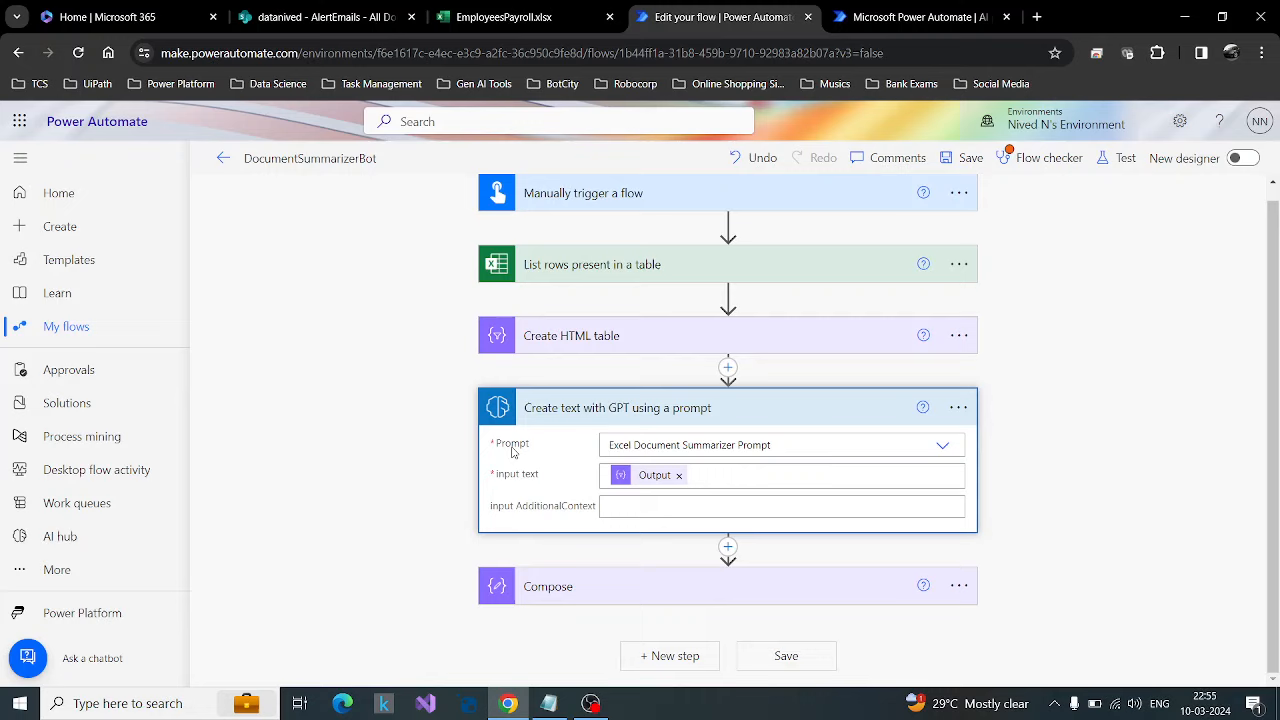
mouse_move(684, 480)
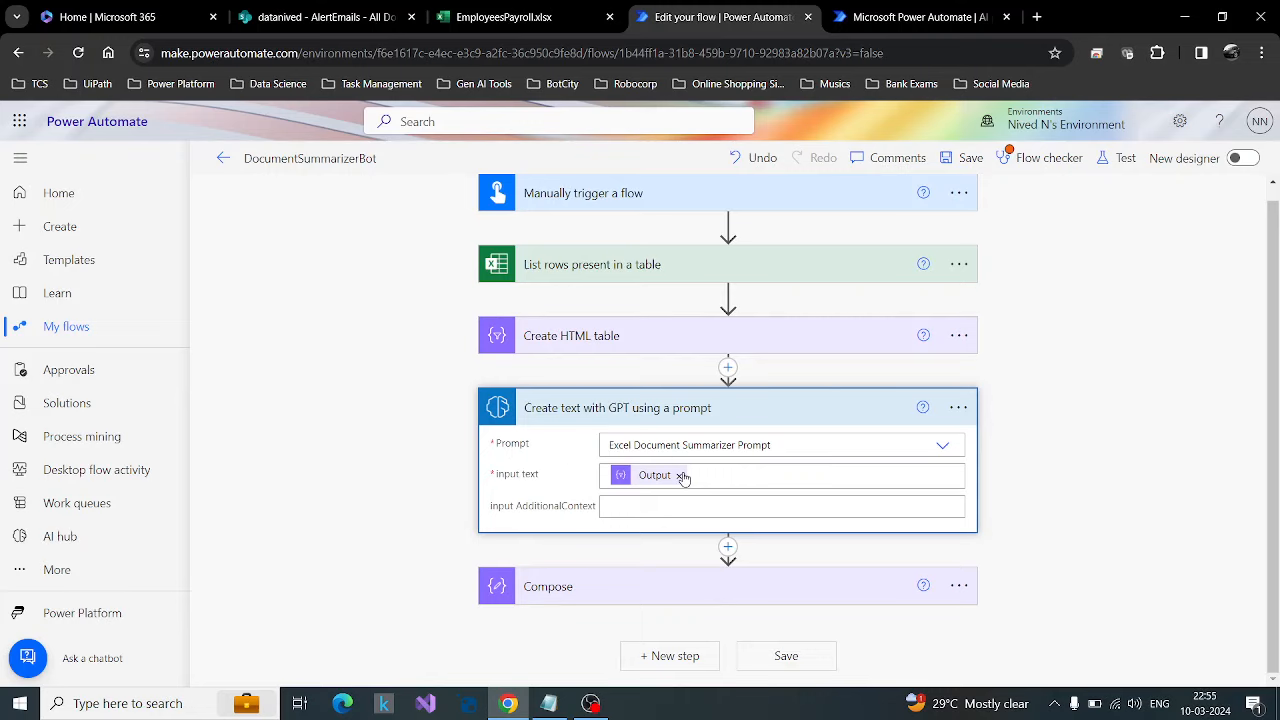
click(956, 408)
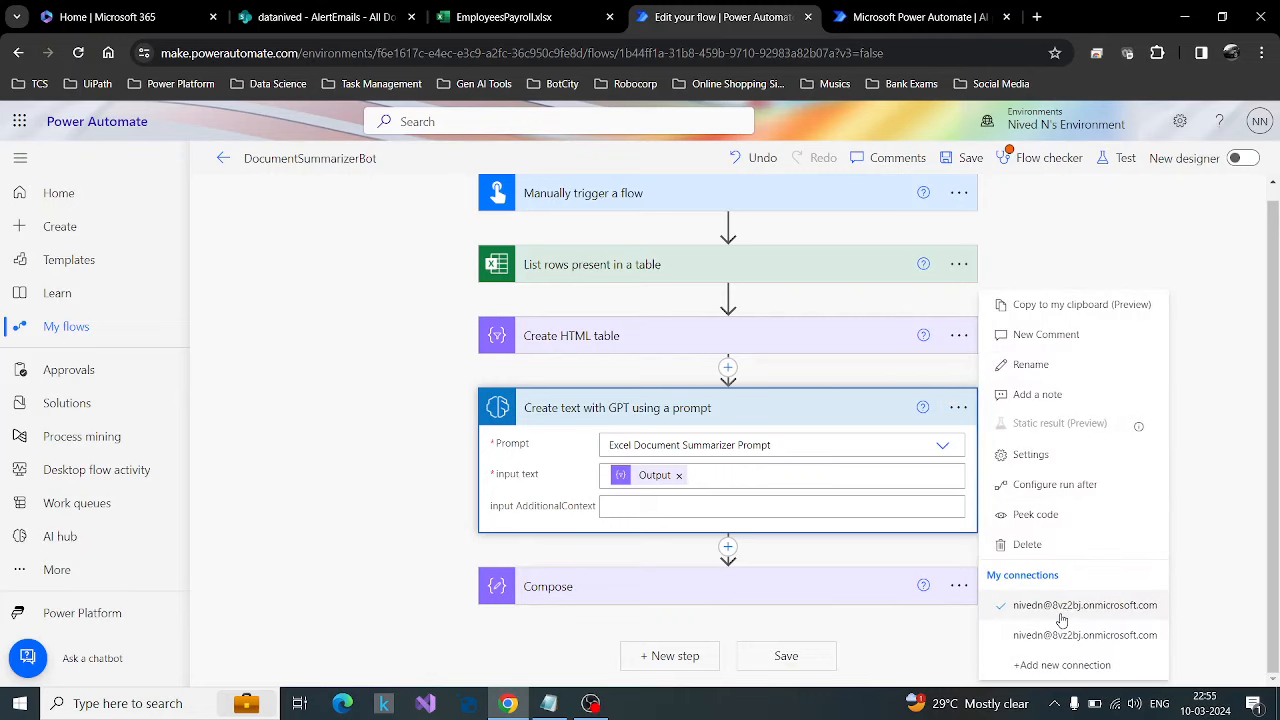
Step: Delete the GPT prompt step and start adding an AI Builder action after the HTML table
click(1028, 544)
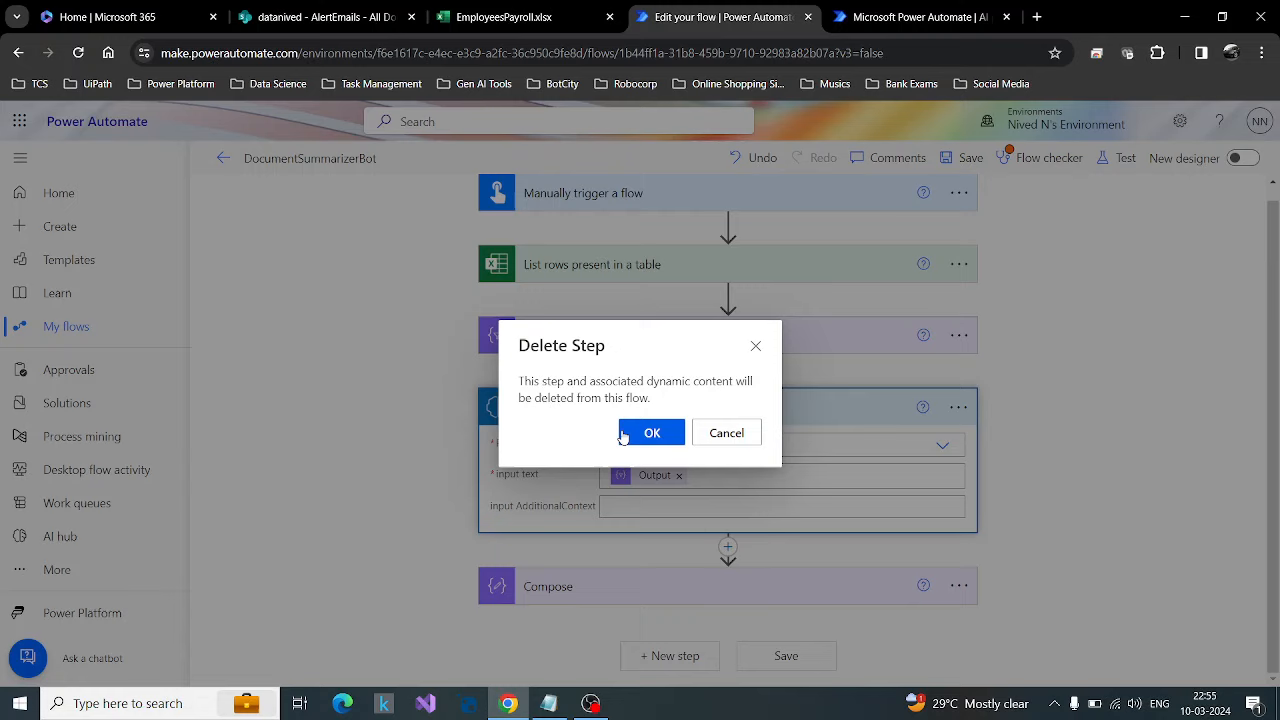
click(652, 432)
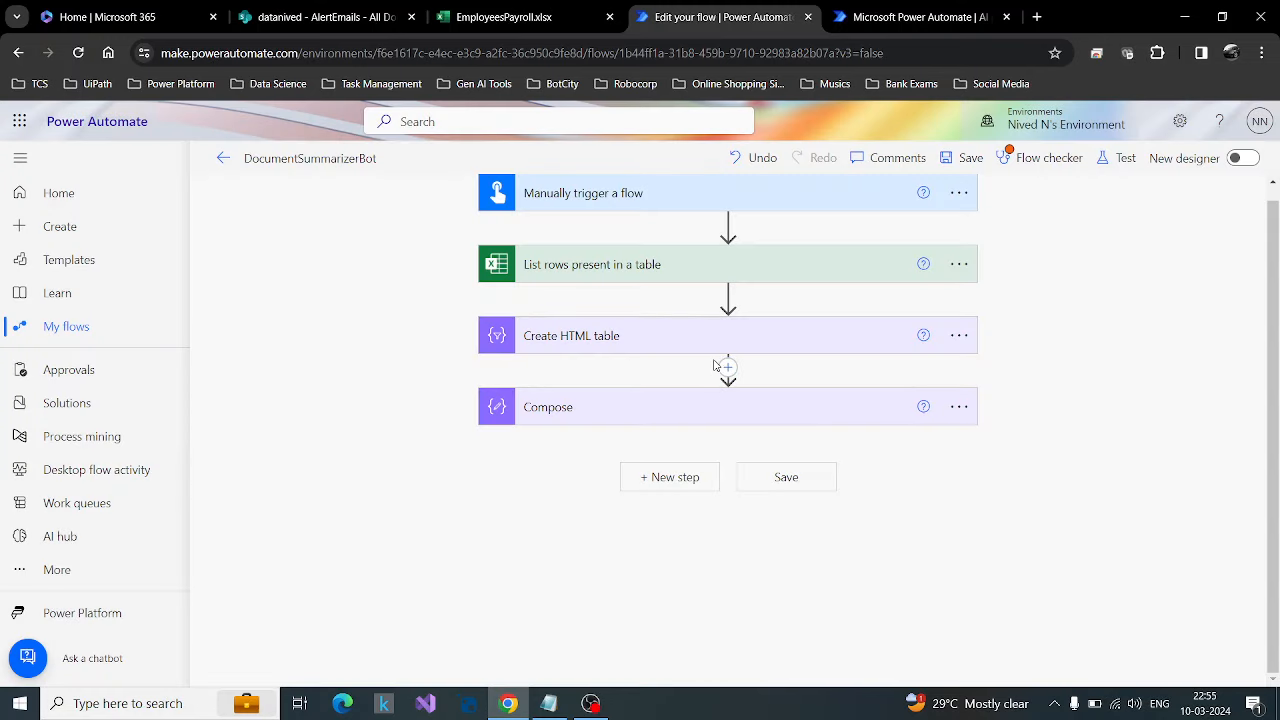
click(728, 368)
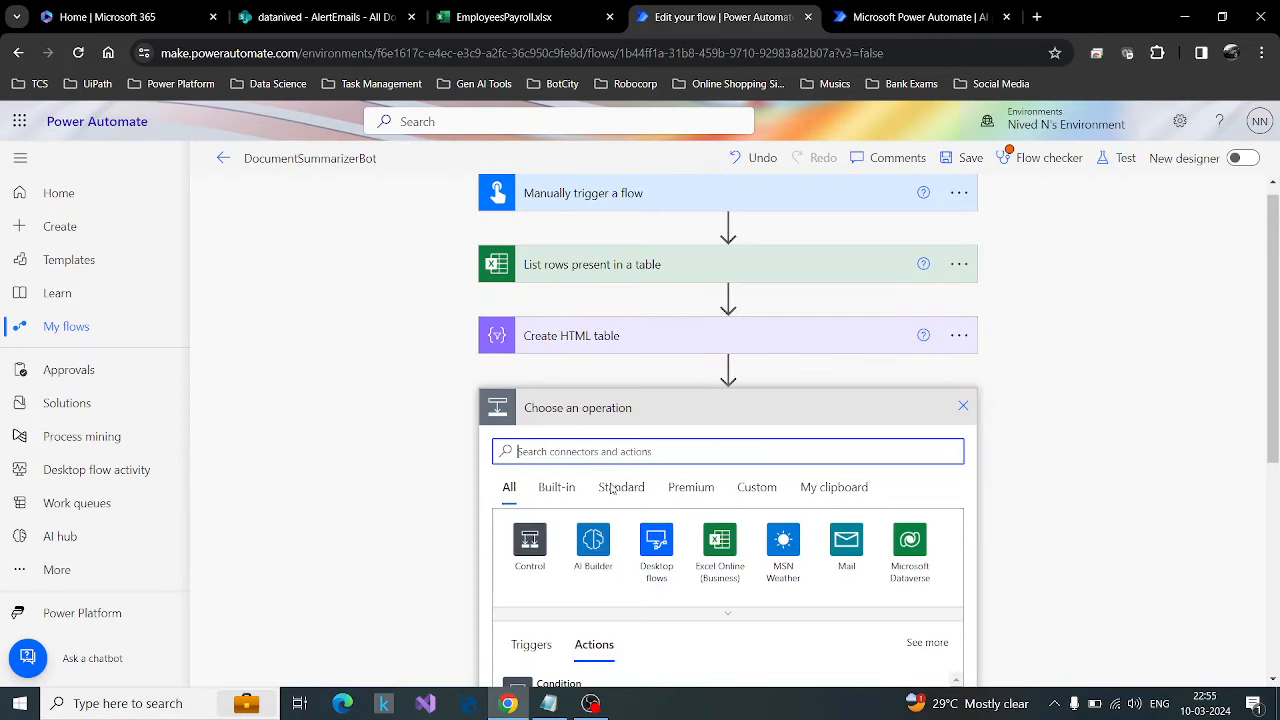
click(592, 540)
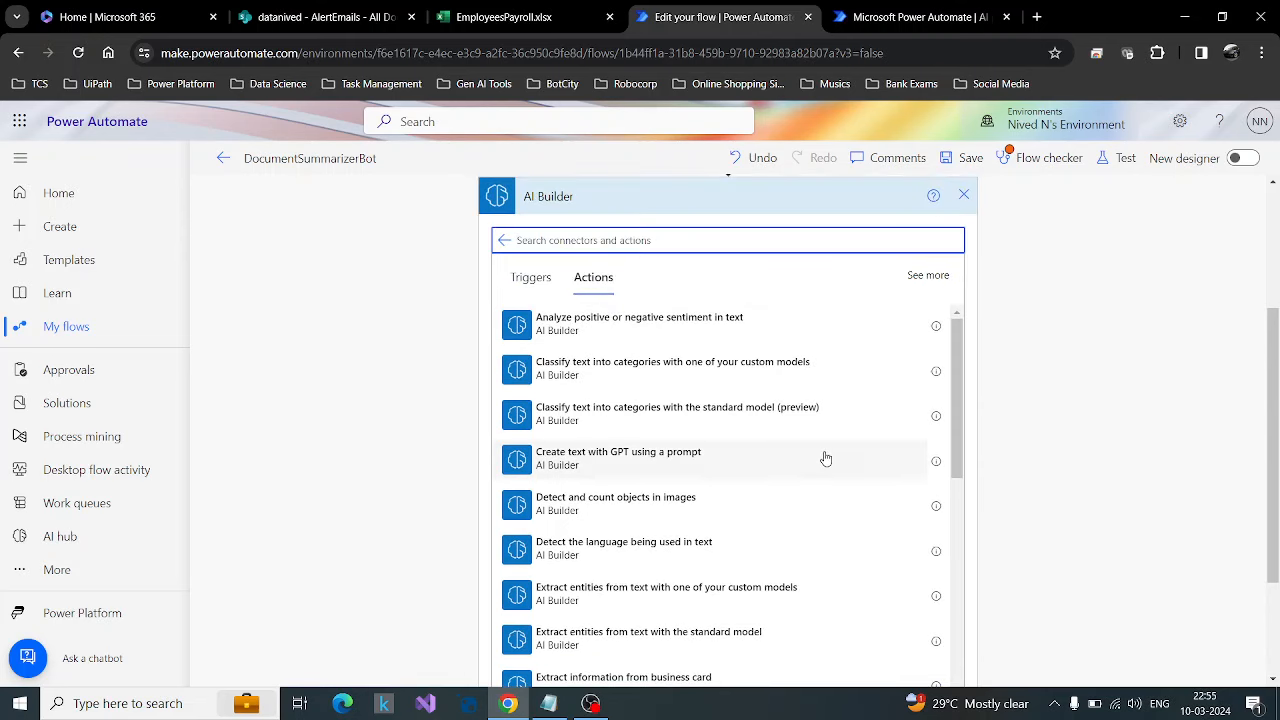
Step: Add Create text with GPT using a prompt, list its prompts, and switch to the AI prompts tab
click(618, 456)
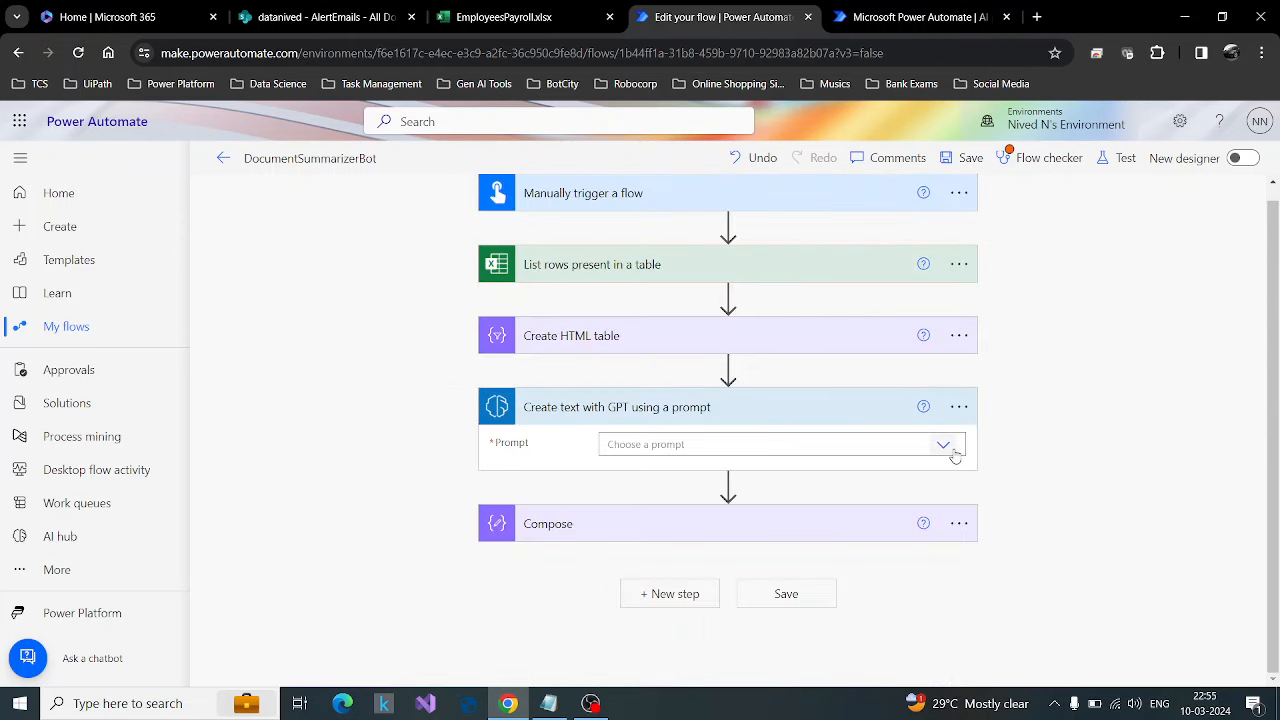
click(780, 444)
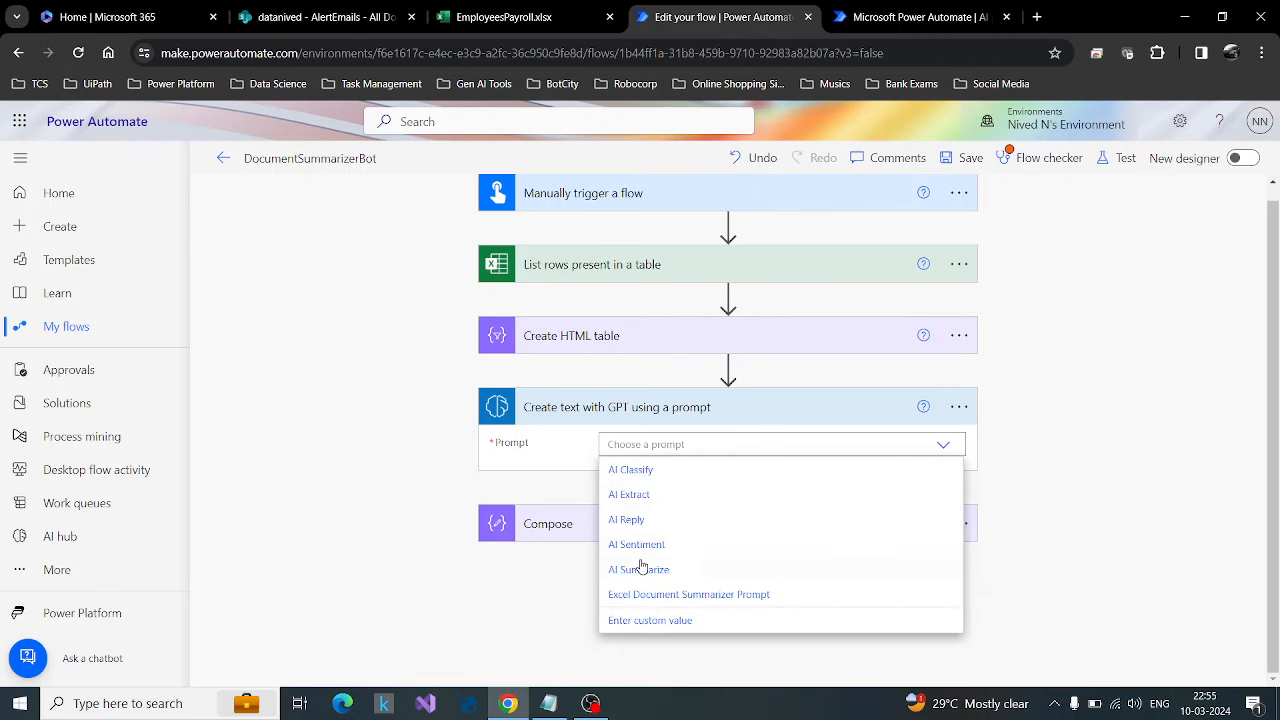
click(920, 16)
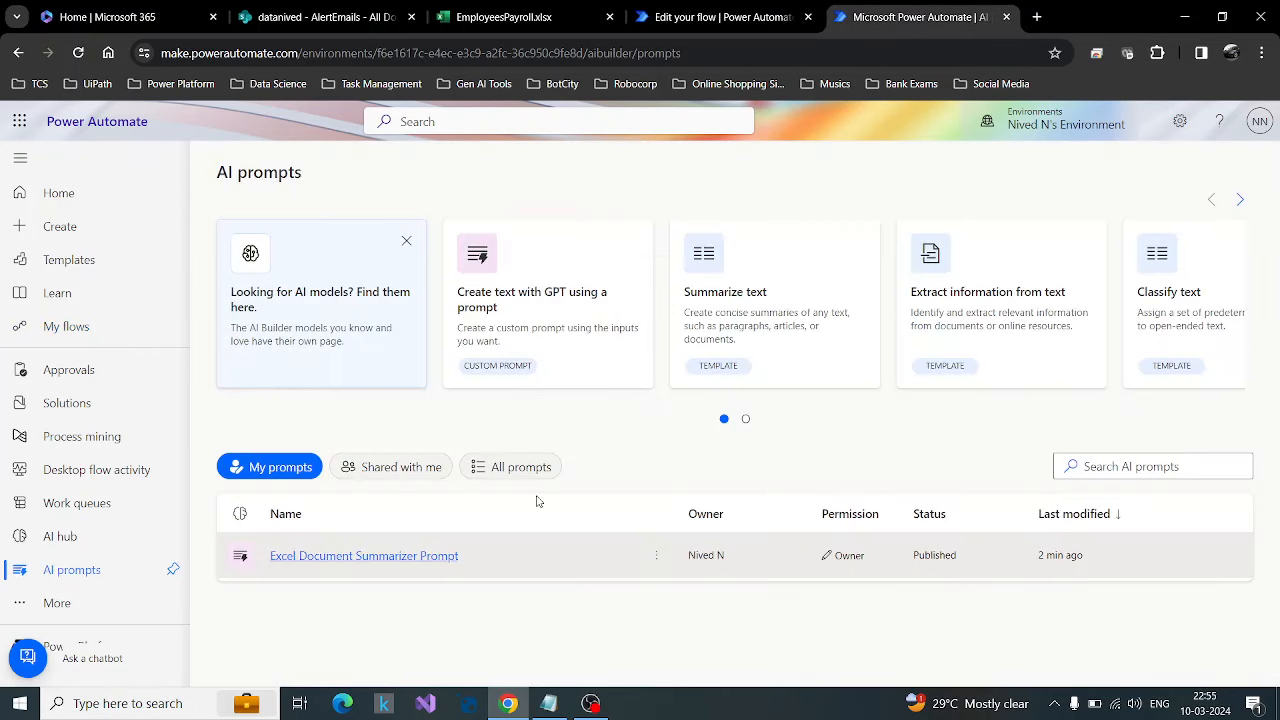
mouse_move(510, 486)
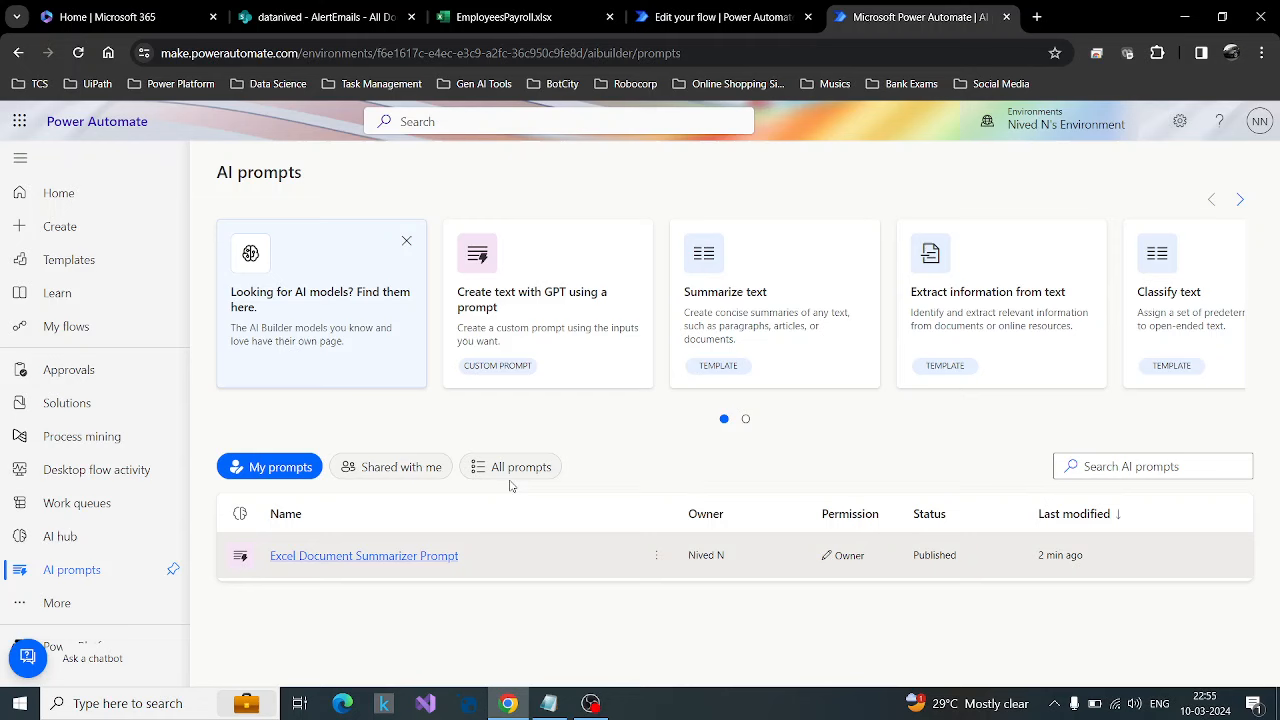
Step: Show all AI prompts, including system ones like Sentiment, Extract, Classify and Summarize
click(510, 466)
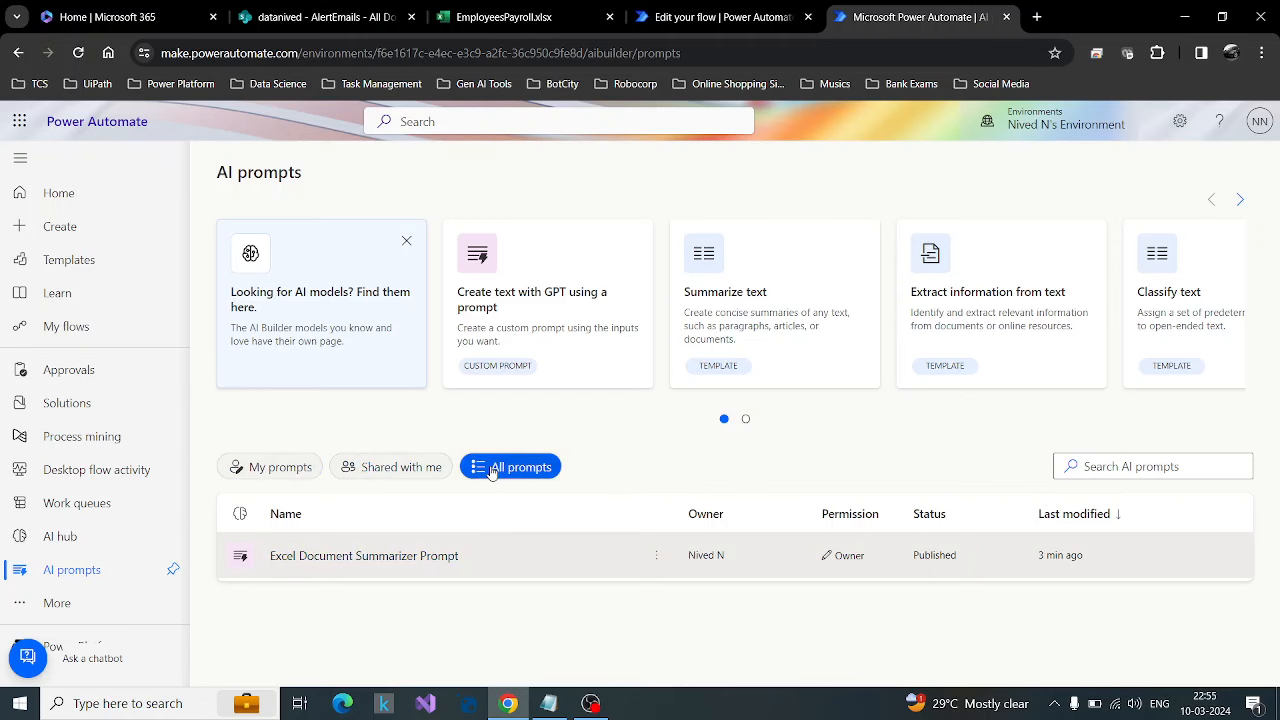
scroll(down, 3)
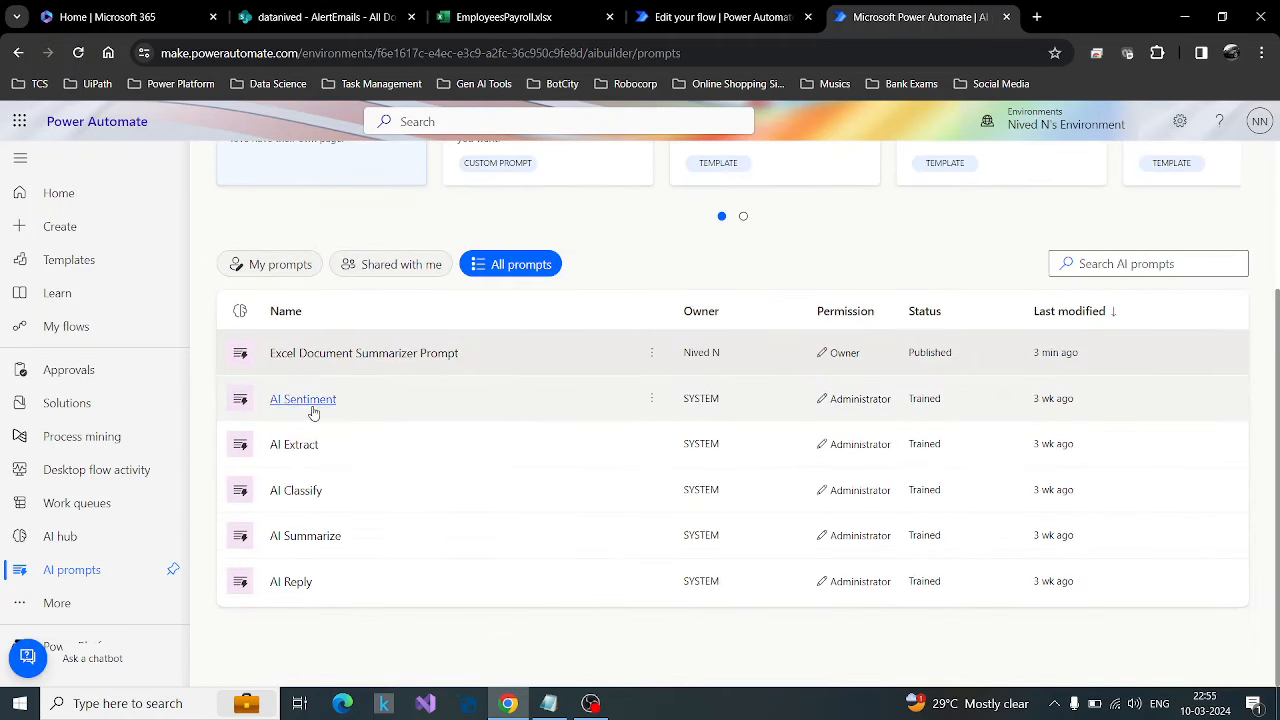
mouse_move(296, 596)
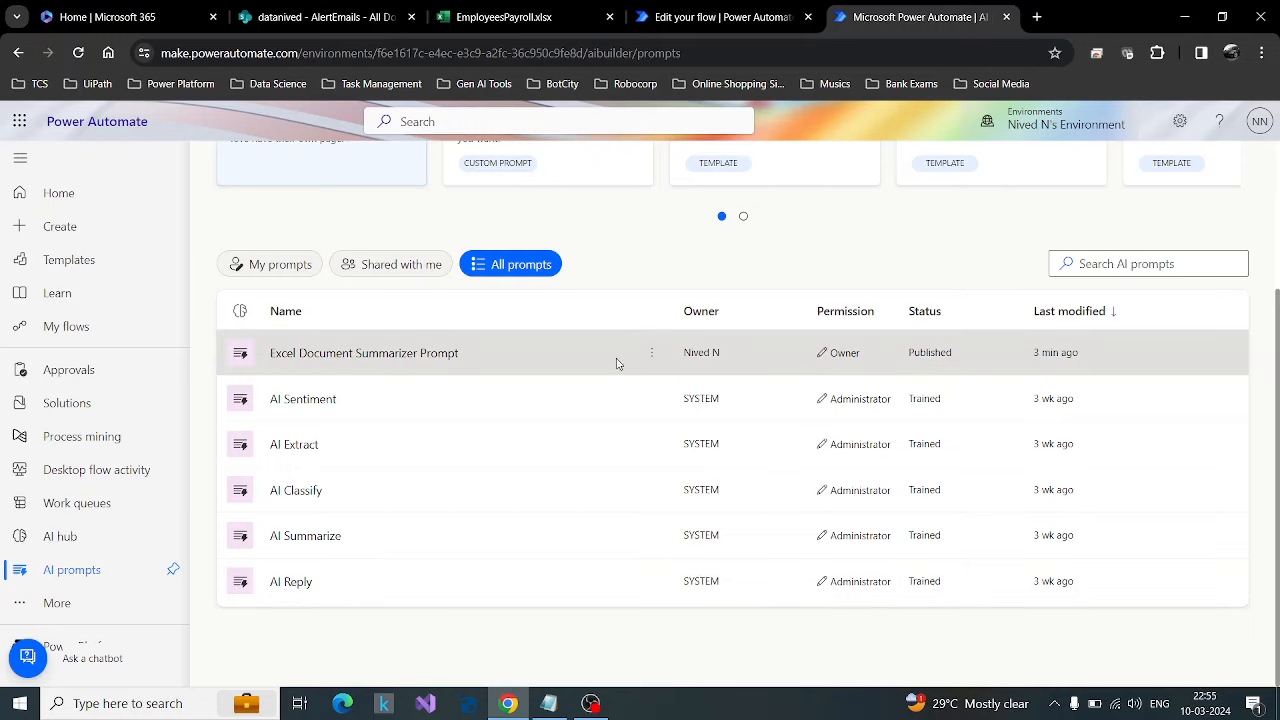
mouse_move(290, 370)
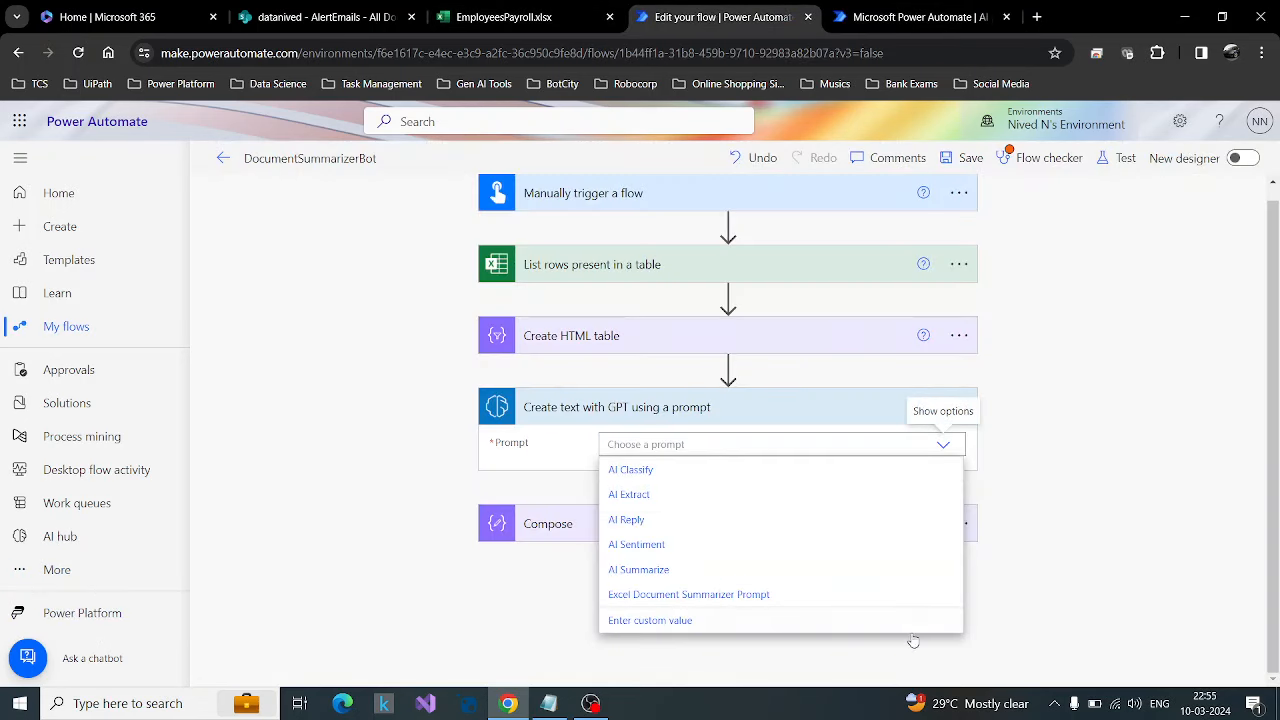
mouse_move(672, 470)
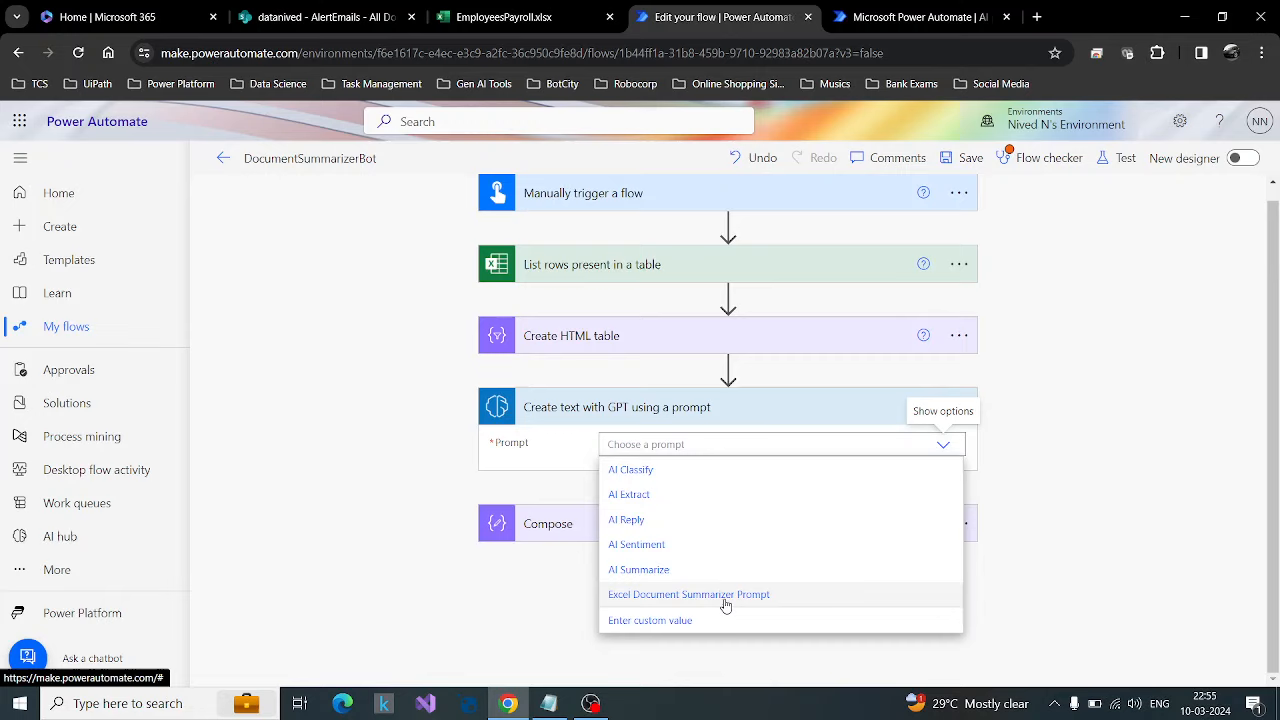
Step: Select the Excel Document Summarizer Prompt and use the Create HTML table Output as its input text
click(688, 592)
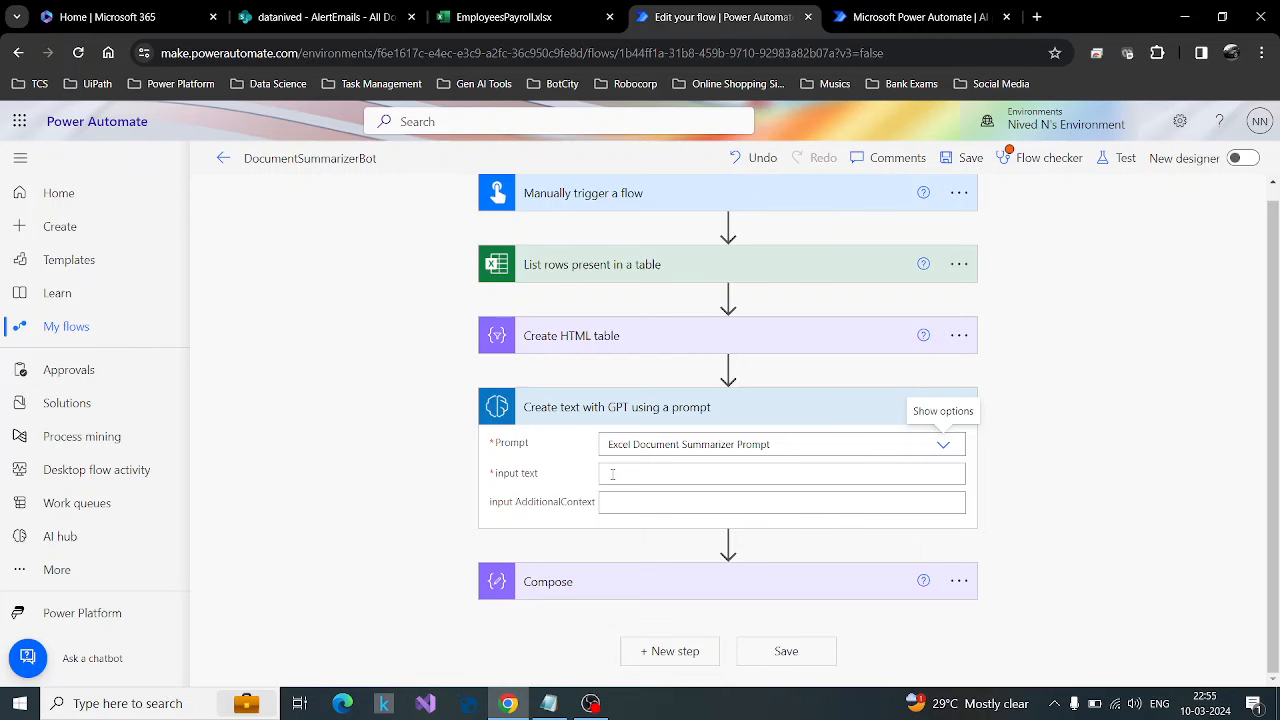
click(780, 472)
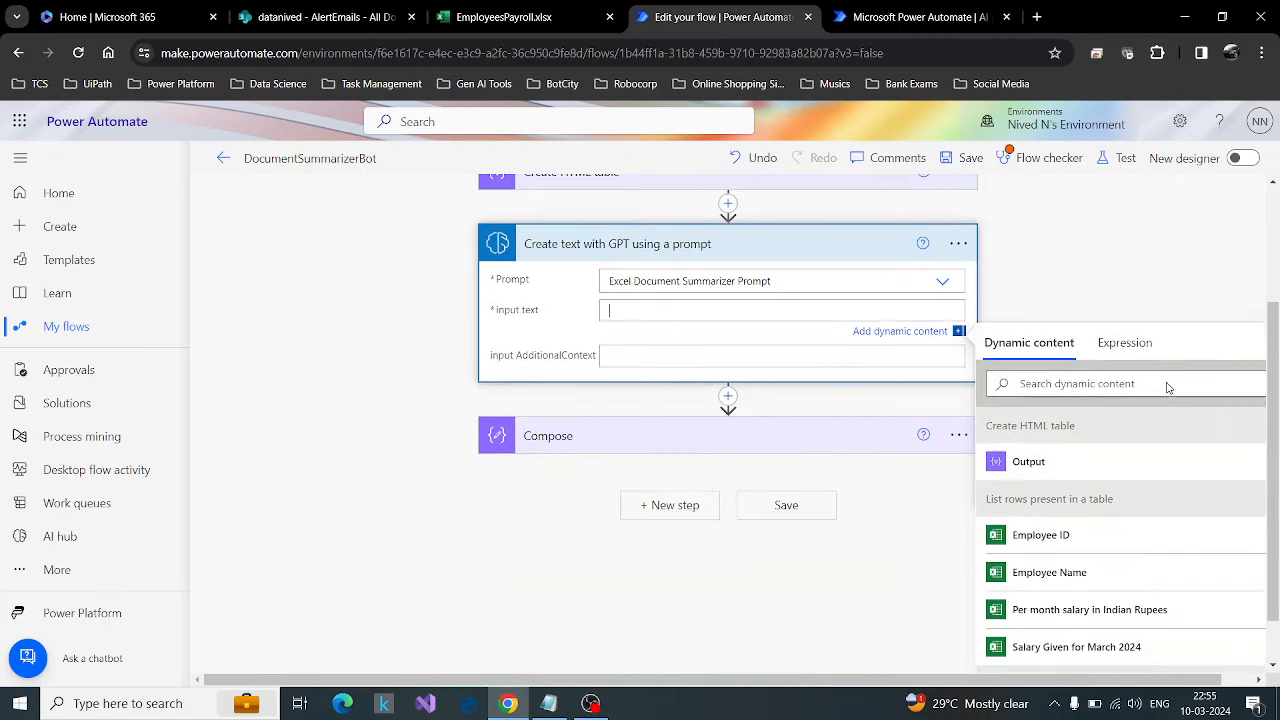
click(1028, 460)
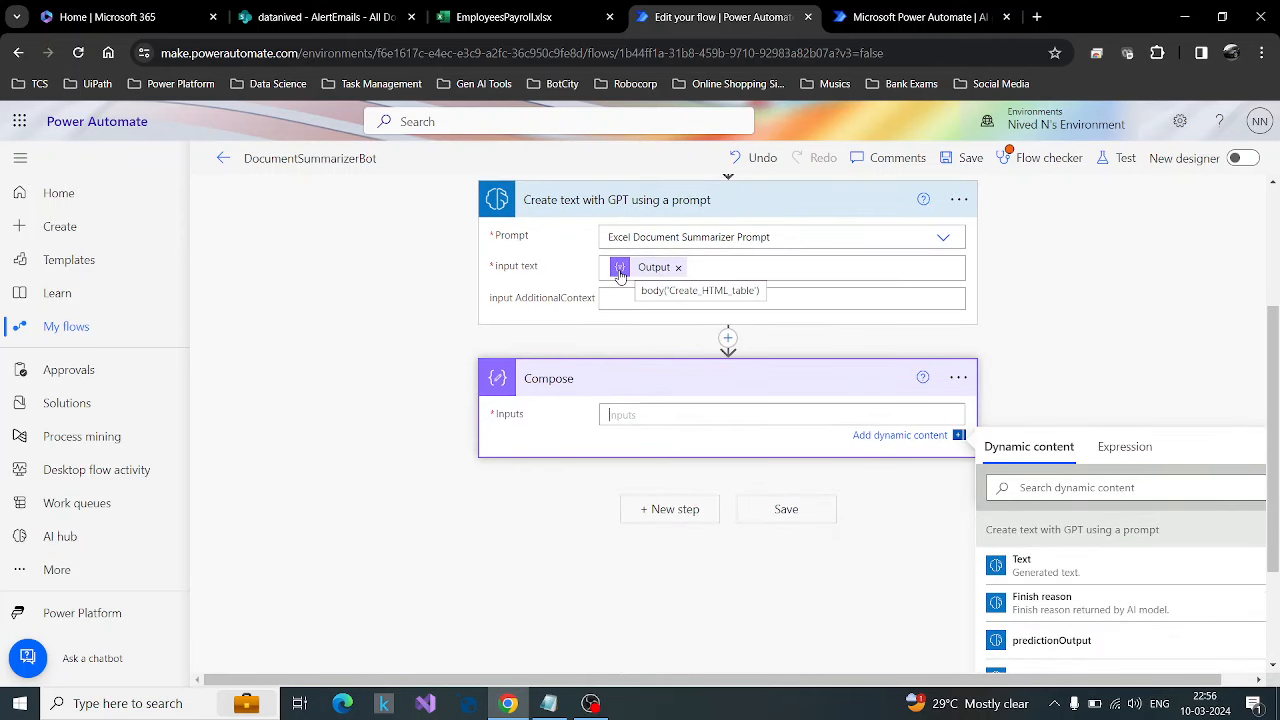
scroll(down, 3)
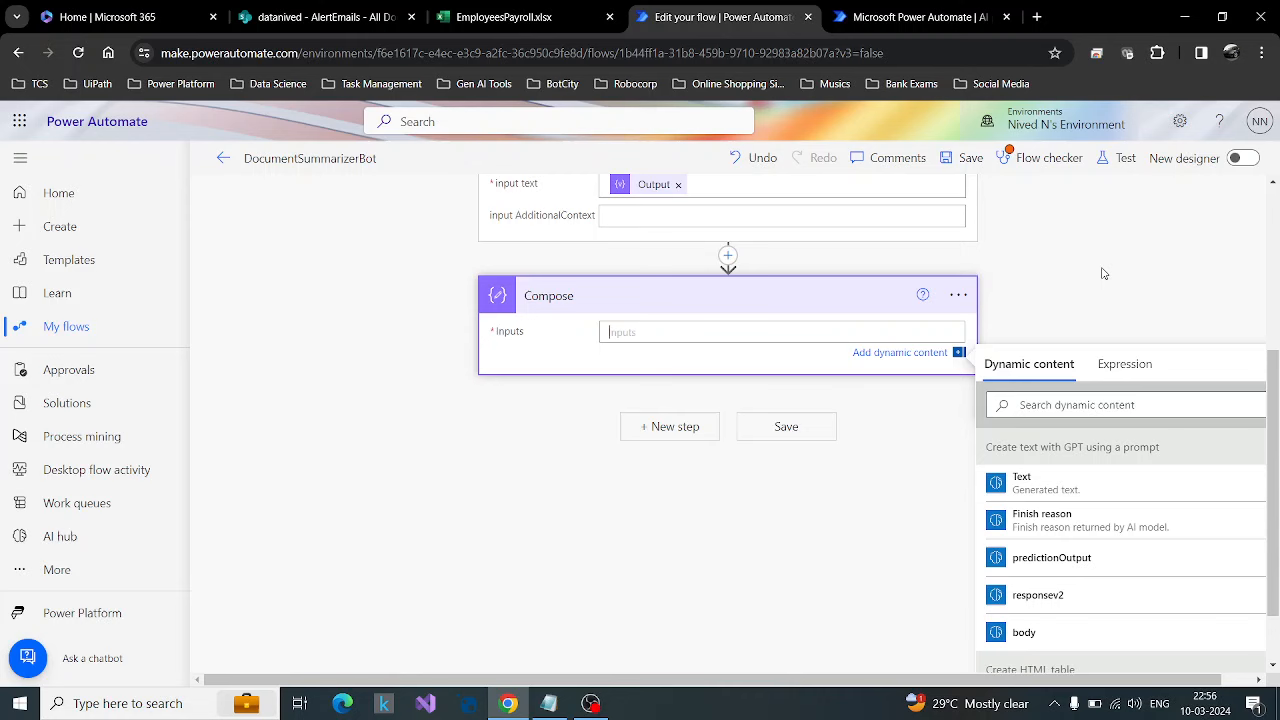
mouse_move(1192, 480)
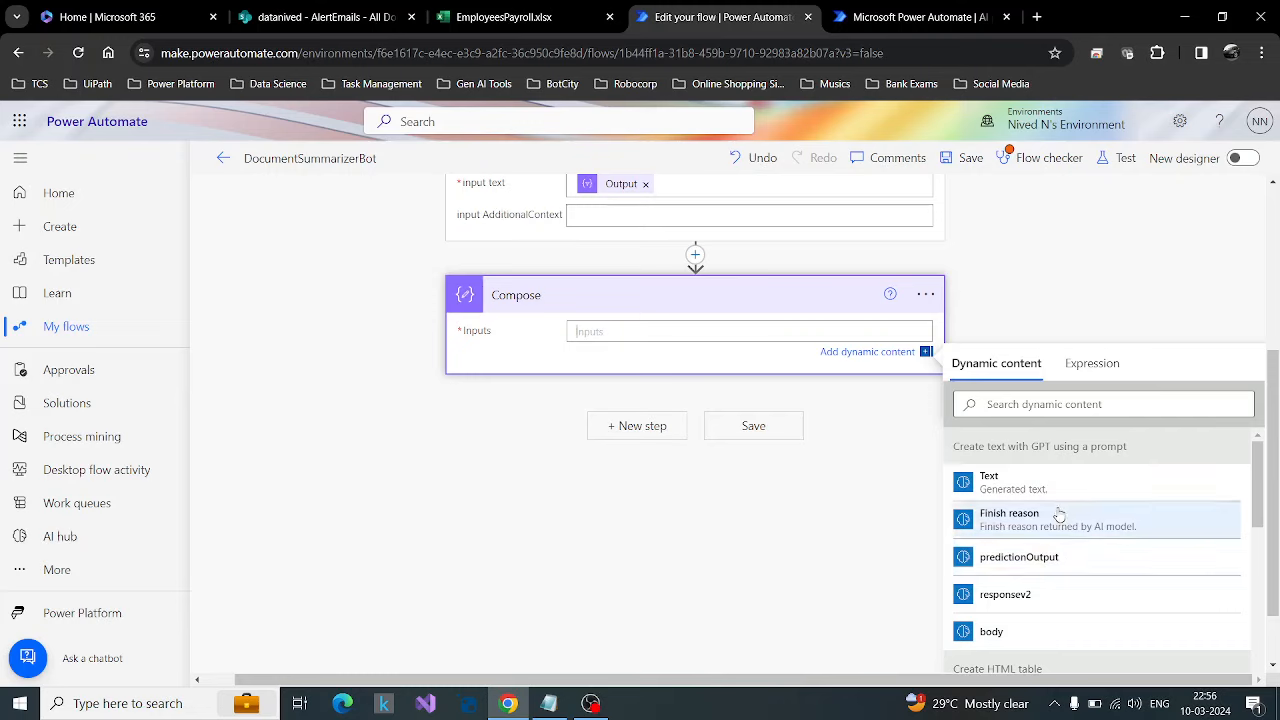
mouse_move(1052, 490)
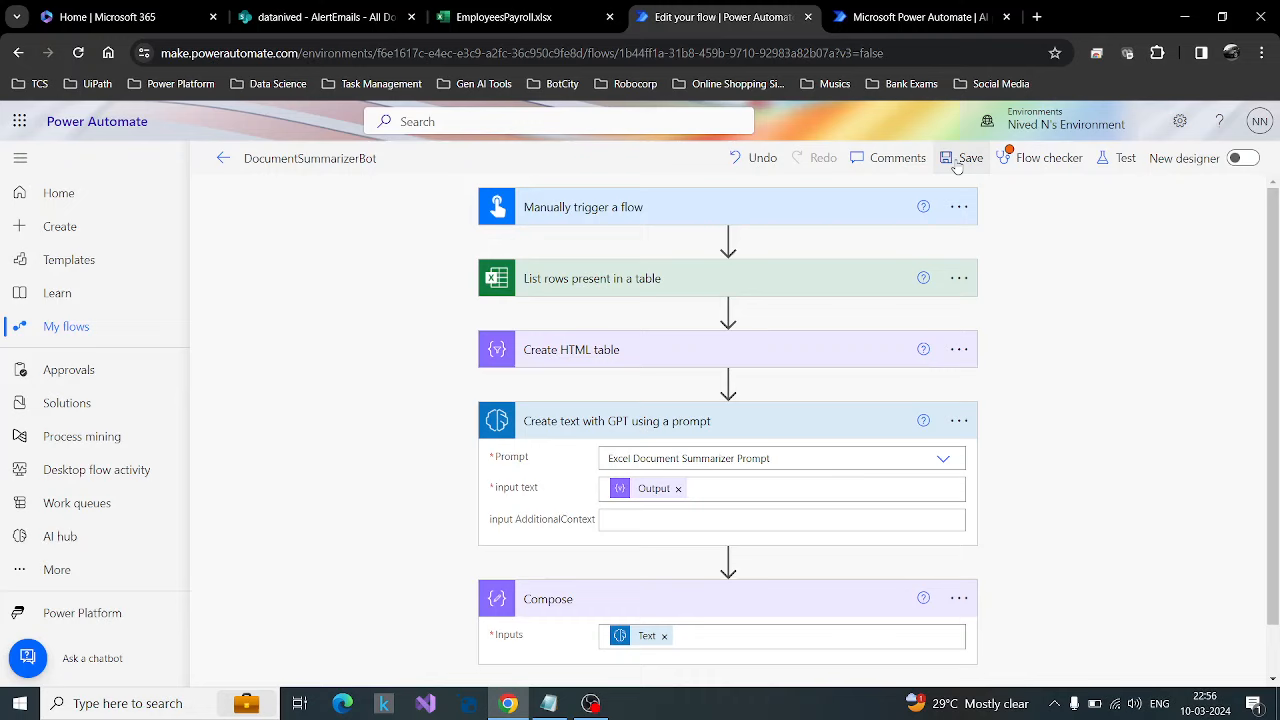
Step: Save the DocumentSummarizerBot flow and review the flow checker's single warning
click(960, 156)
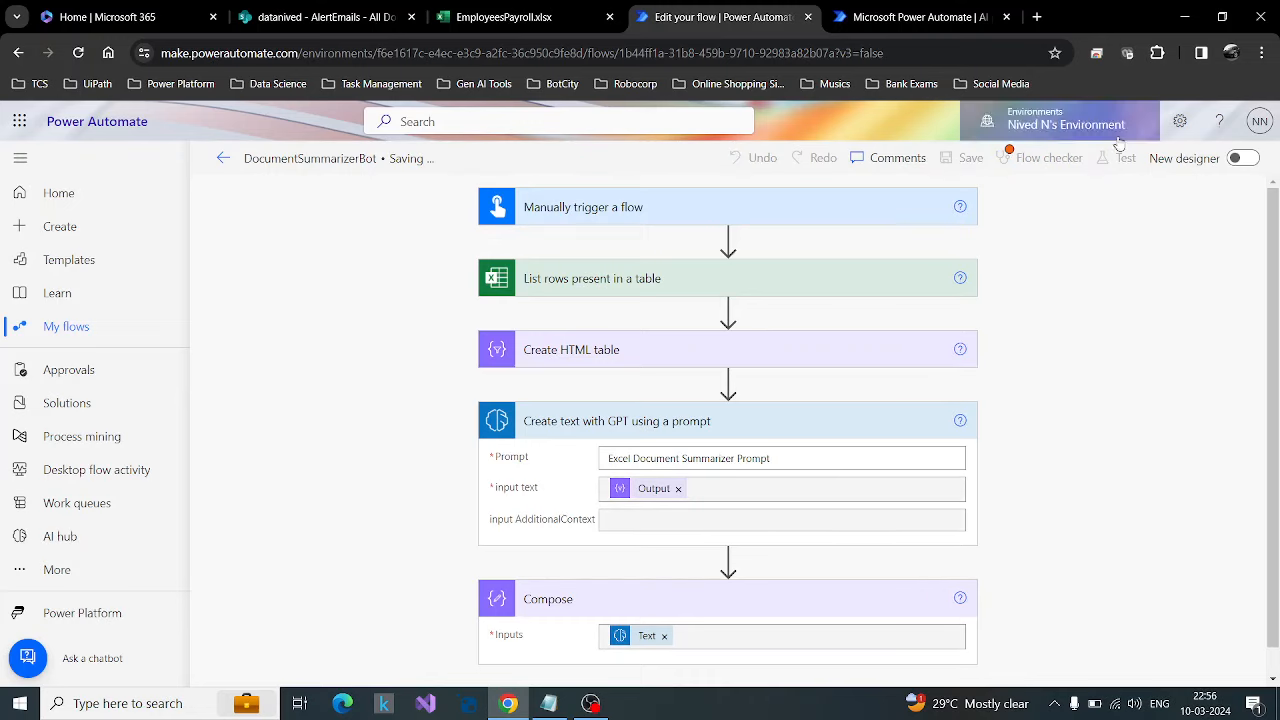
click(968, 156)
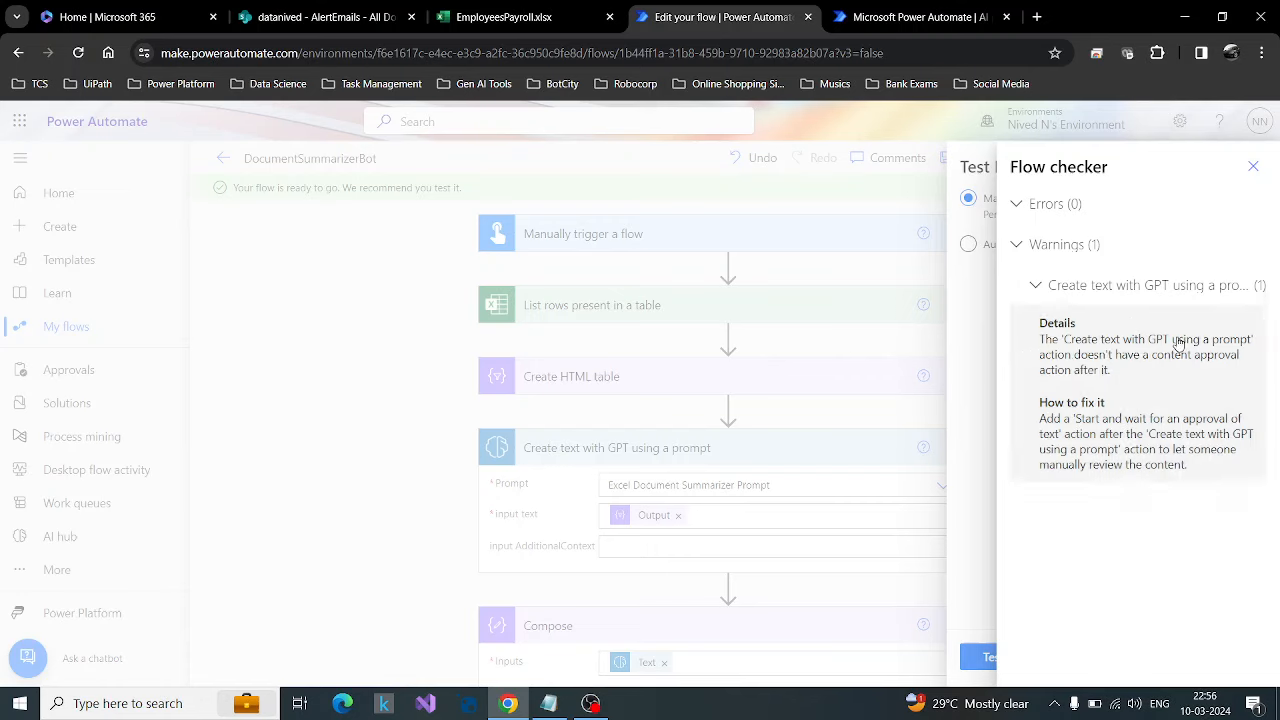
mouse_move(1038, 376)
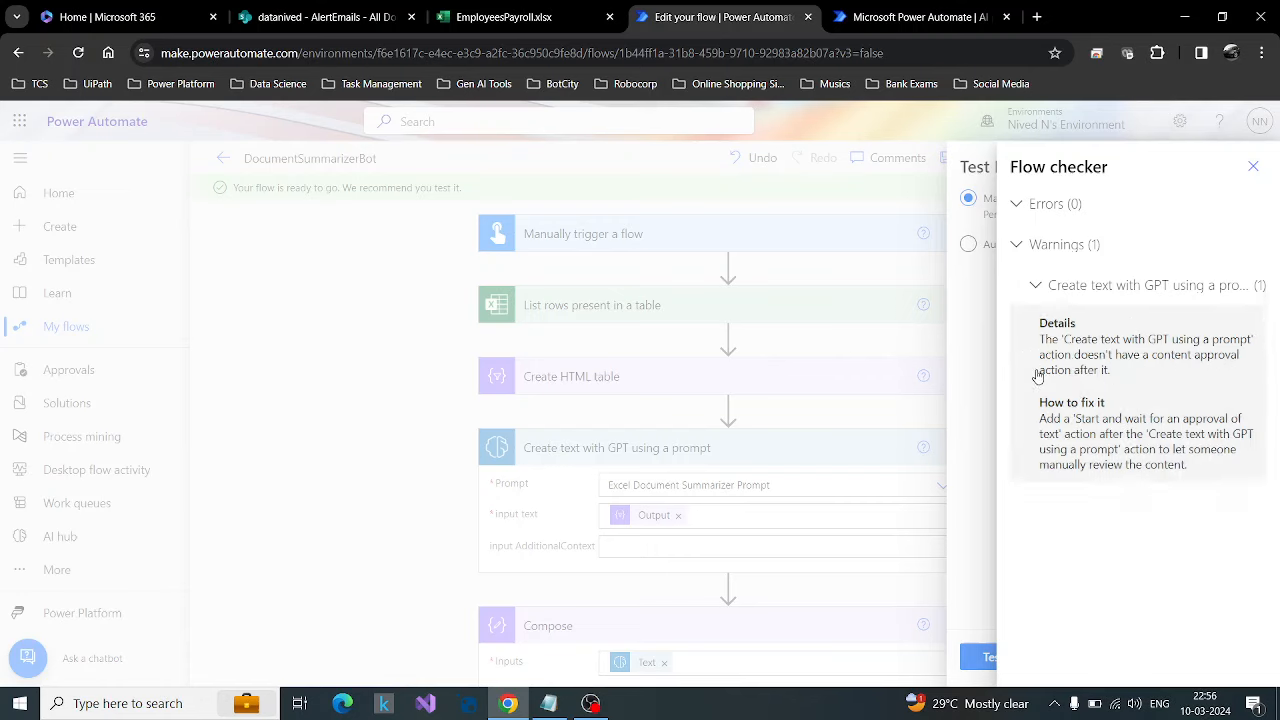
mouse_move(1120, 388)
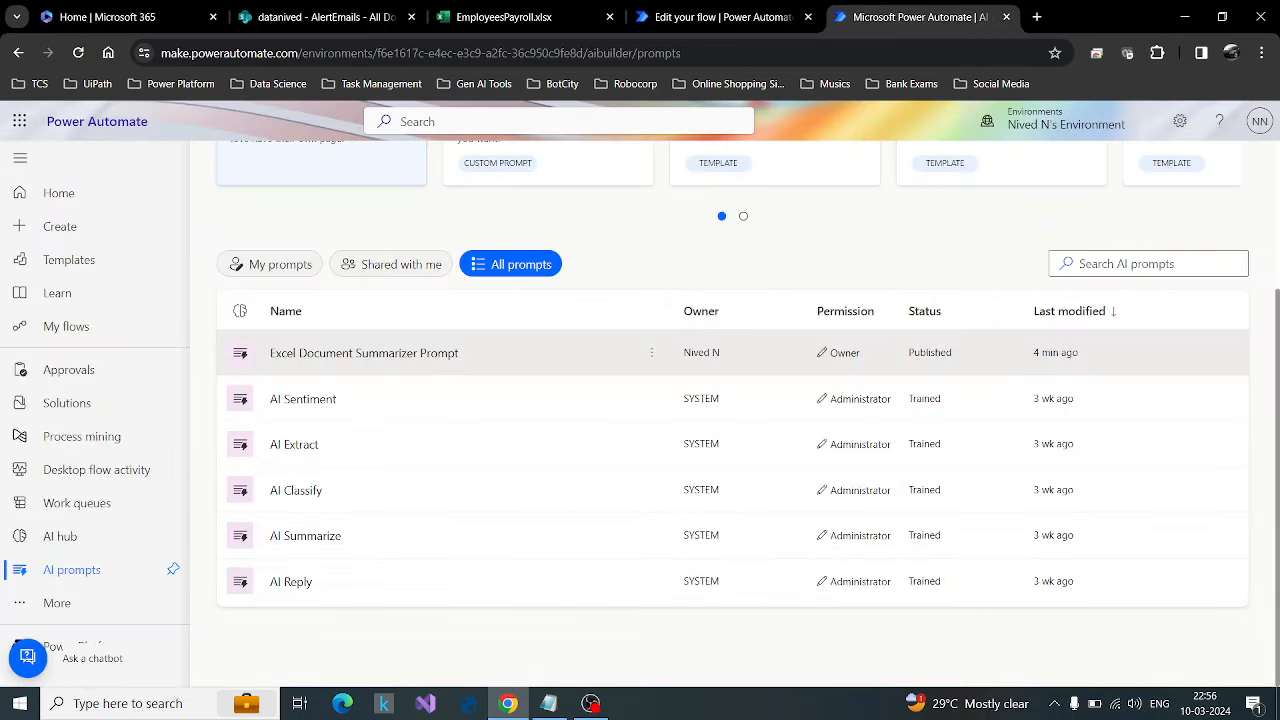
Step: View the Excel Document Summarizer Prompt's columnwise mean/median wording, cancel, and return to the flow editor
click(364, 352)
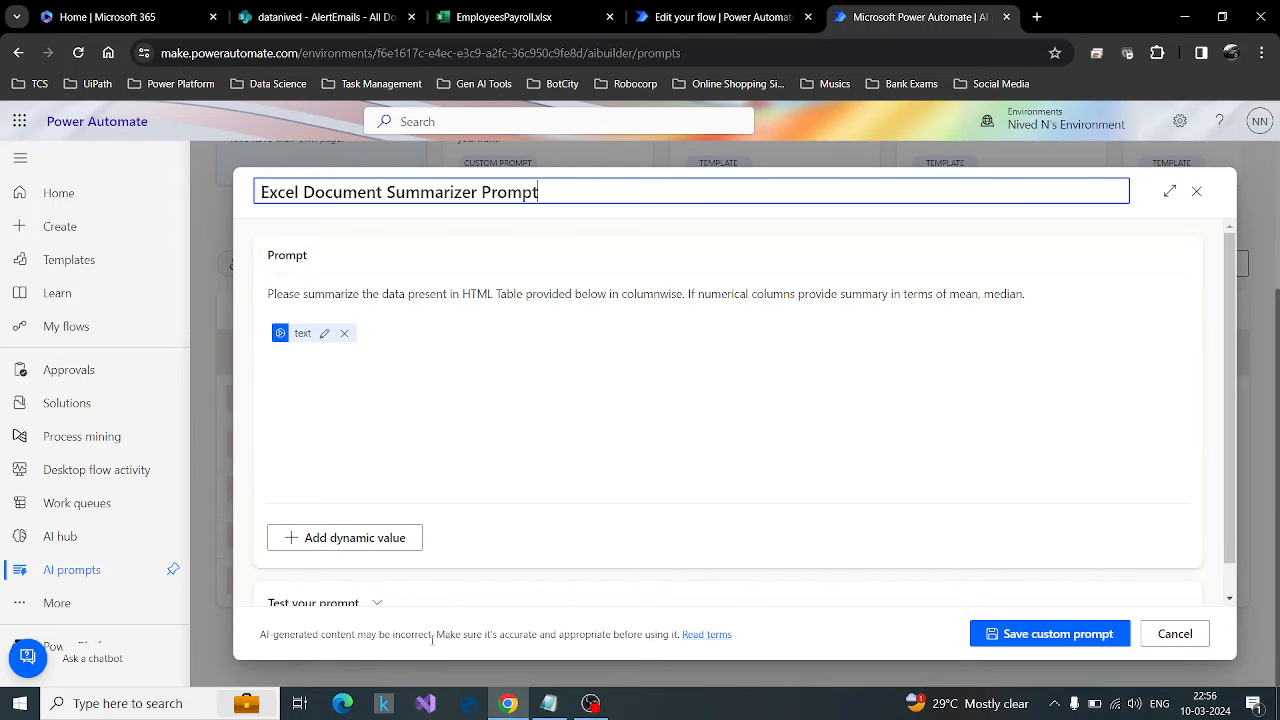
click(1048, 632)
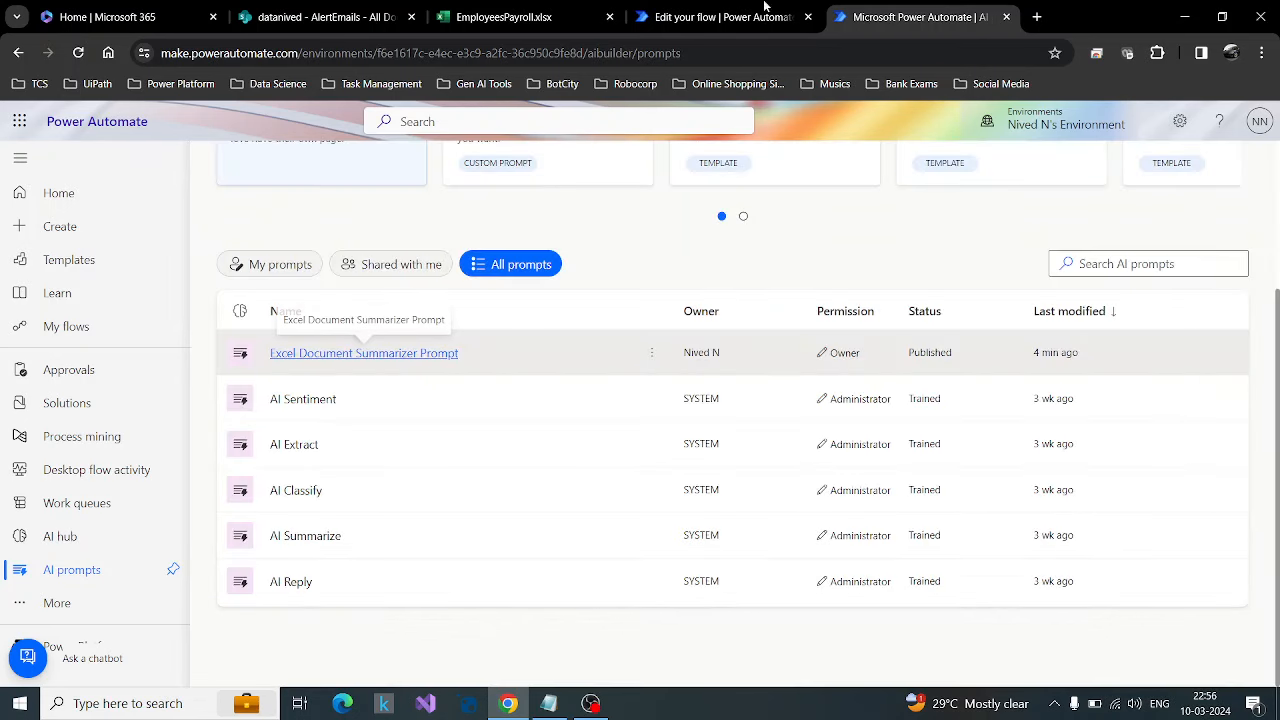
click(720, 16)
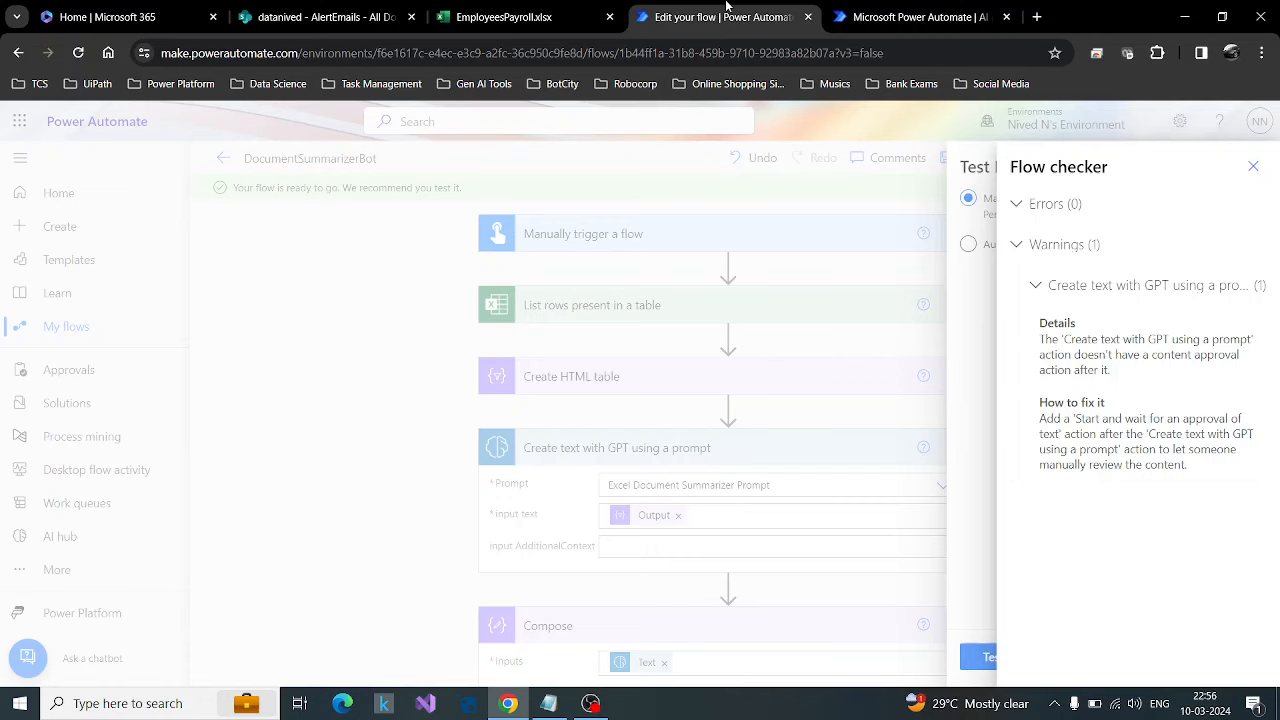
mouse_move(752, 12)
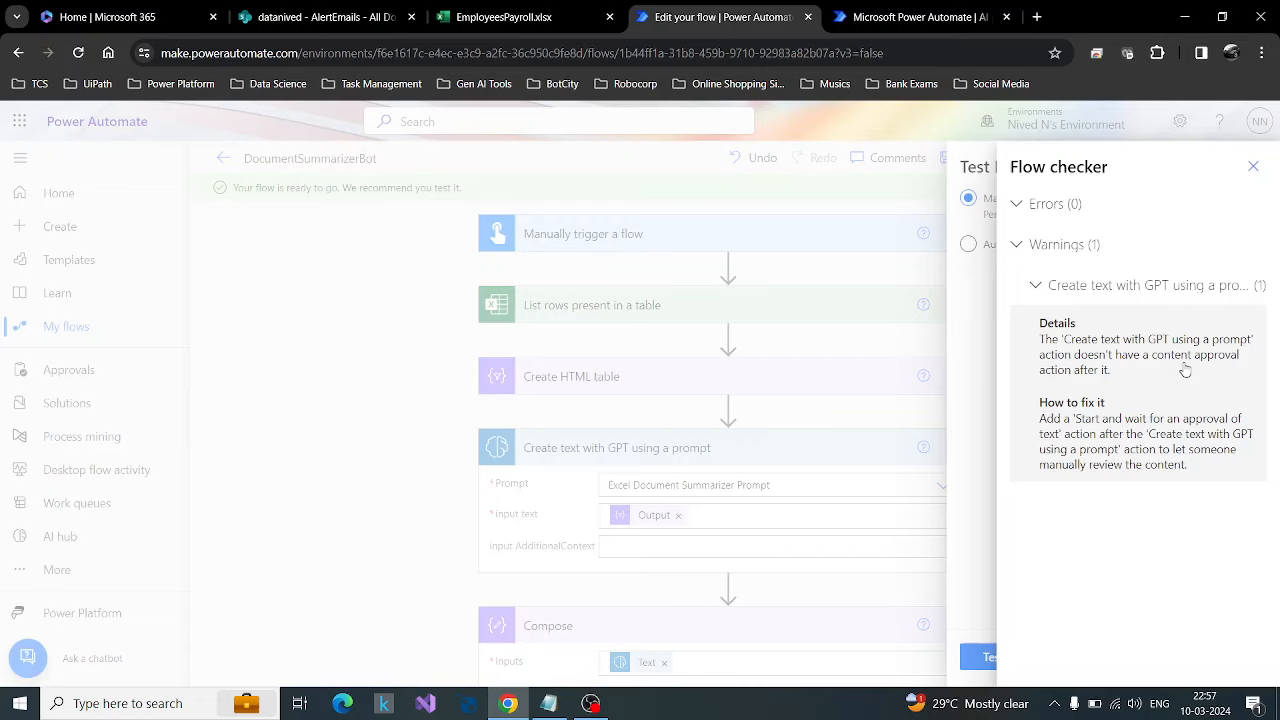
mouse_move(1078, 430)
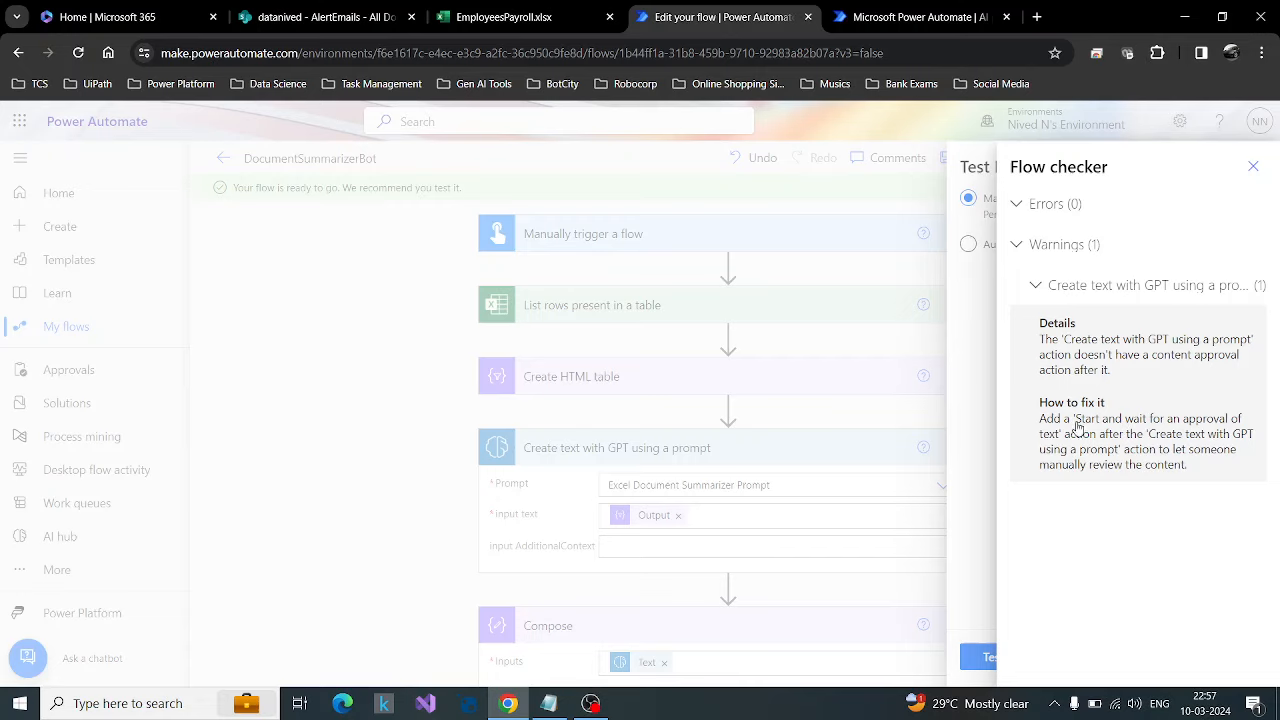
mouse_move(1176, 384)
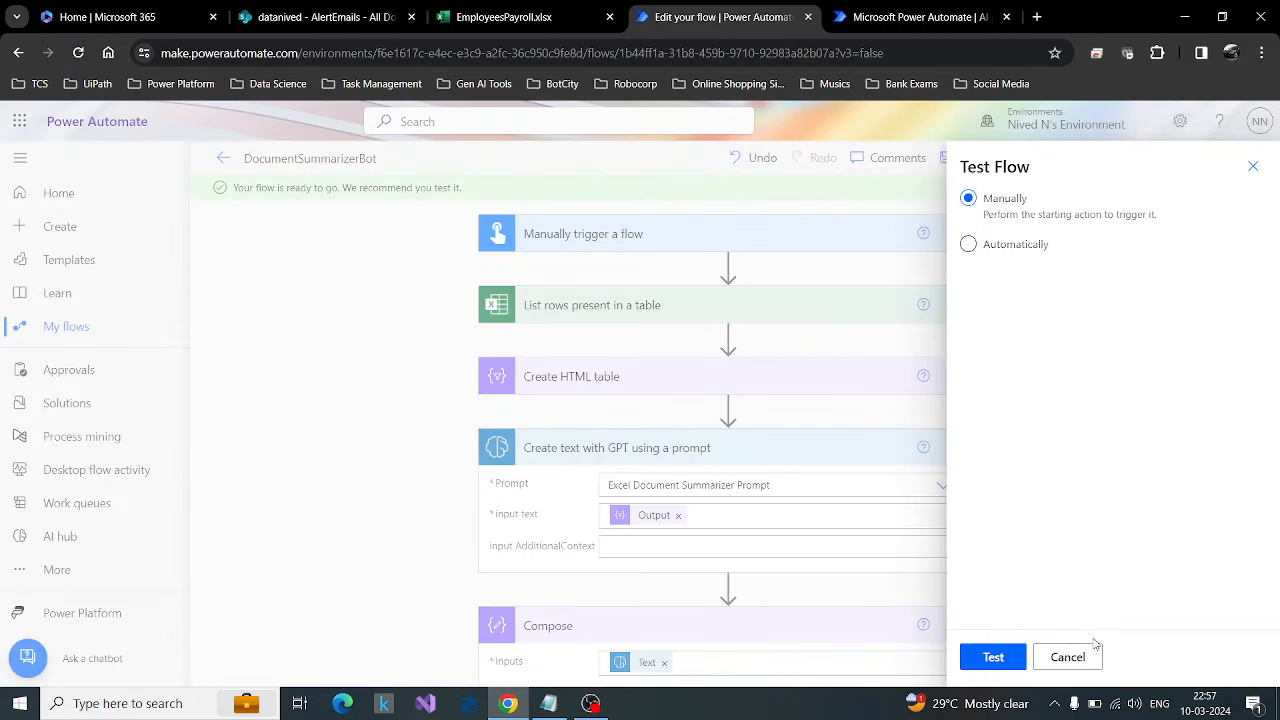
Step: Run the manual test of the flow and expand the Create text with GPT step's outputs
click(992, 656)
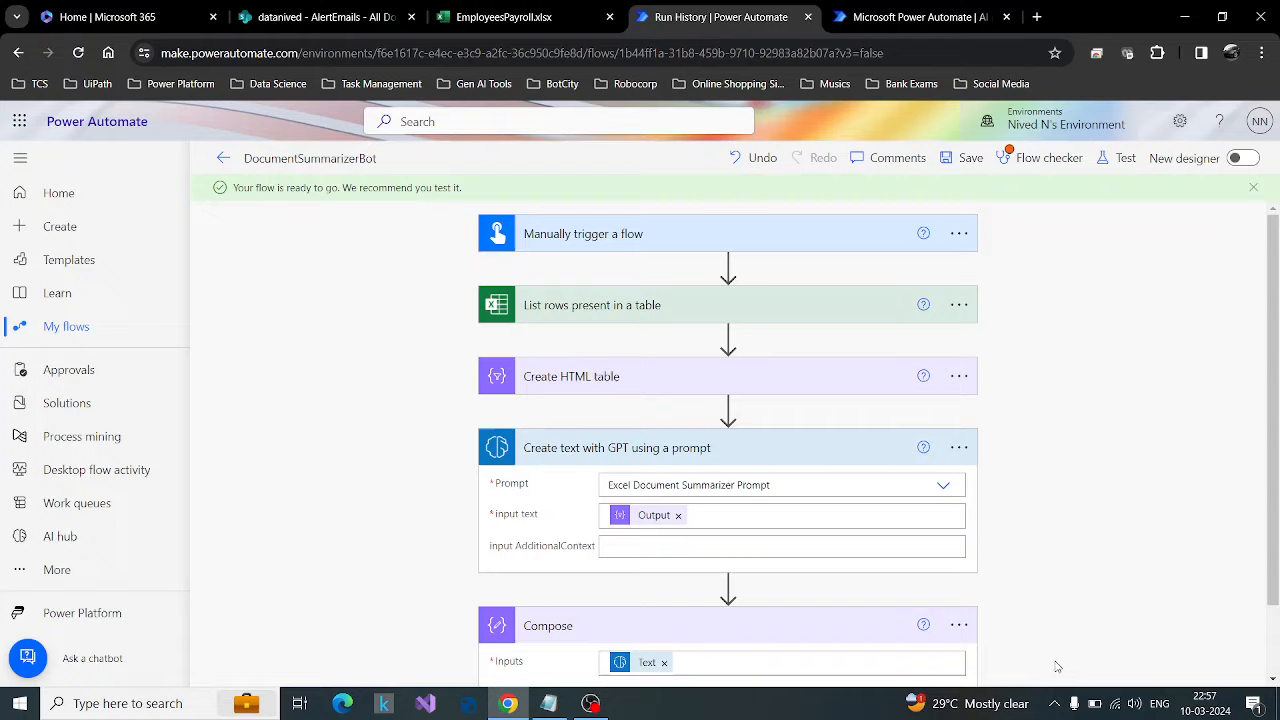
click(1116, 156)
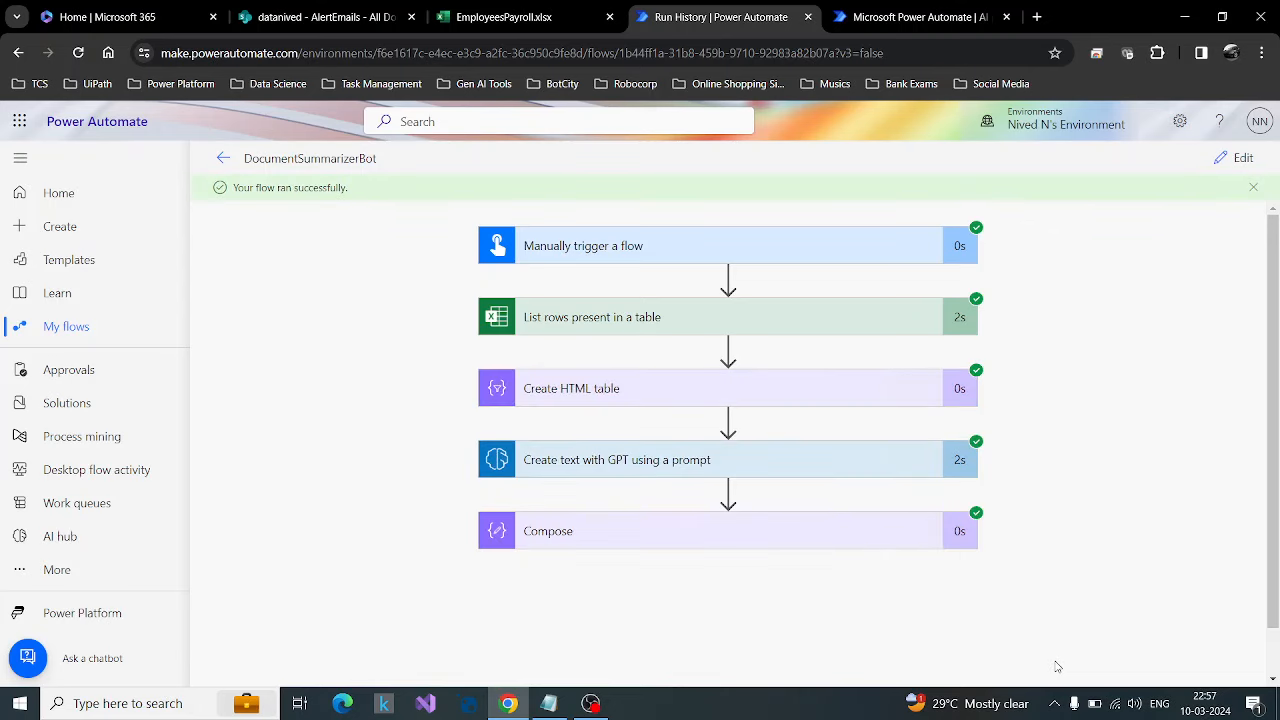
scroll(down, 3)
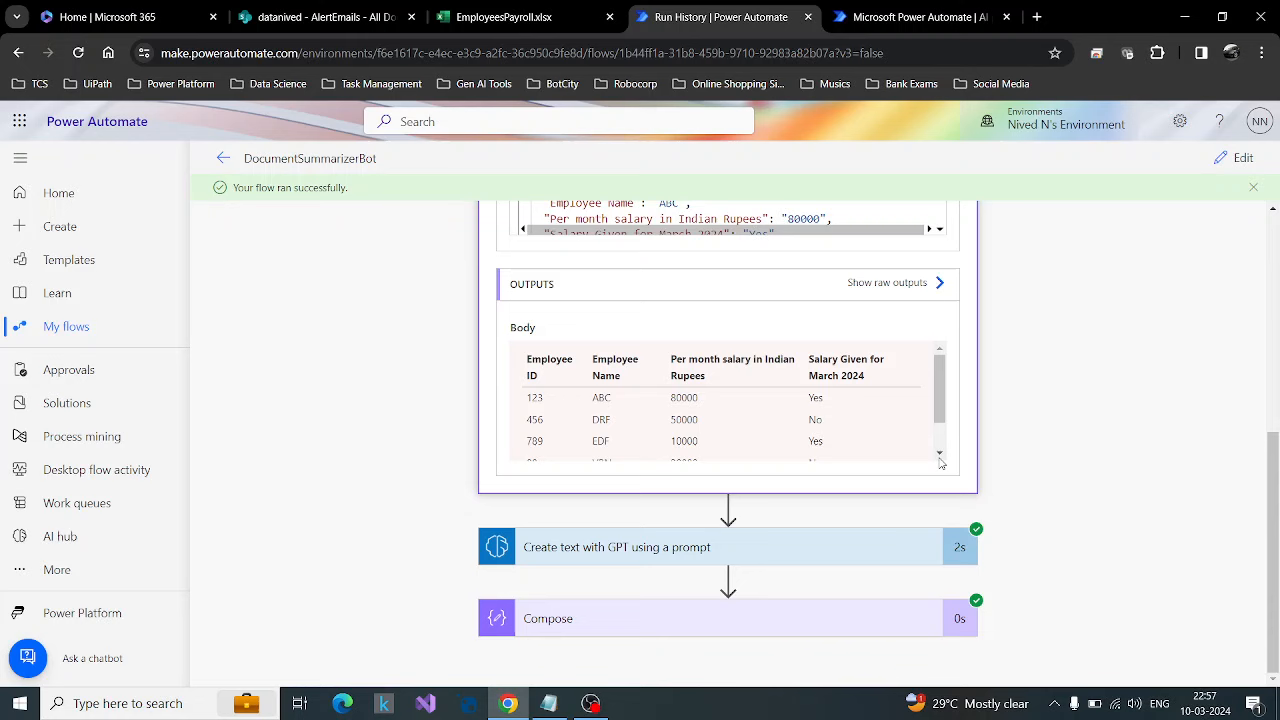
click(616, 546)
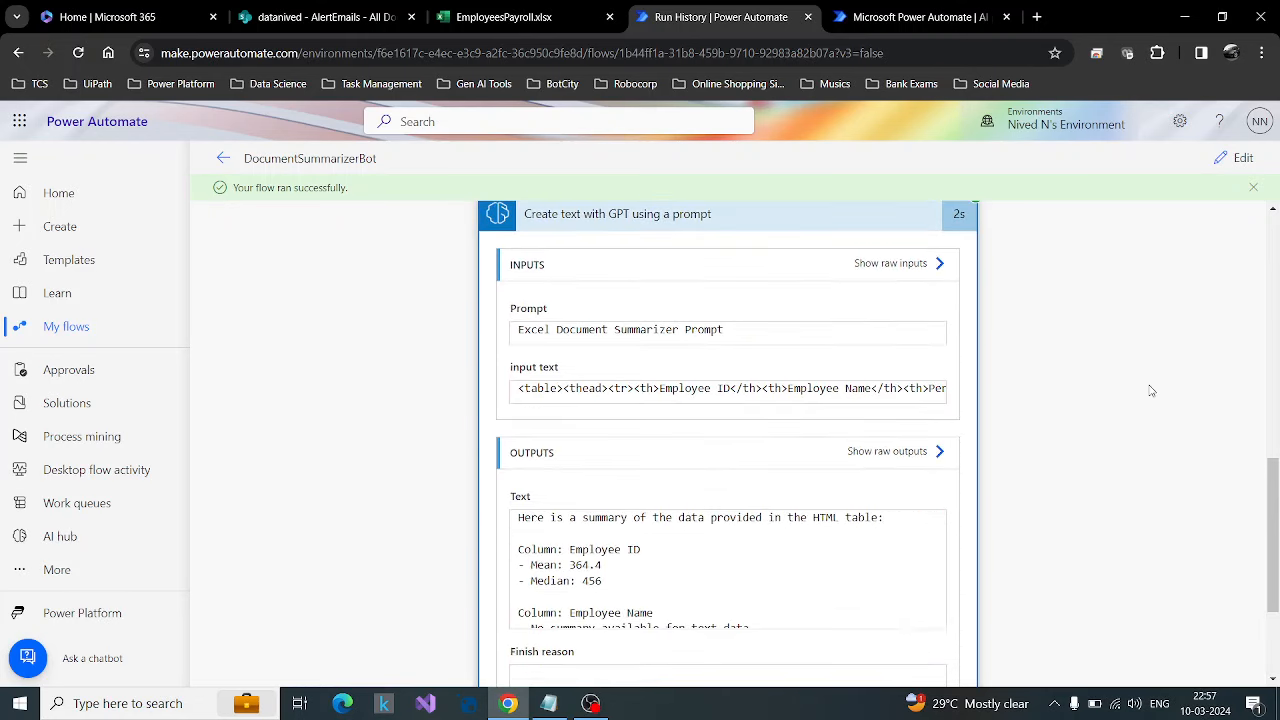
Step: Read through the generated column-wise mean and median summary, then return to the AI prompts list
scroll(down, 3)
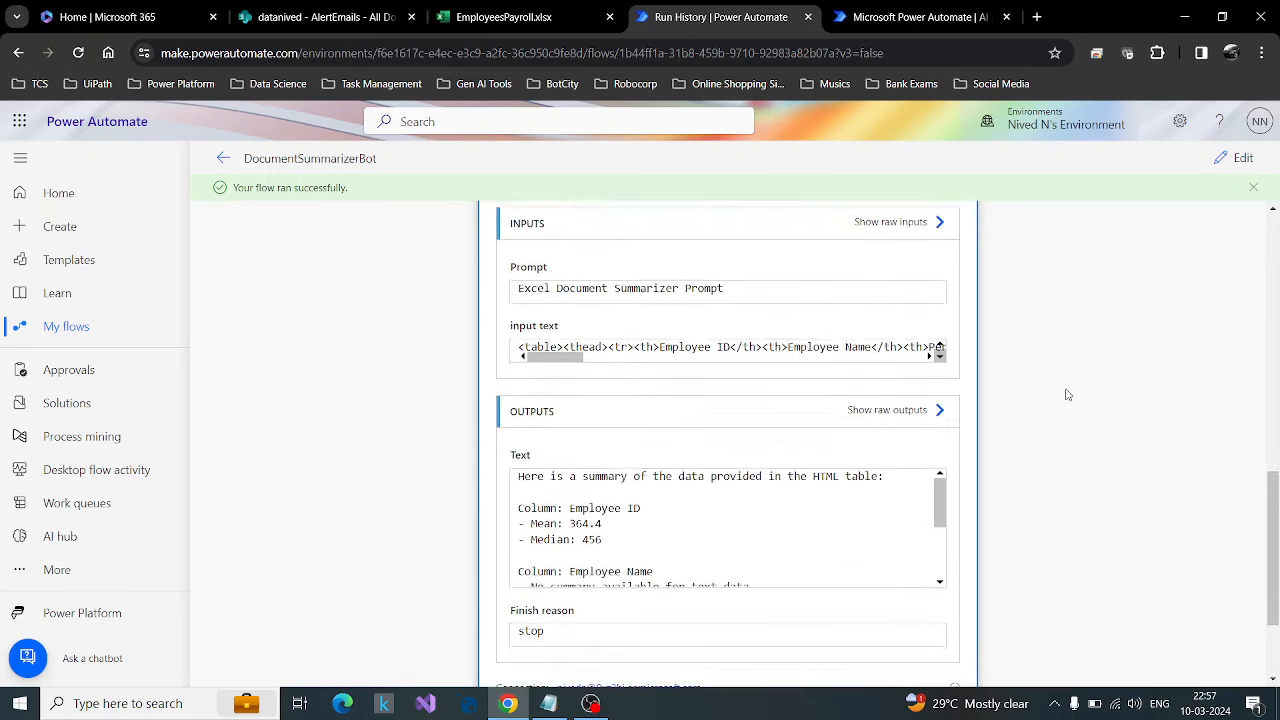
scroll(down, 3)
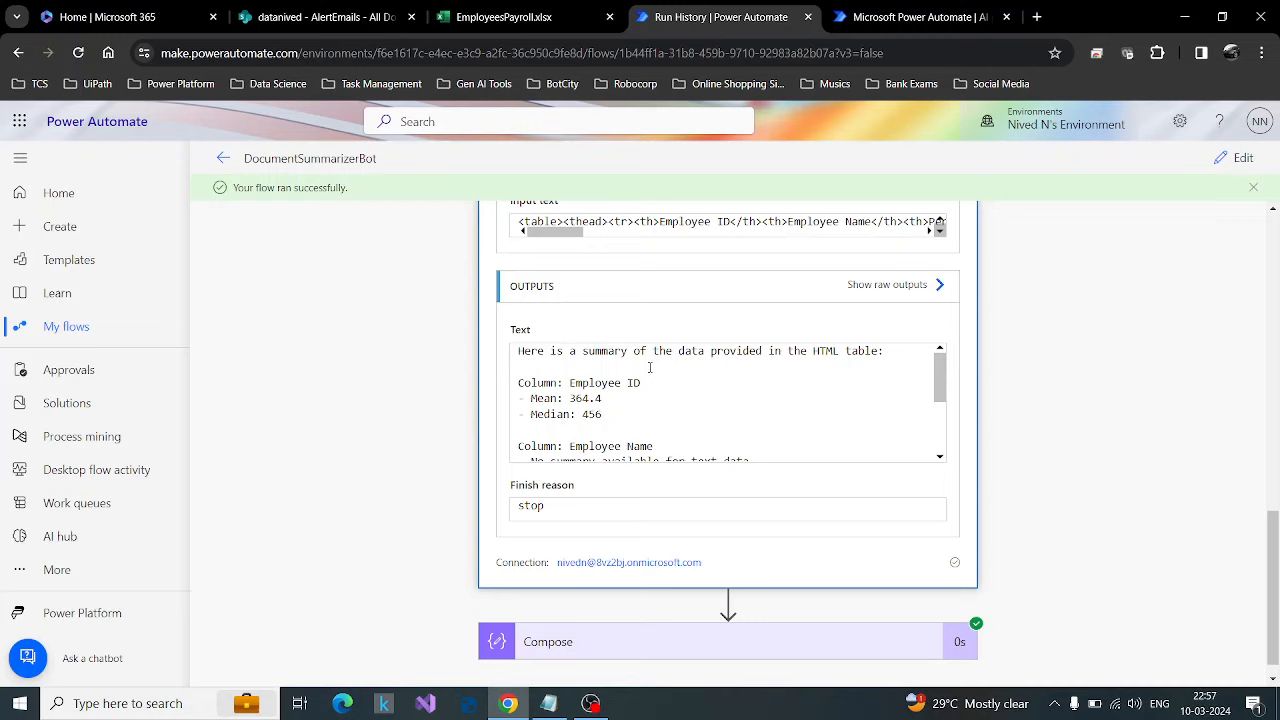
mouse_move(792, 368)
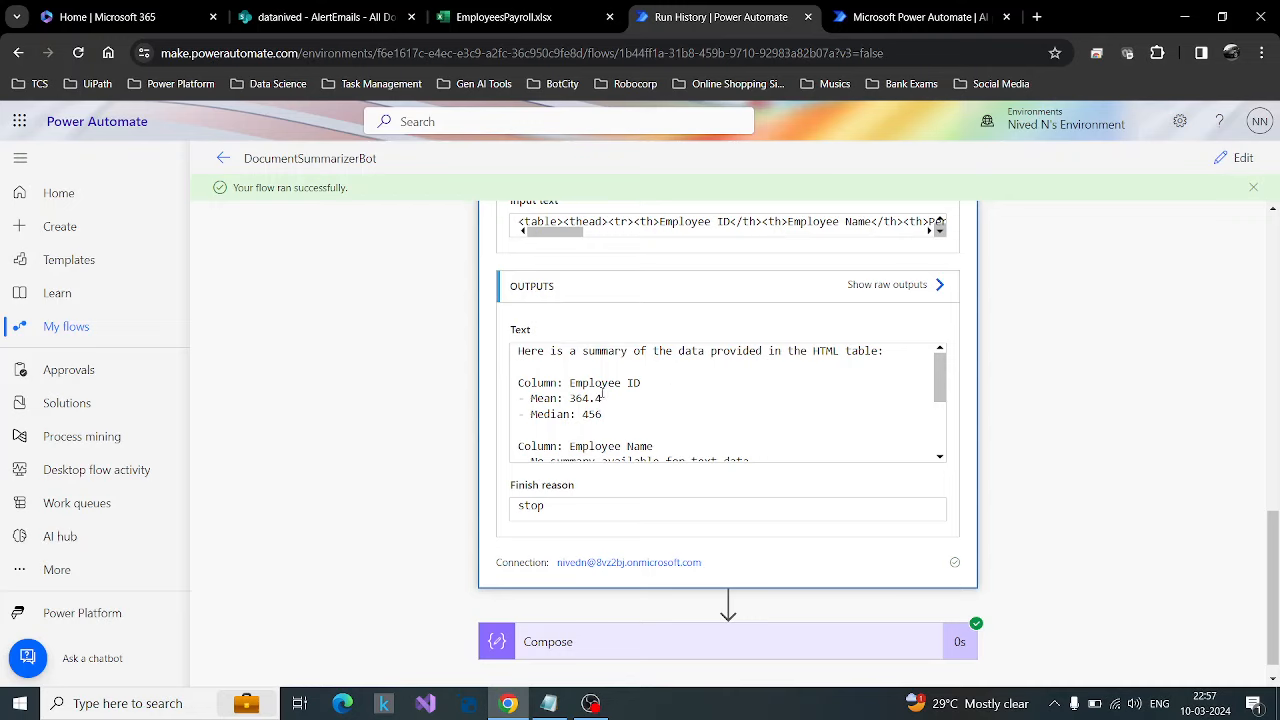
scroll(down, 3)
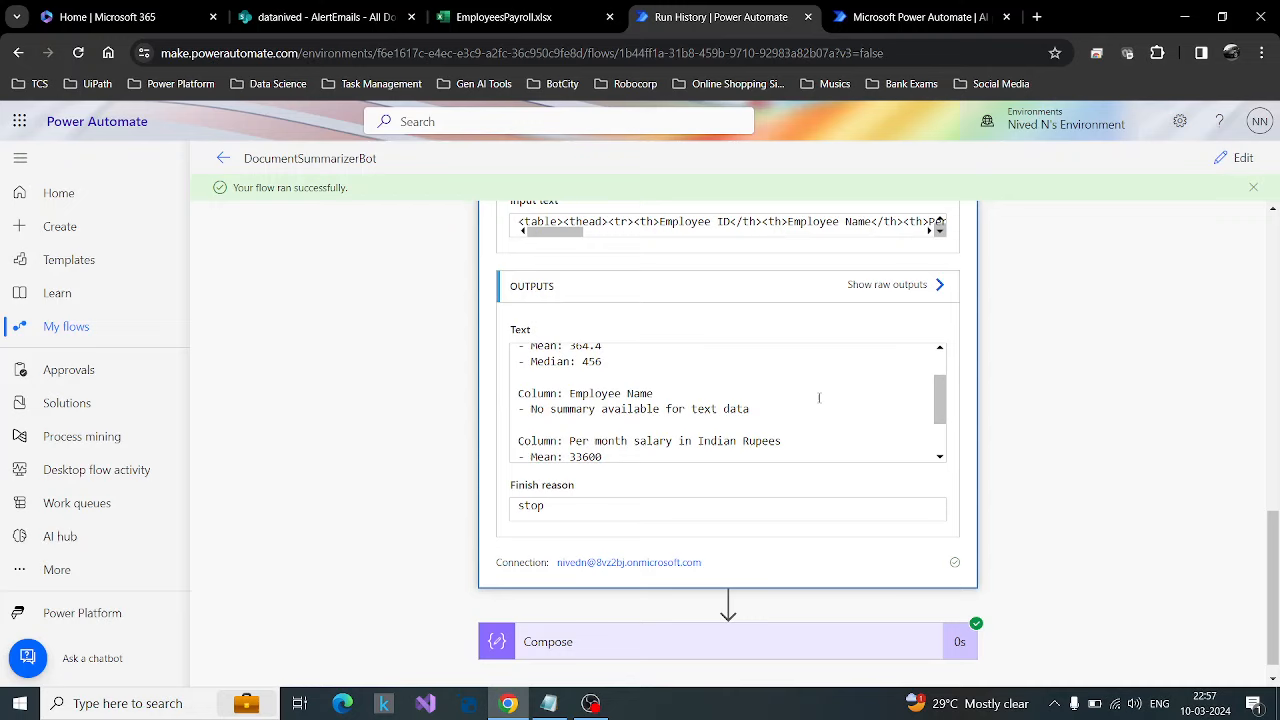
mouse_move(768, 420)
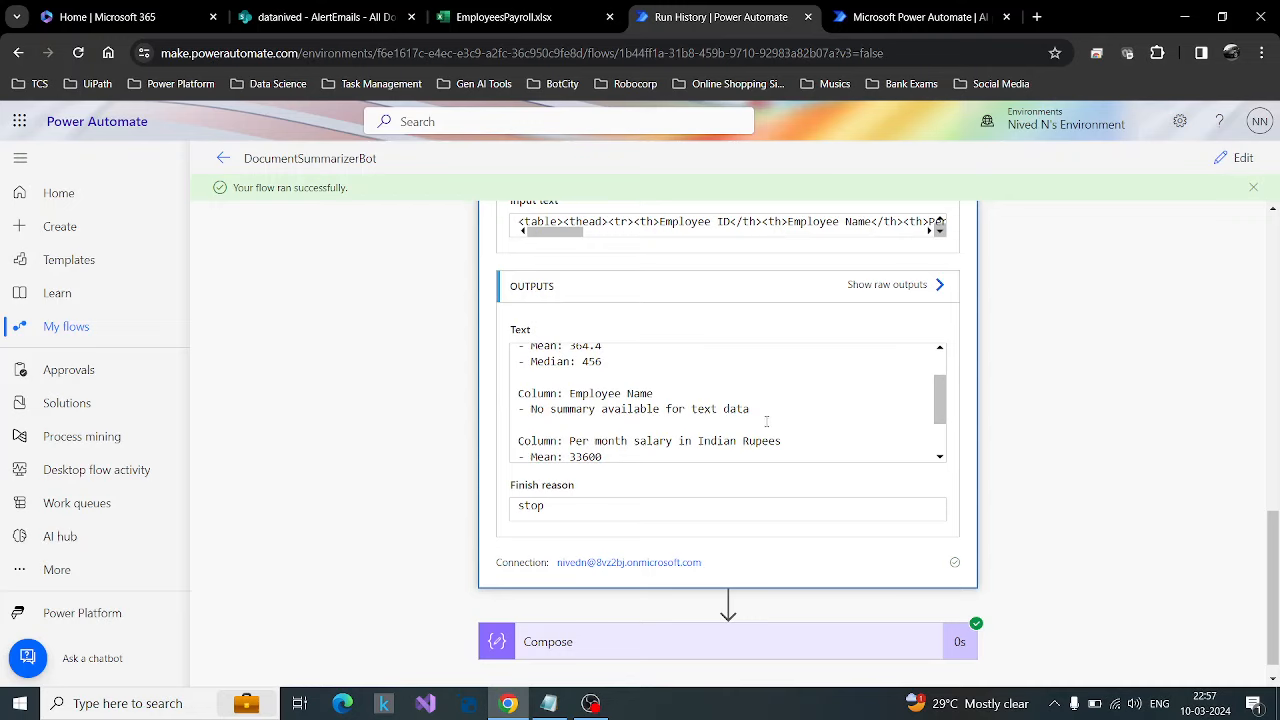
scroll(down, 3)
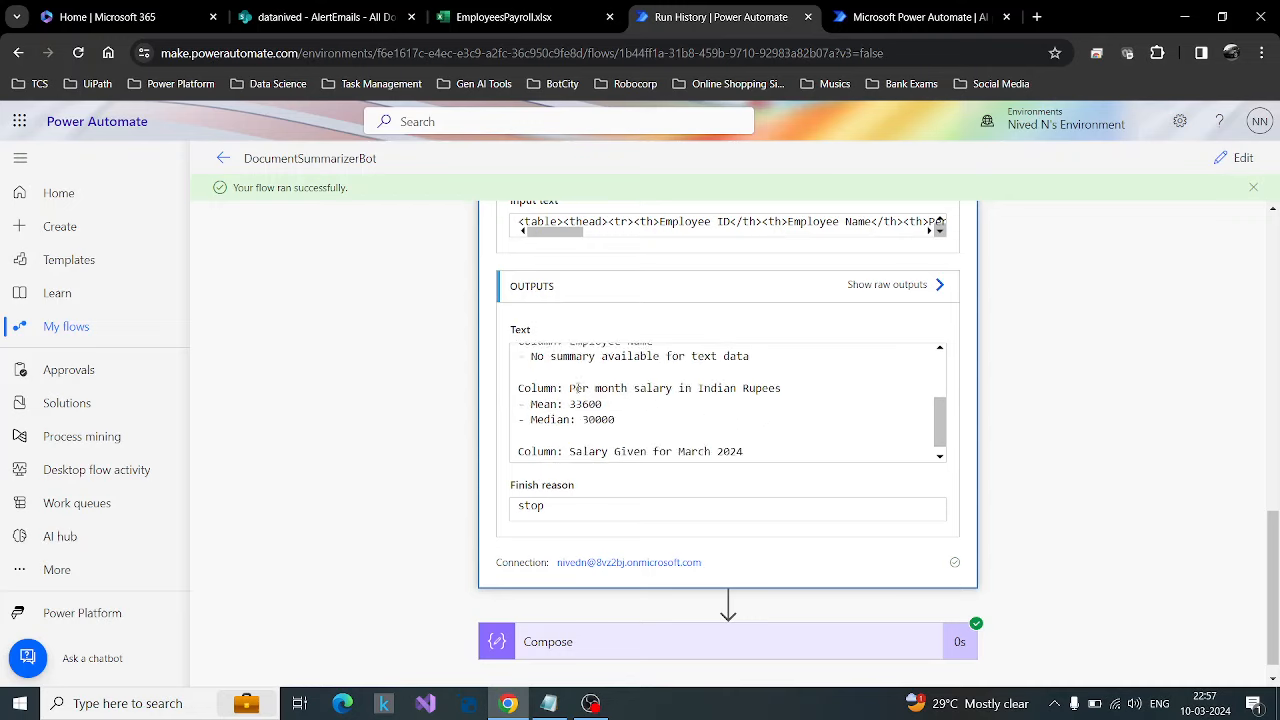
scroll(down, 3)
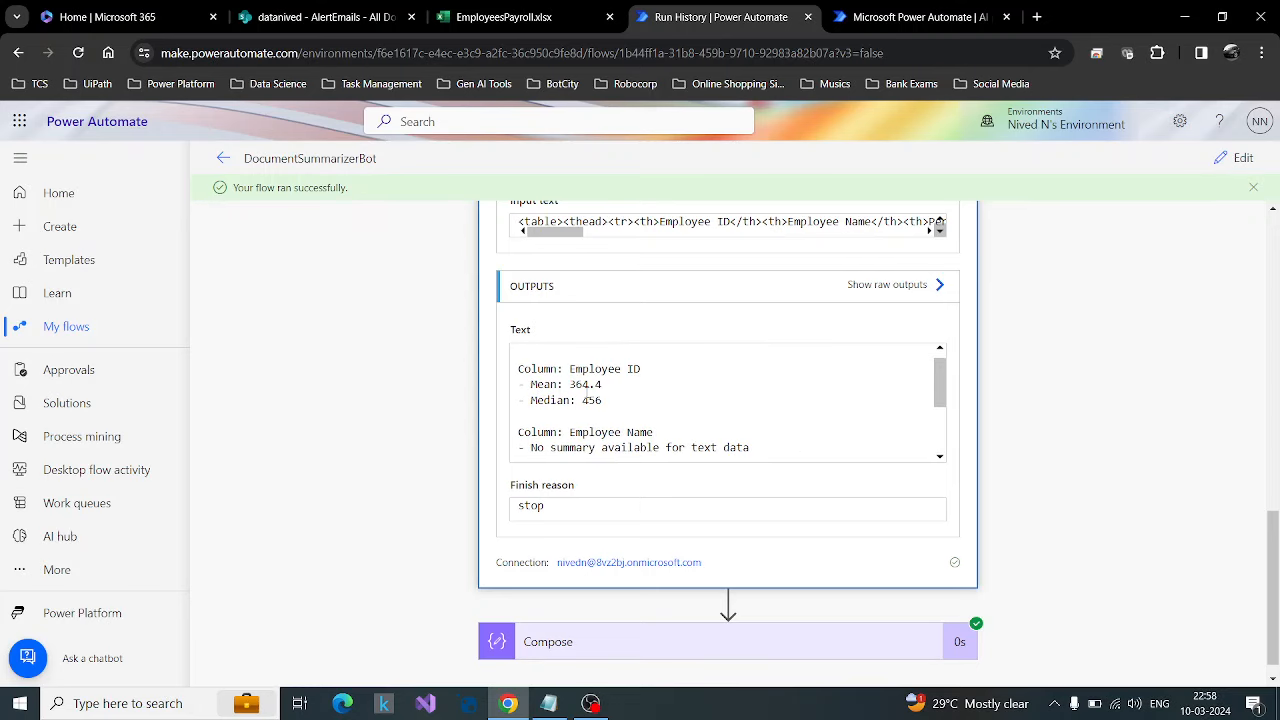
click(910, 16)
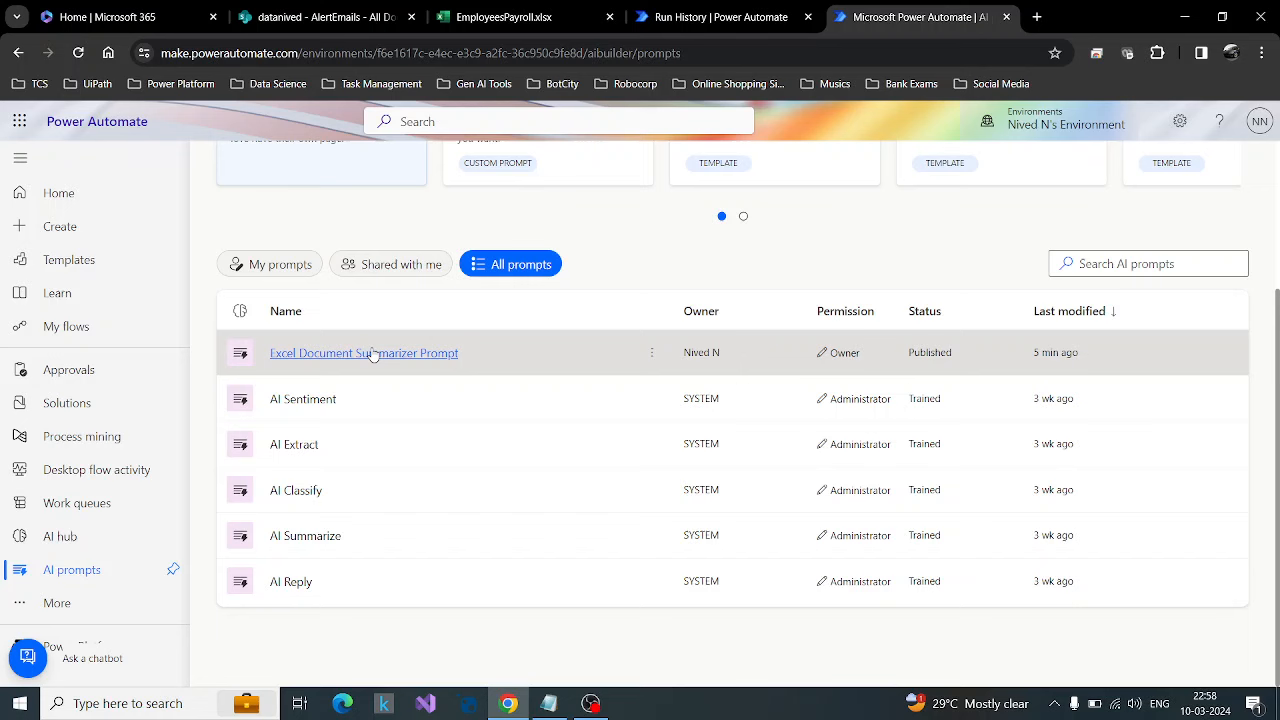
Step: Delete the mean and median sentence from the Excel Document Summarizer Prompt and save the custom prompt
click(364, 352)
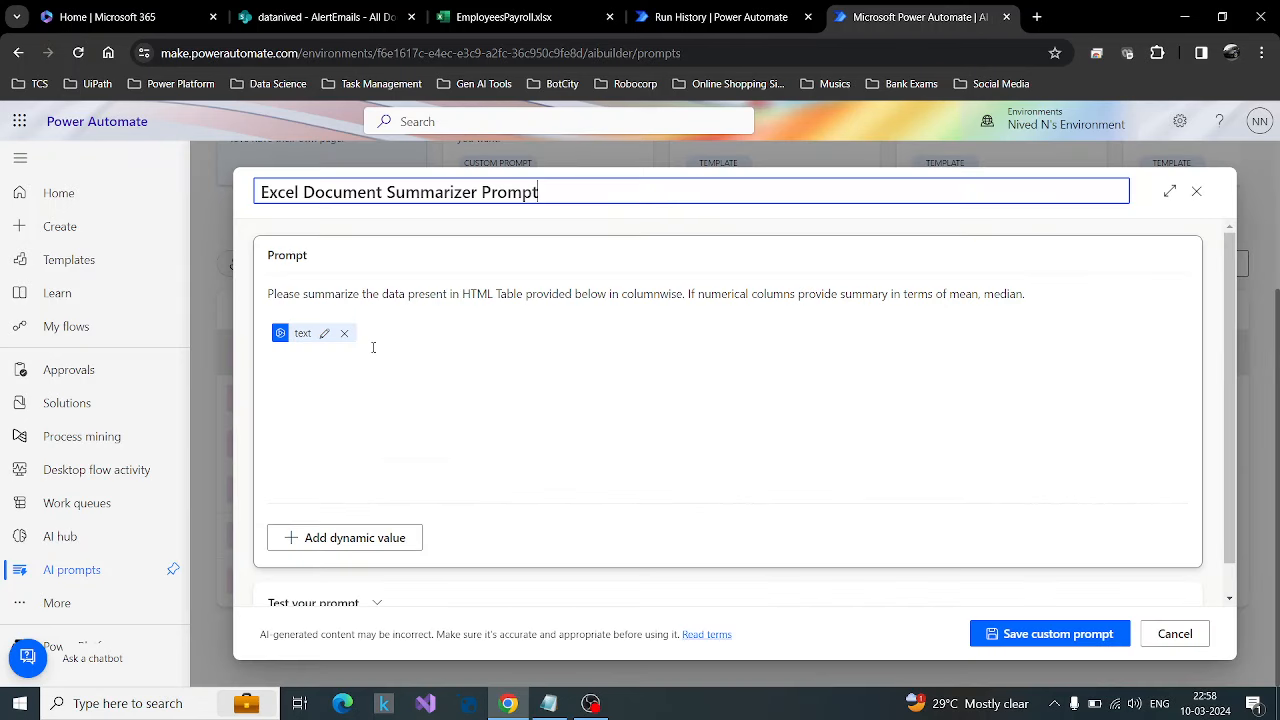
mouse_move(308, 300)
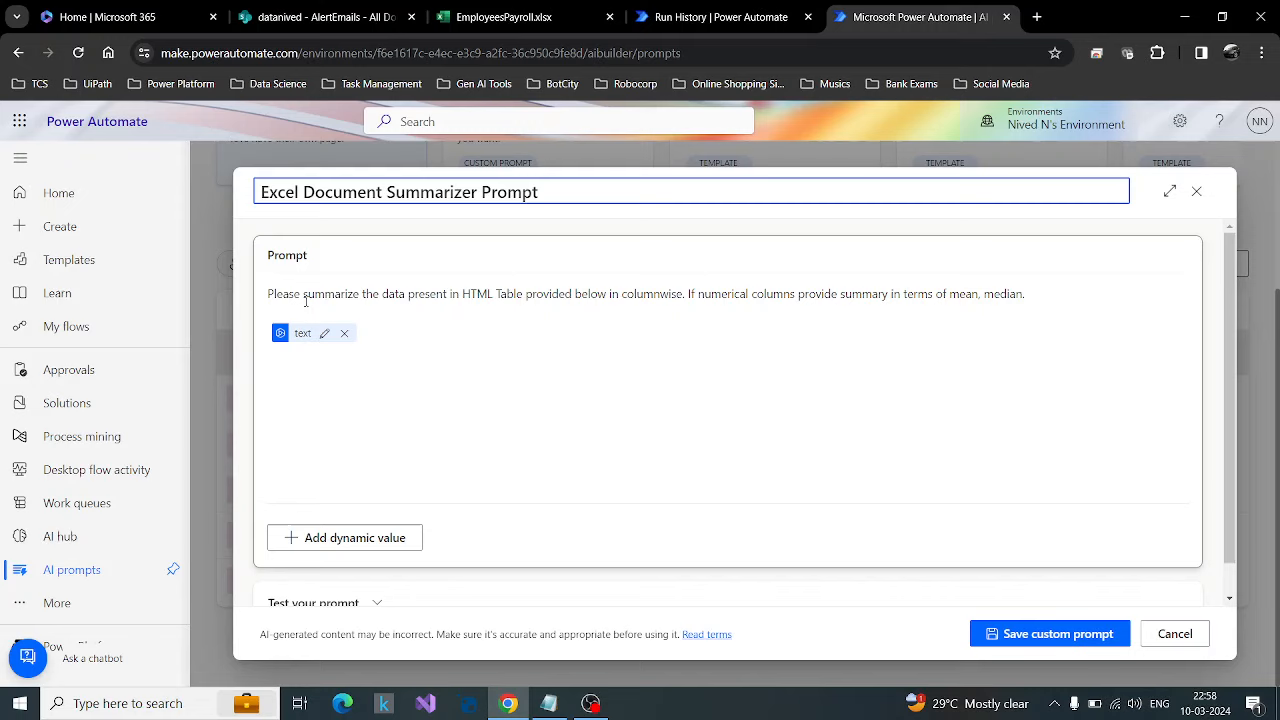
drag(824, 292, 1024, 292)
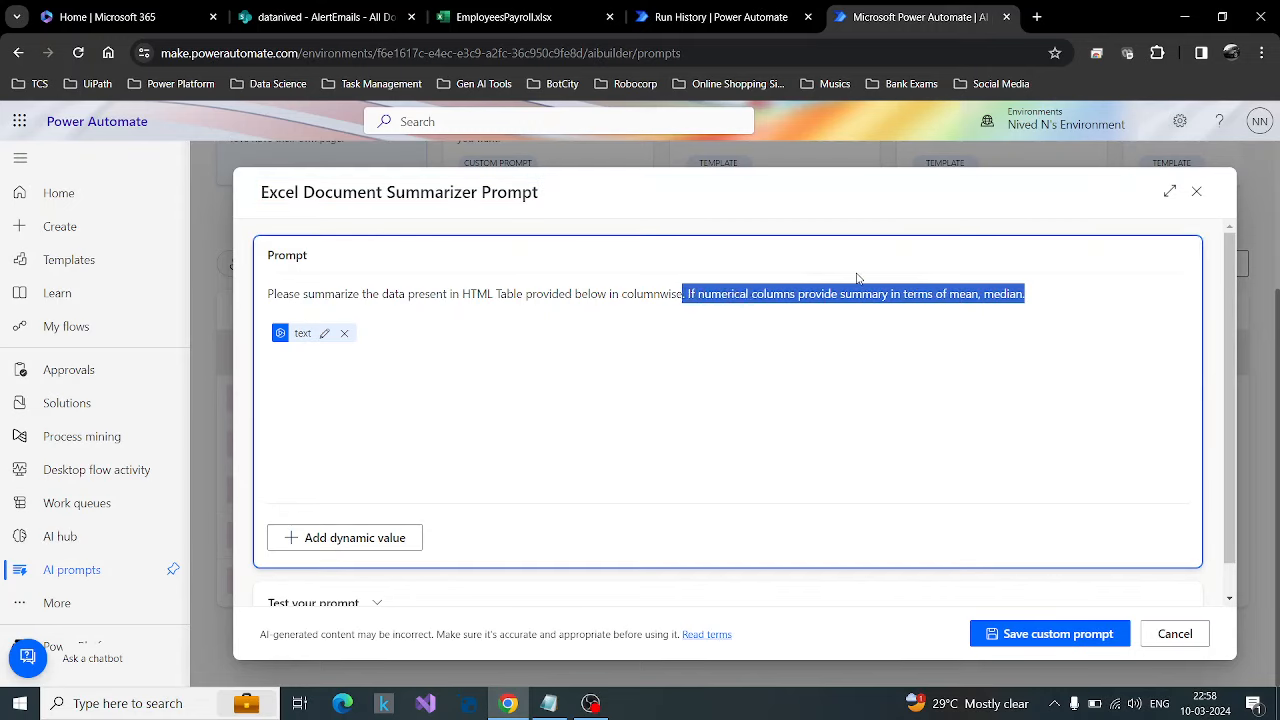
key(Delete)
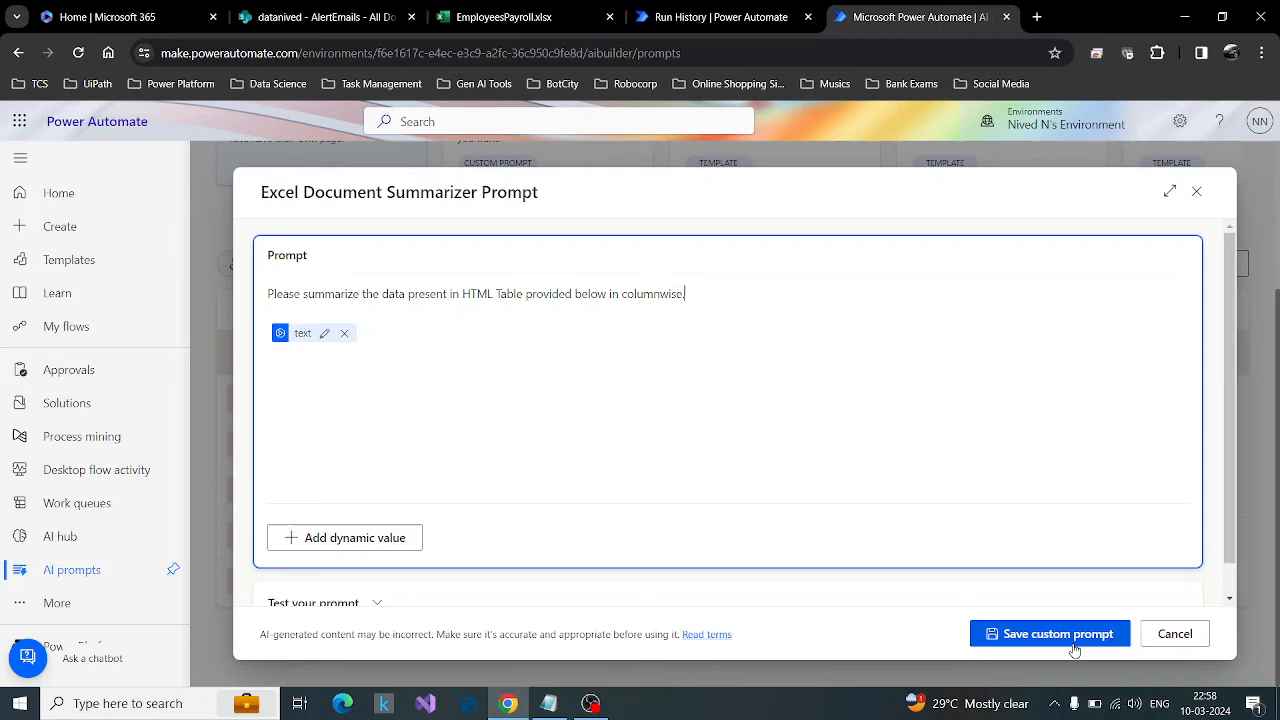
click(1050, 632)
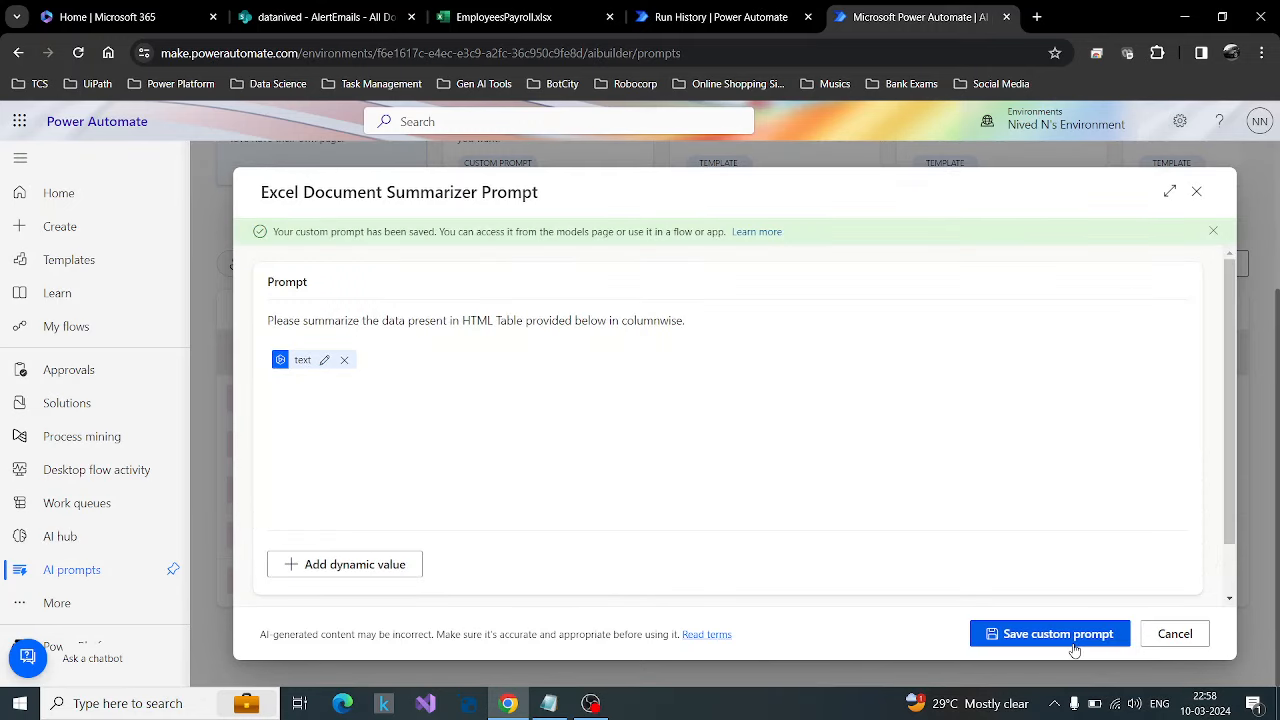
mouse_move(1196, 192)
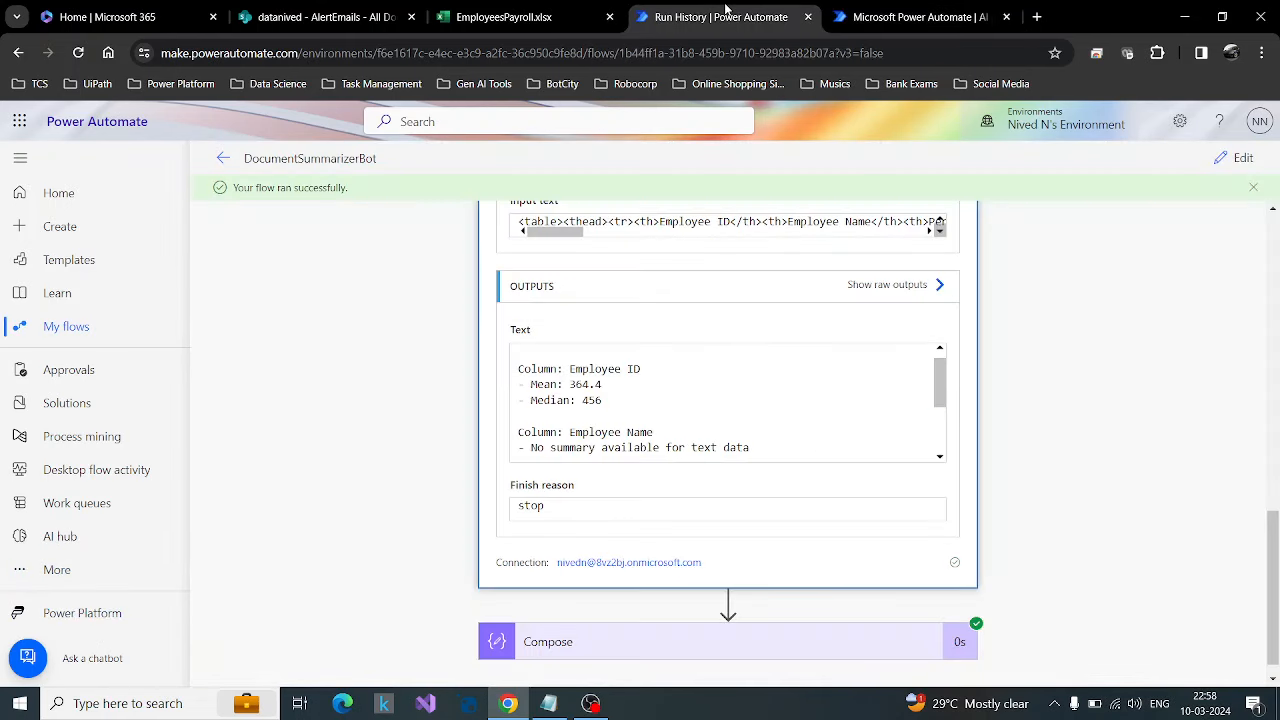
mouse_move(1244, 156)
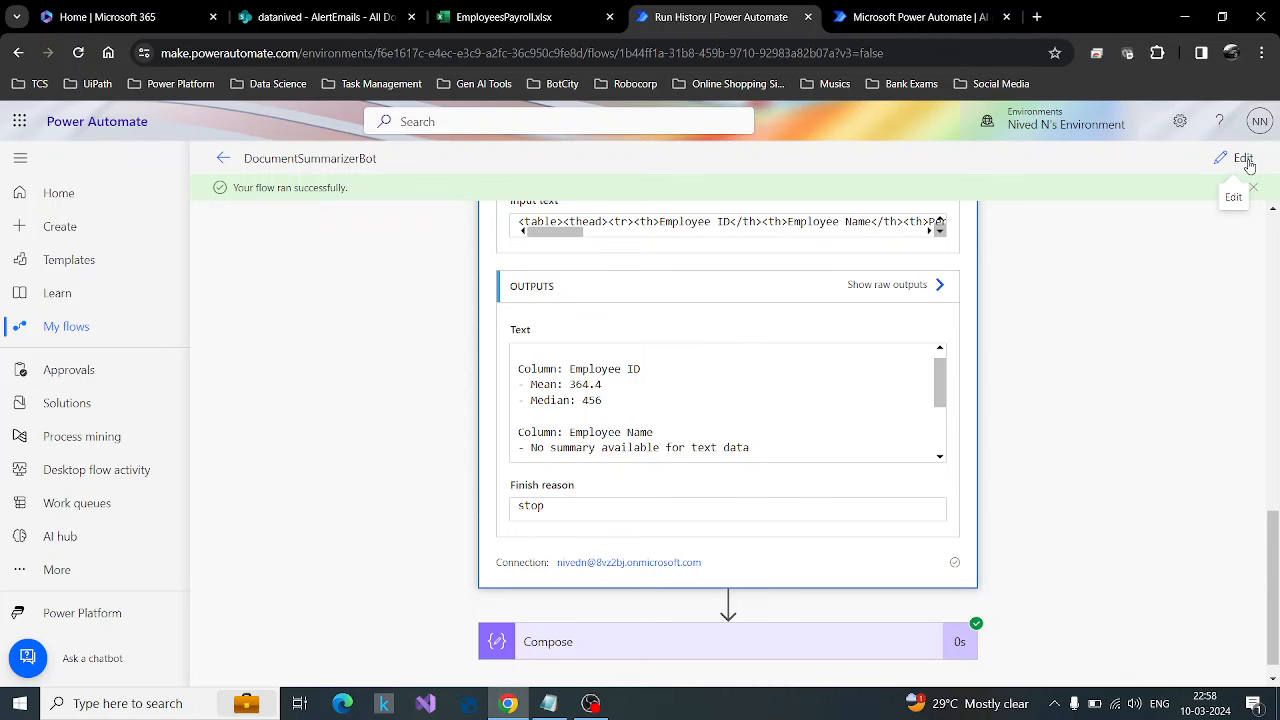
Step: Edit the DocumentSummarizerBot flow and run a new manual test, watching its progress
click(1244, 158)
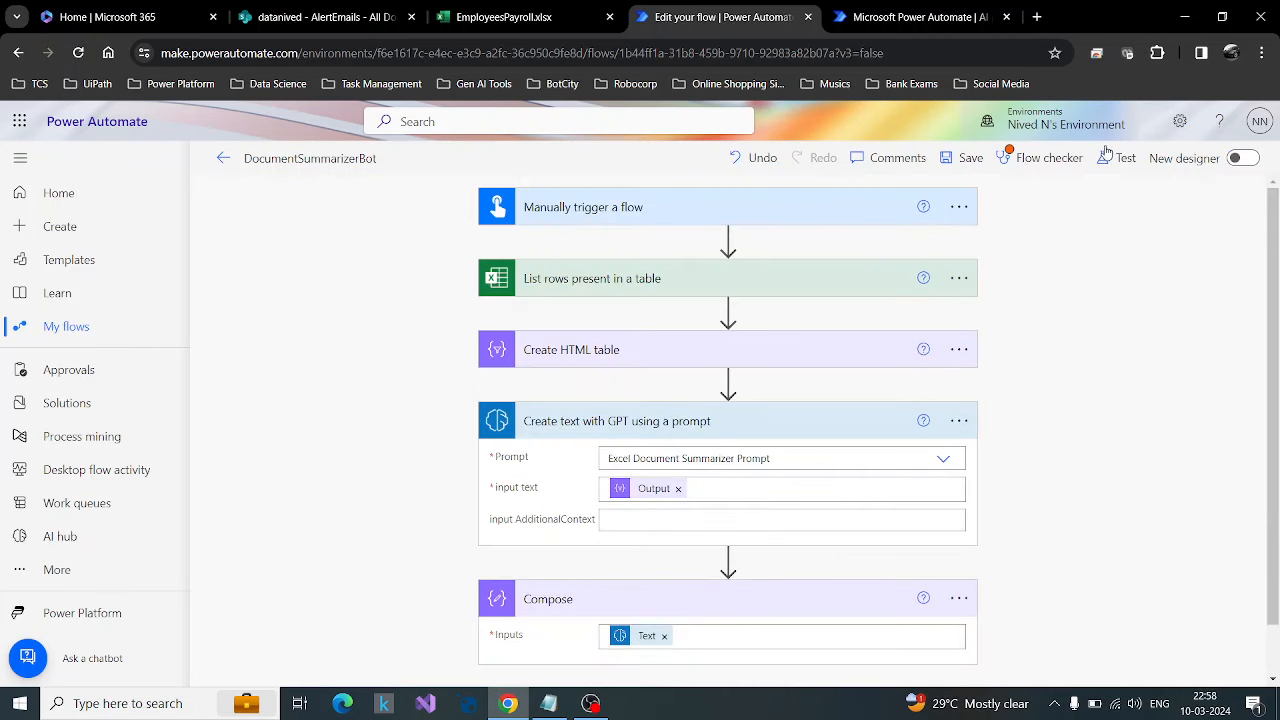
click(1124, 156)
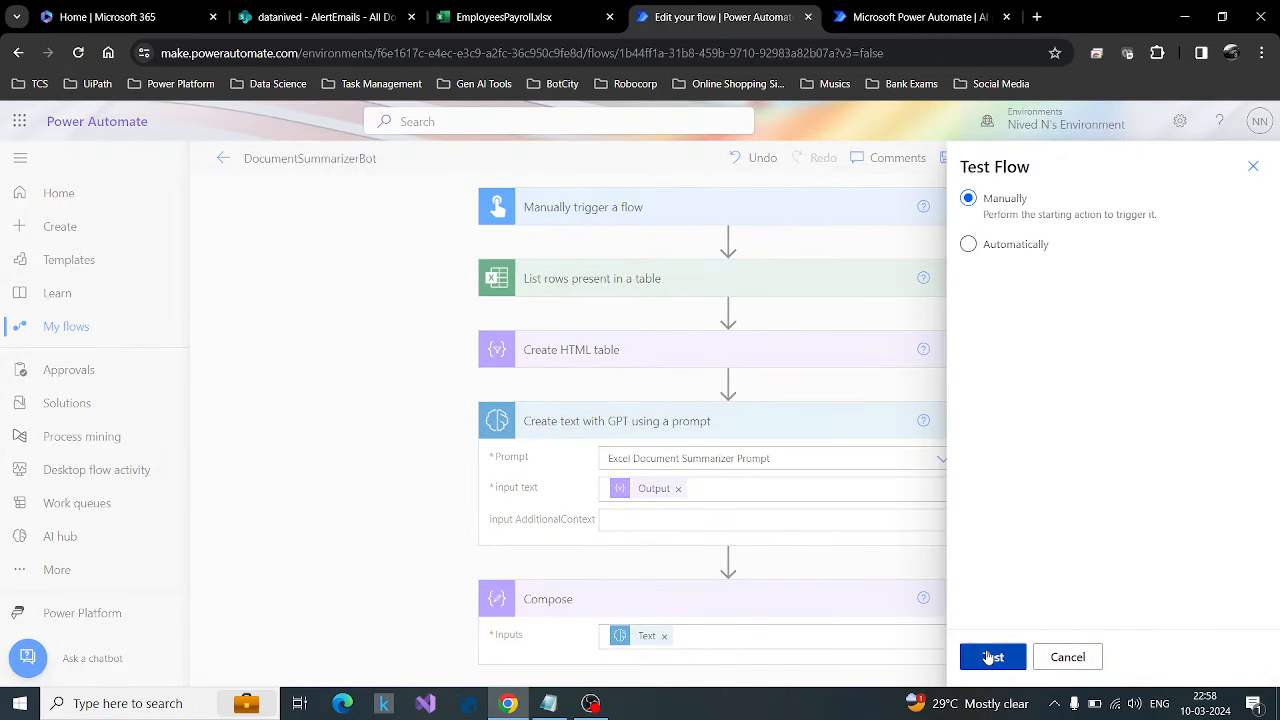
click(992, 656)
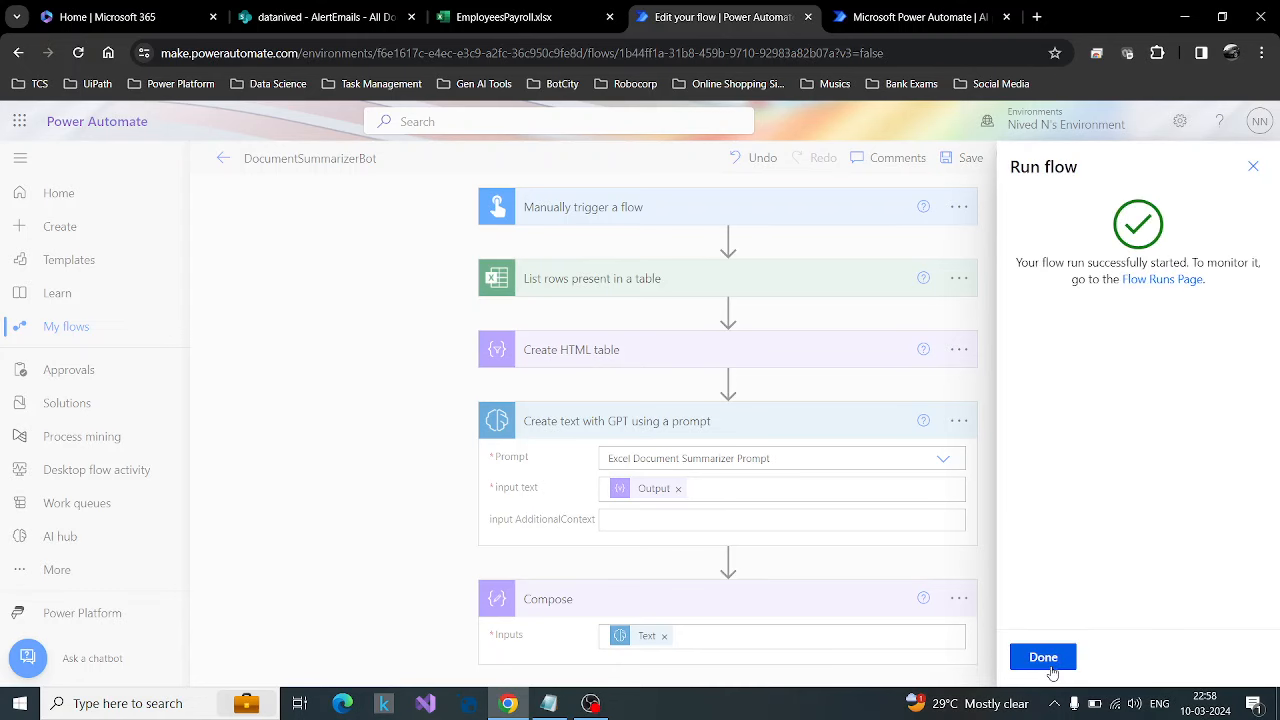
click(1042, 656)
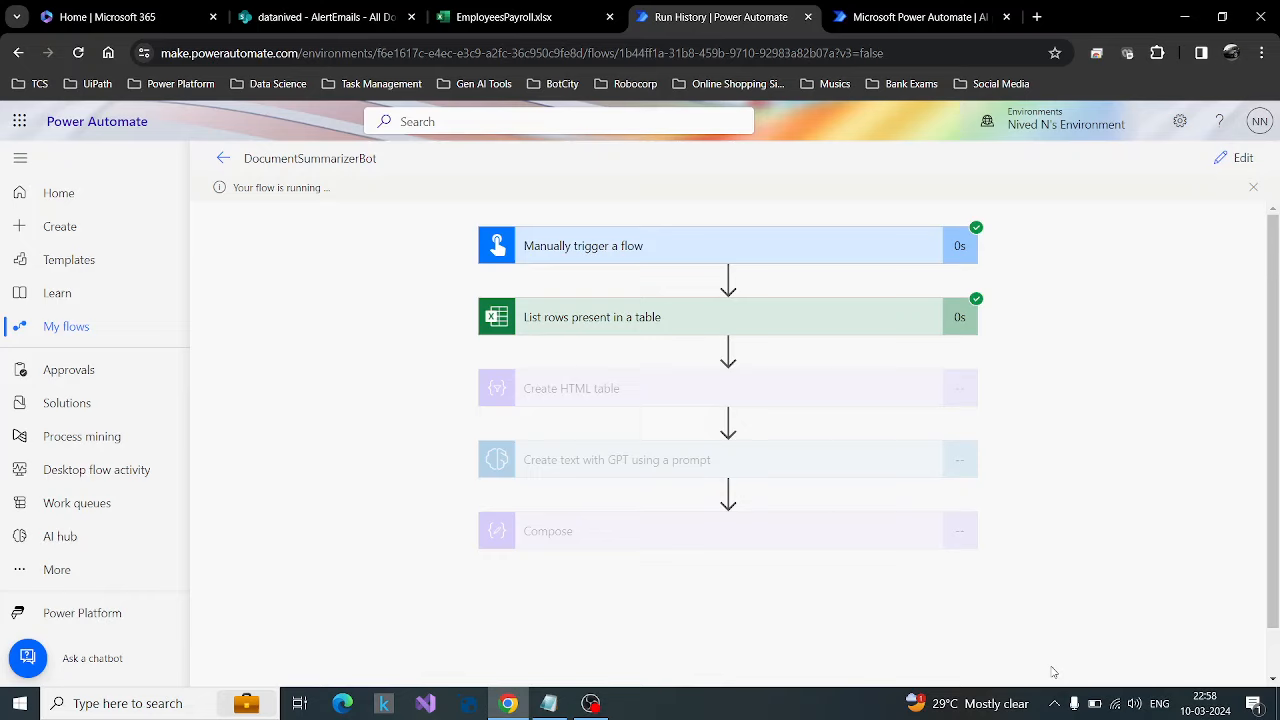
mouse_move(1080, 500)
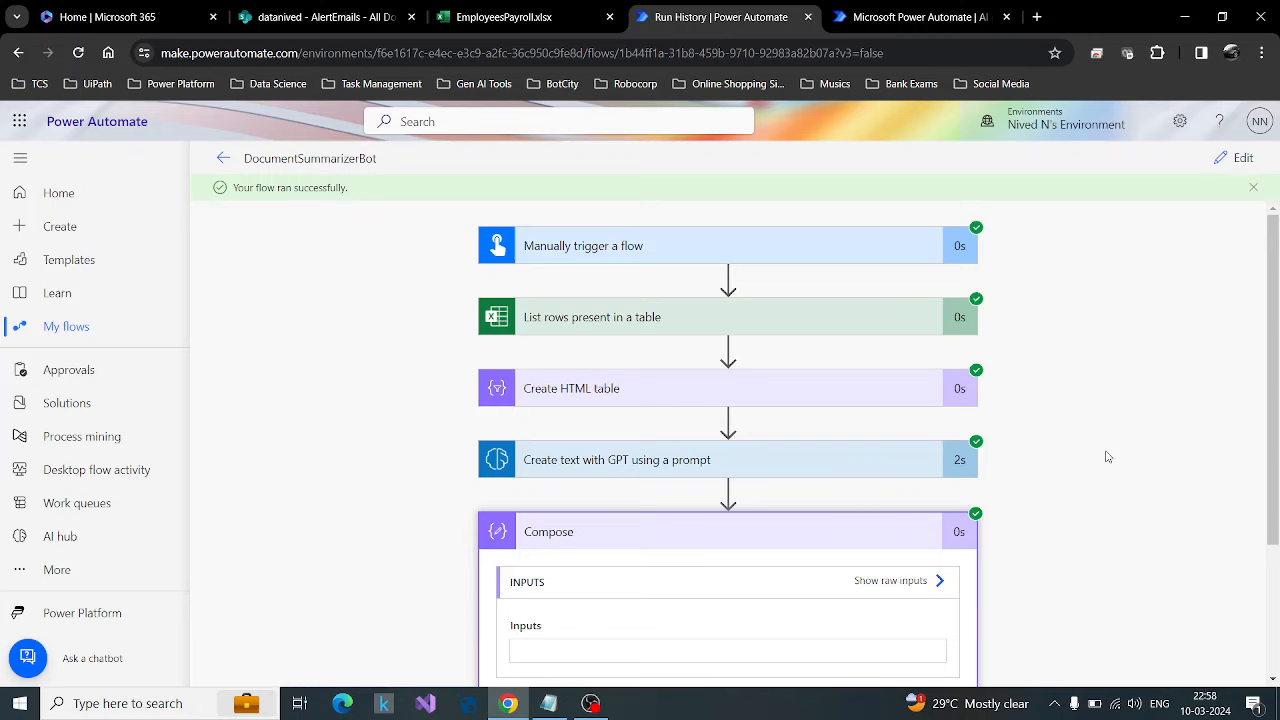
Step: Read the plain column-by-column summary in the Compose output, then switch to the EmployeesPayroll spreadsheet
scroll(down, 3)
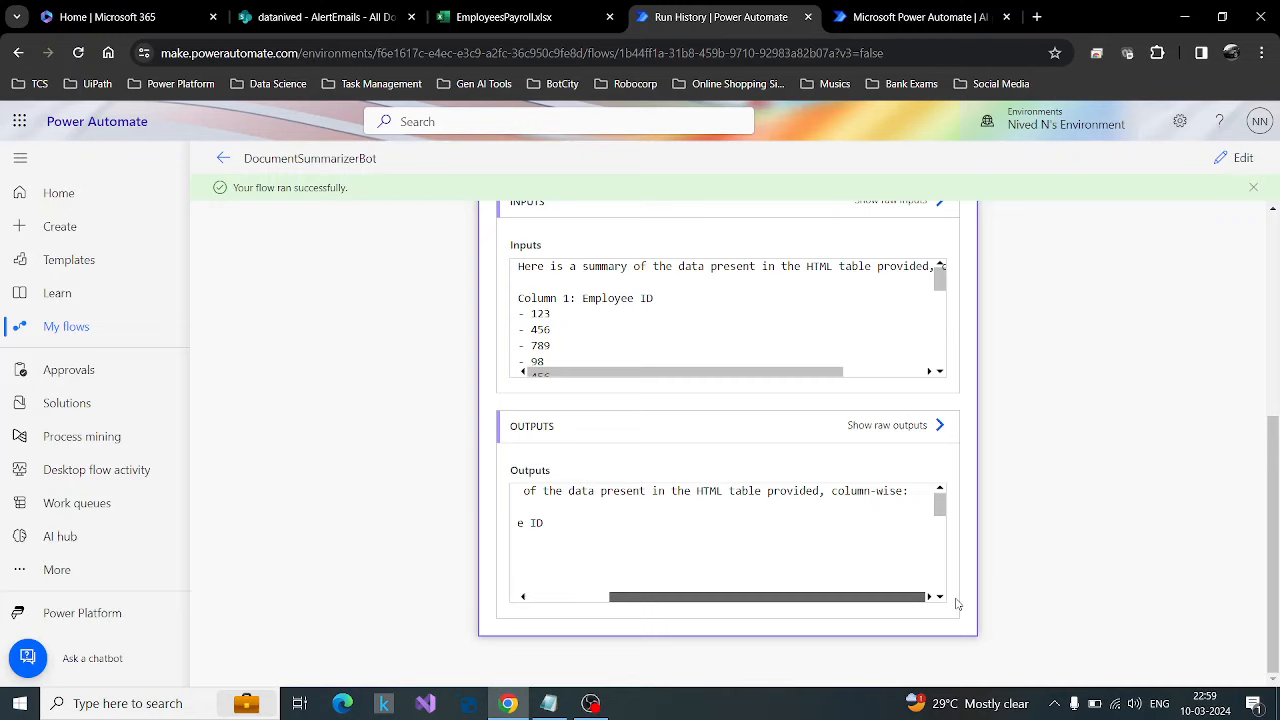
scroll(down, 3)
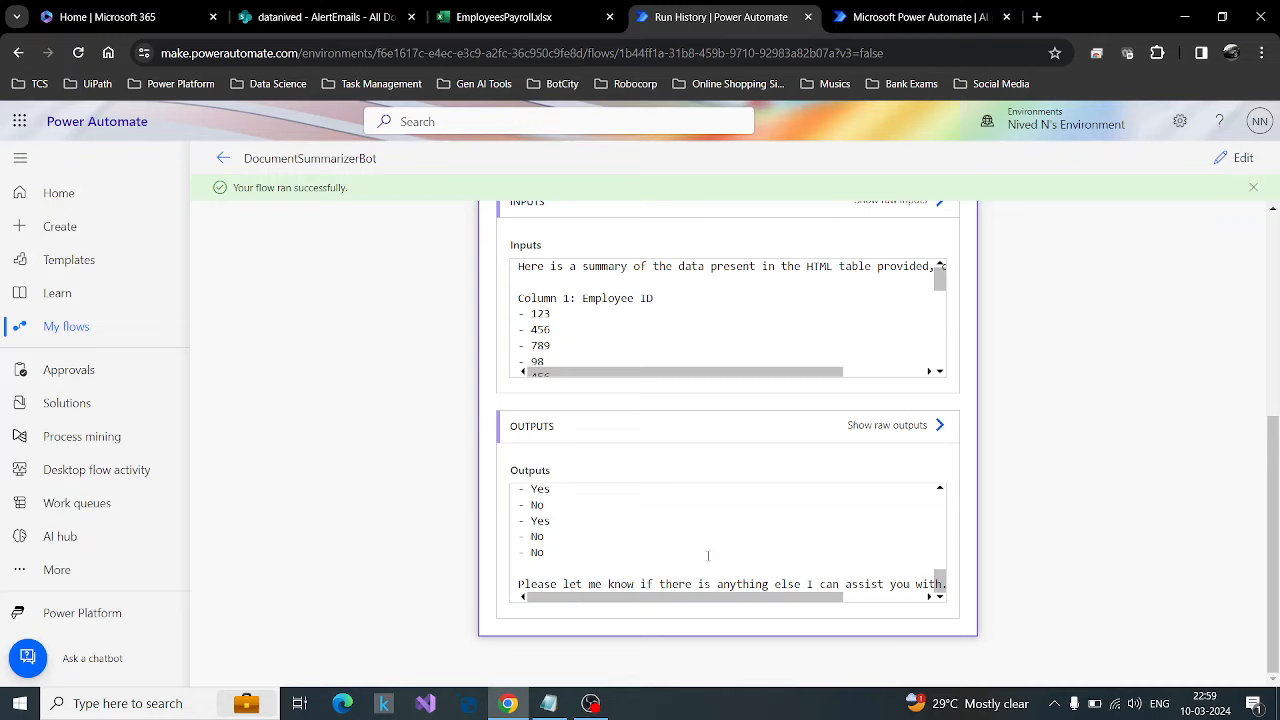
scroll(down, 3)
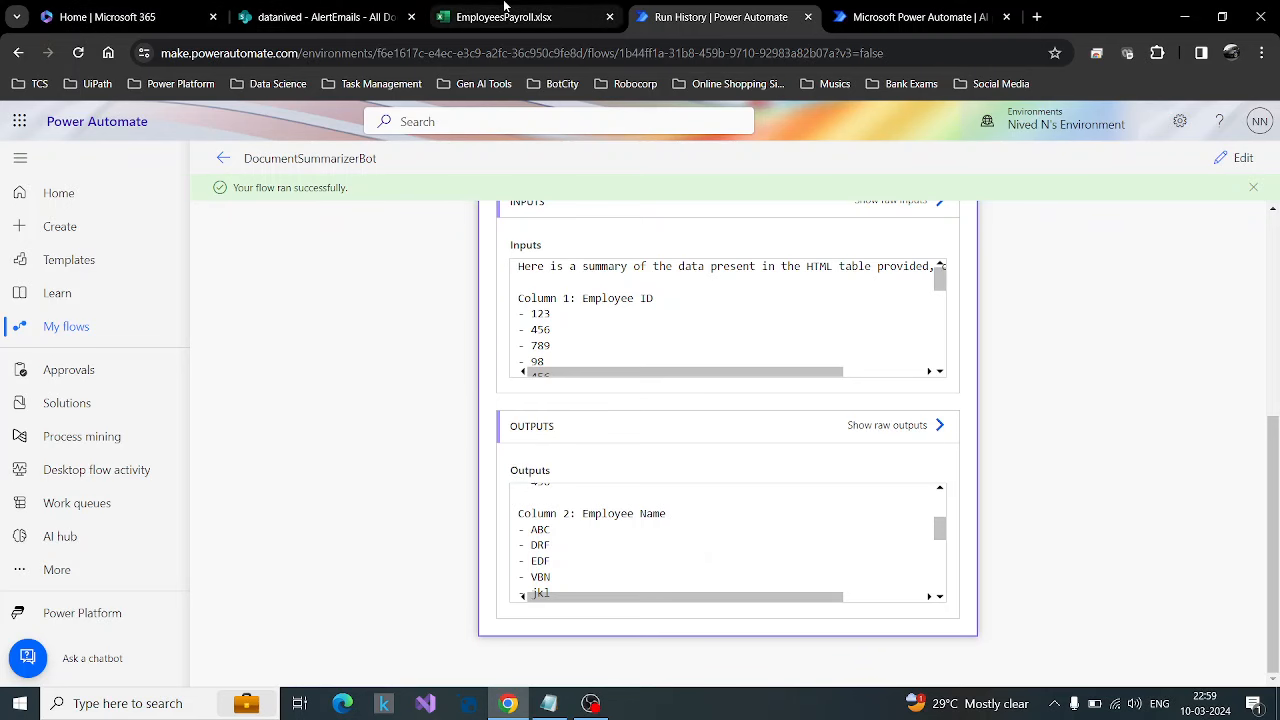
click(520, 16)
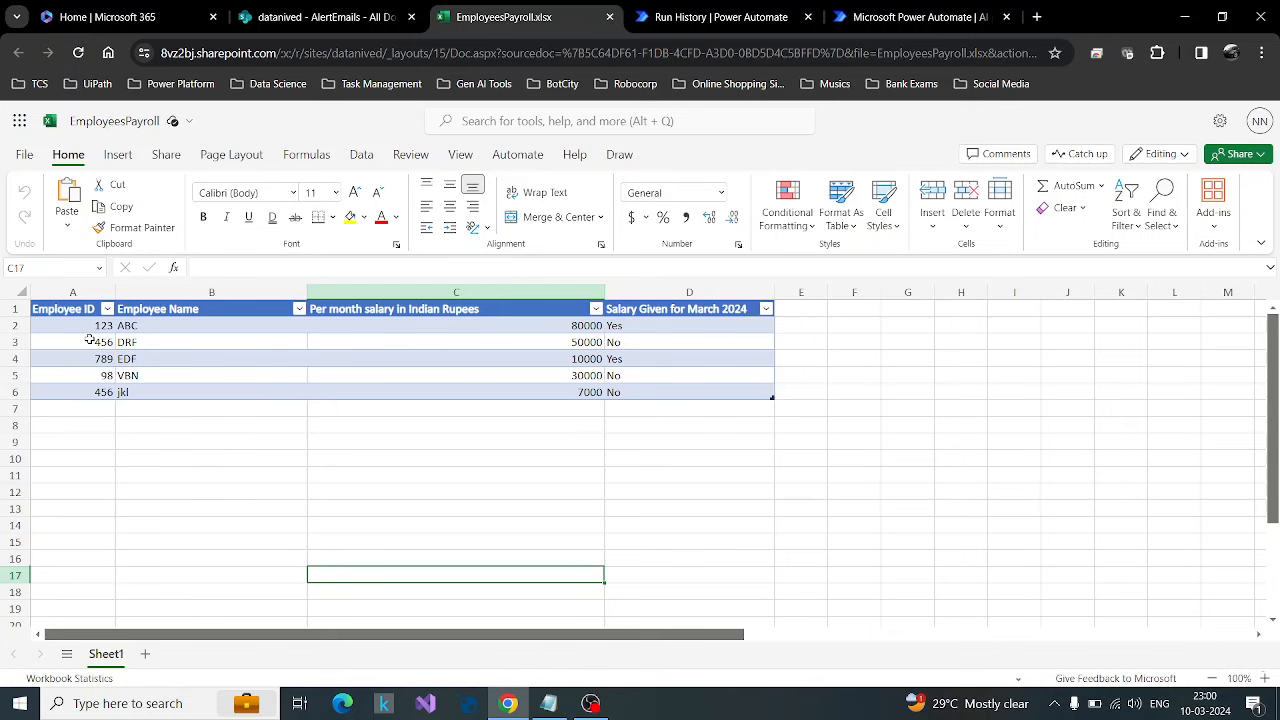
Step: Check employee name ABC in B2 and the 80000 salary in C2 against the summary, then return to the run results
click(714, 16)
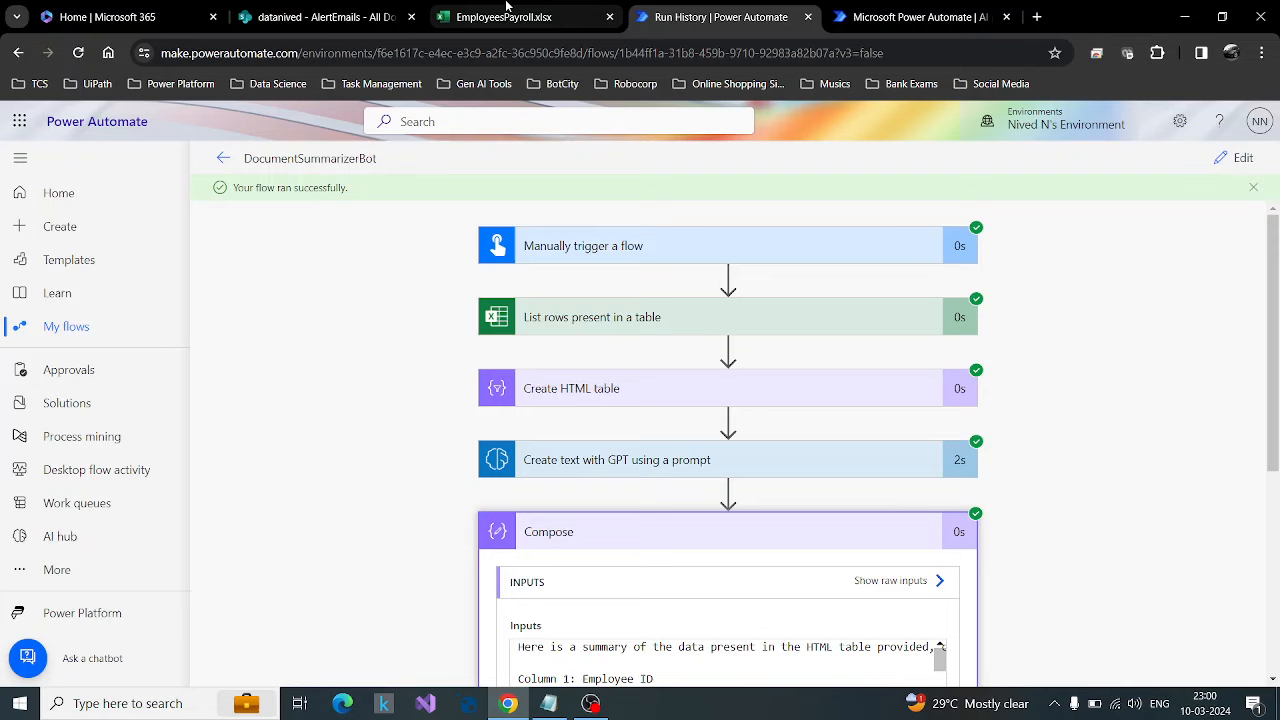
click(520, 16)
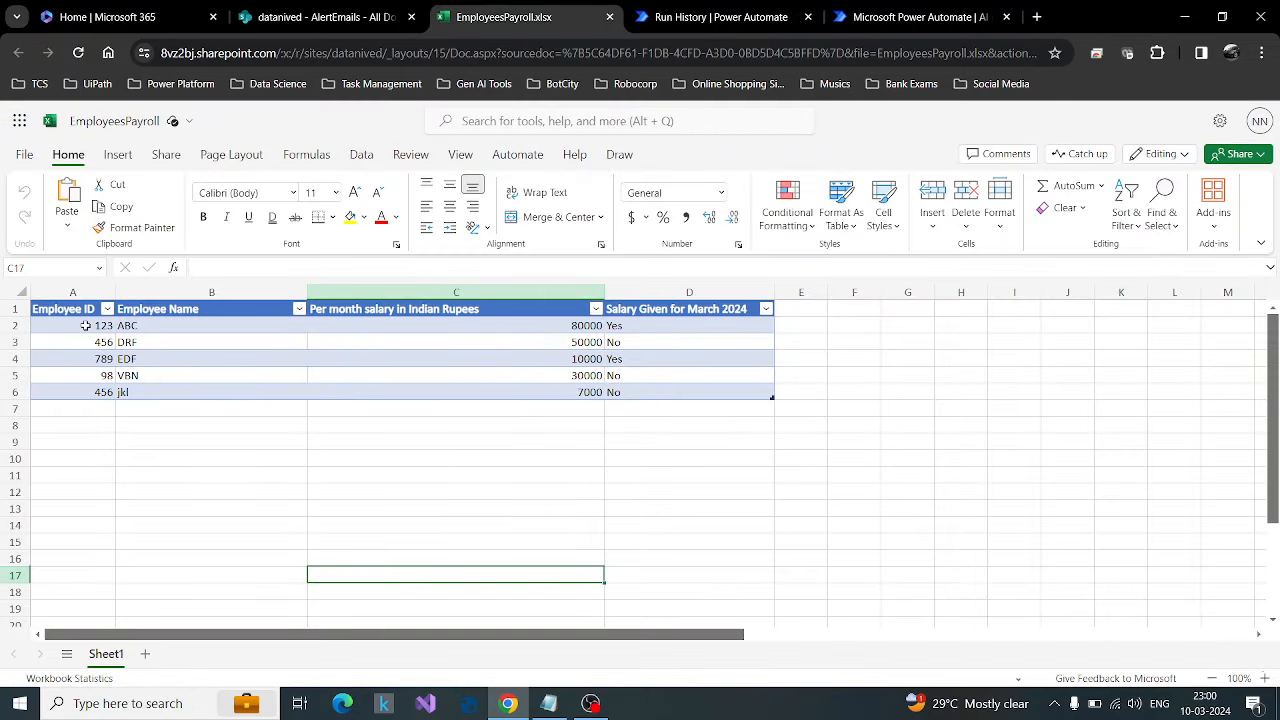
click(212, 324)
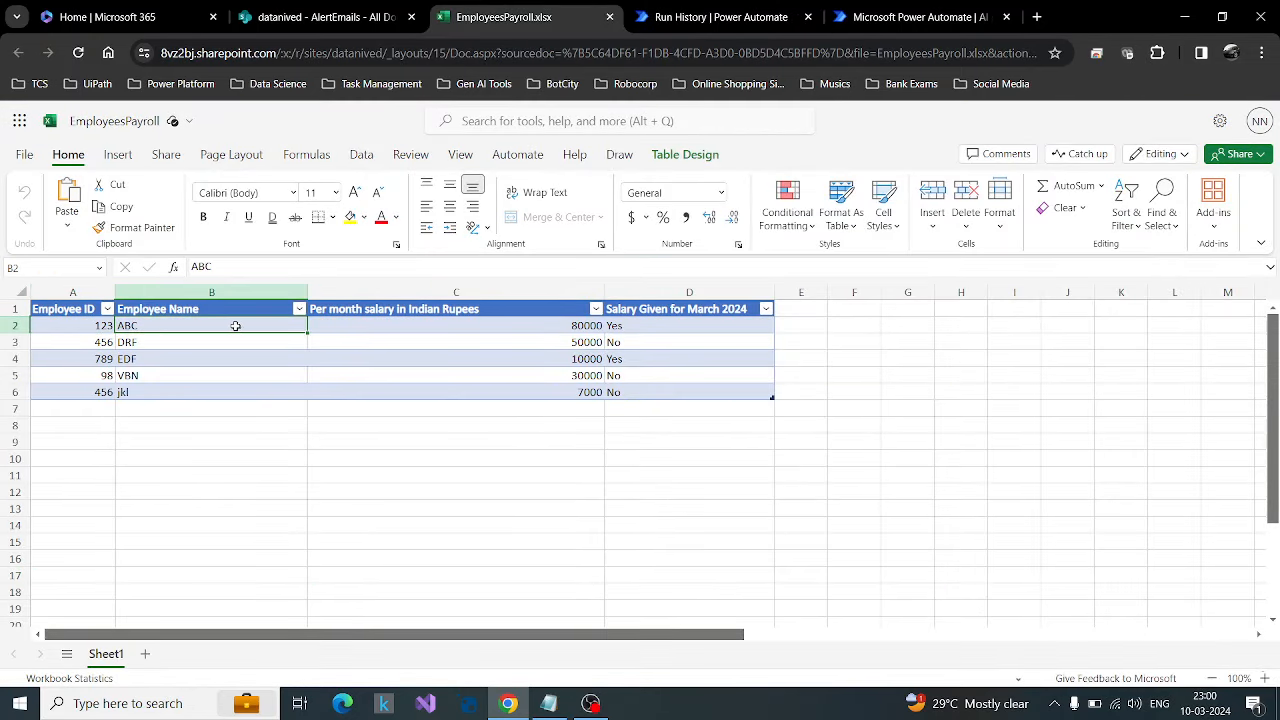
click(456, 324)
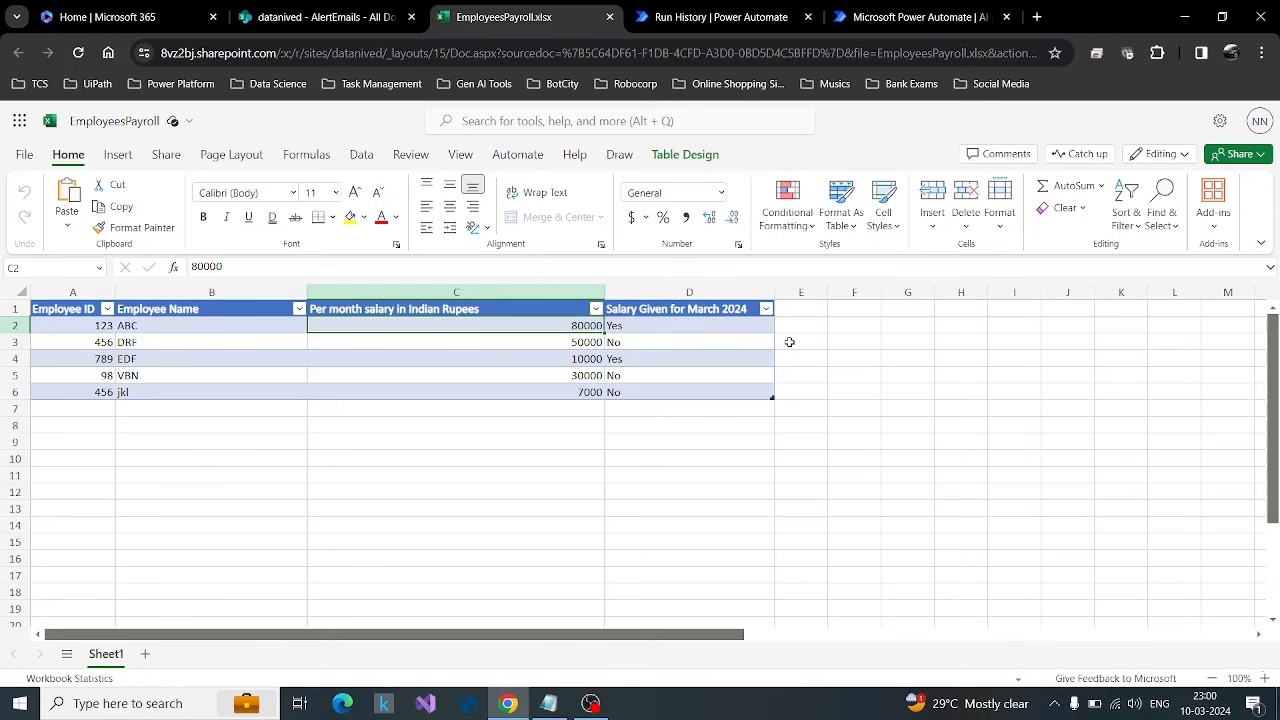
mouse_move(1000, 368)
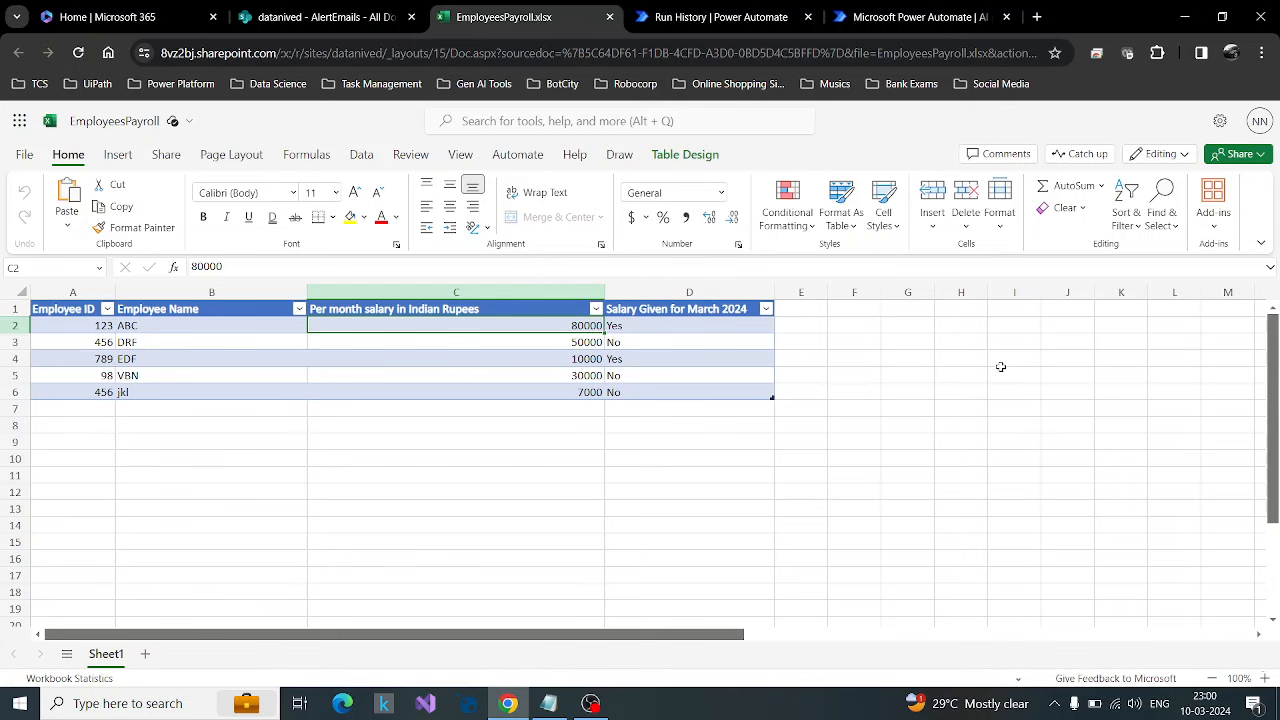
click(716, 16)
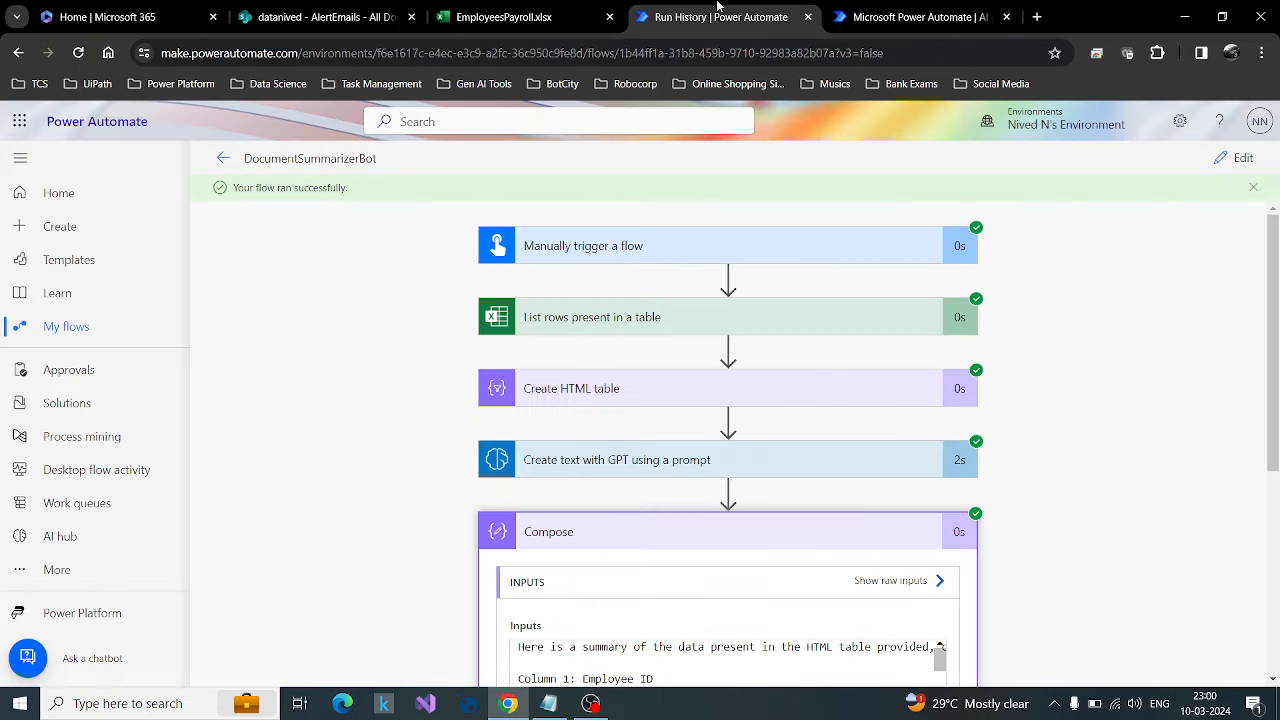
mouse_move(650, 388)
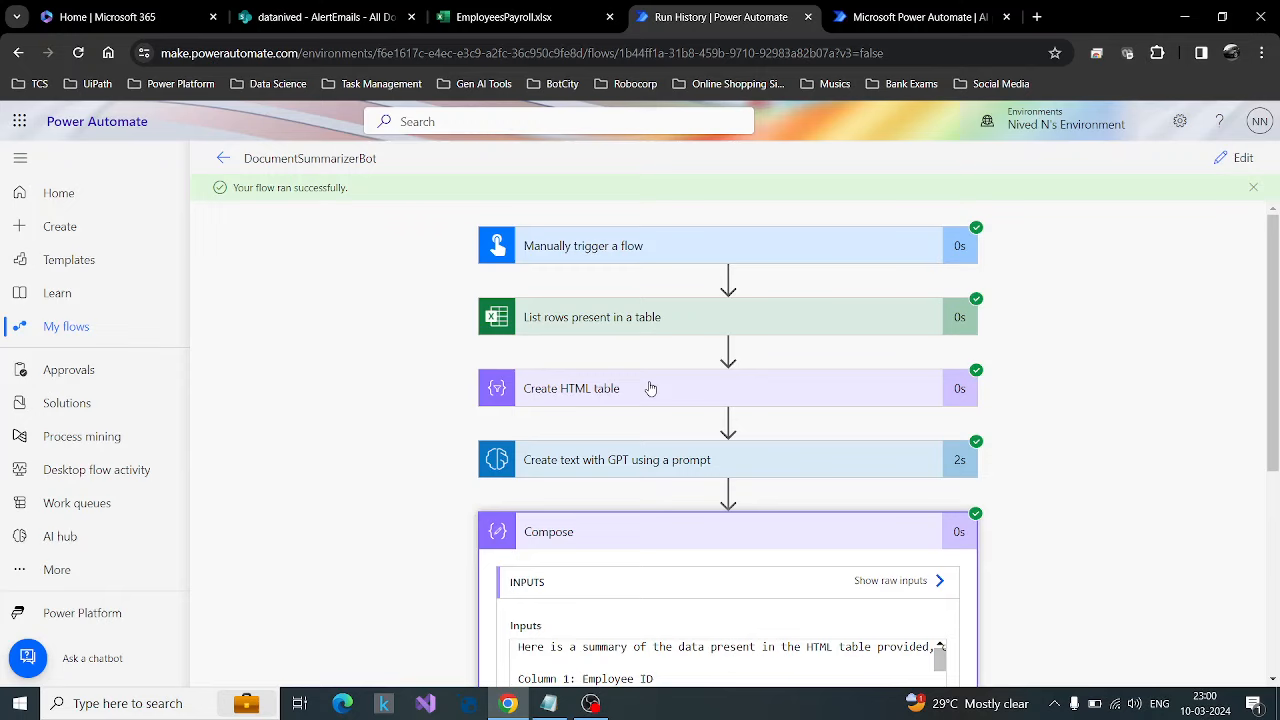